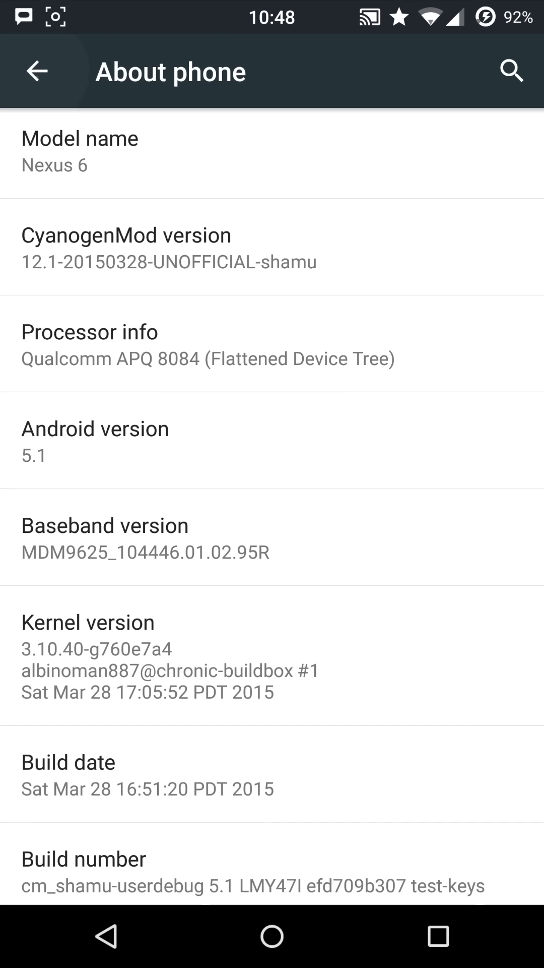
Step: Leave About phone, scroll the main settings list, and go to the home screen
click(36, 71)
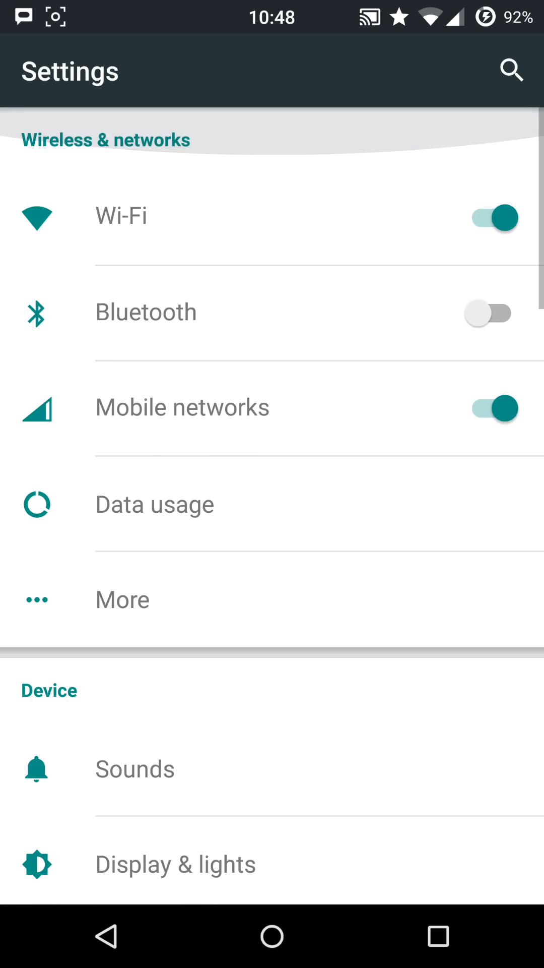
scroll(down, 3)
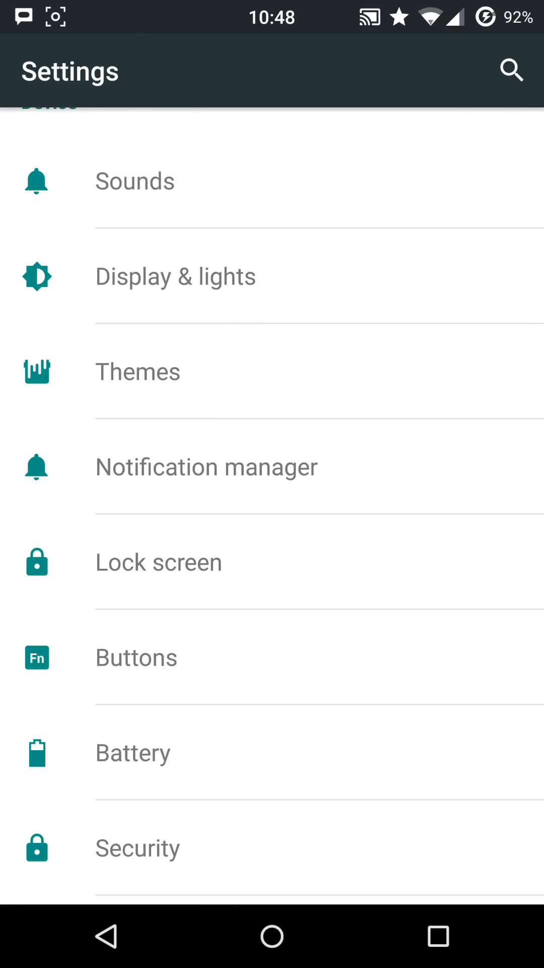
click(271, 938)
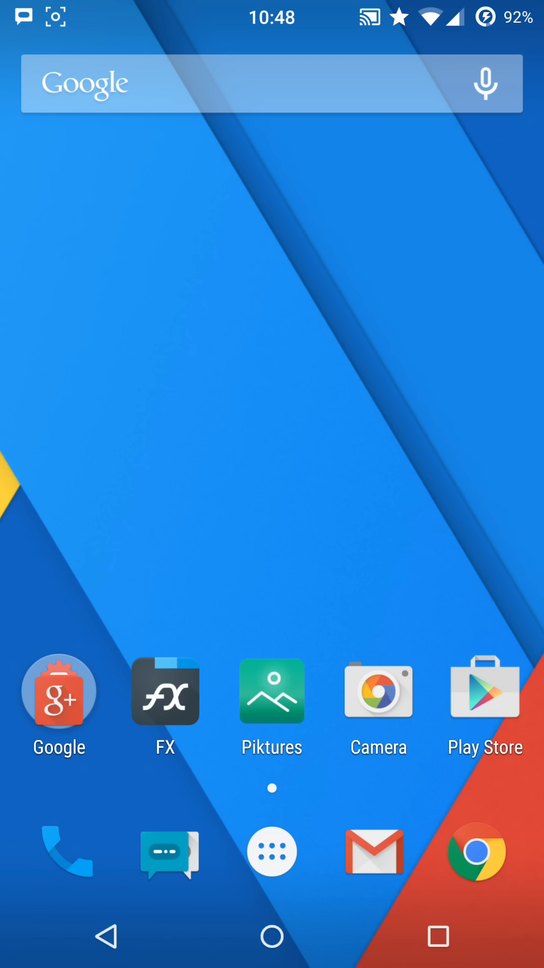
Step: Open the Google folder and bring up its eight-app protection list
click(59, 691)
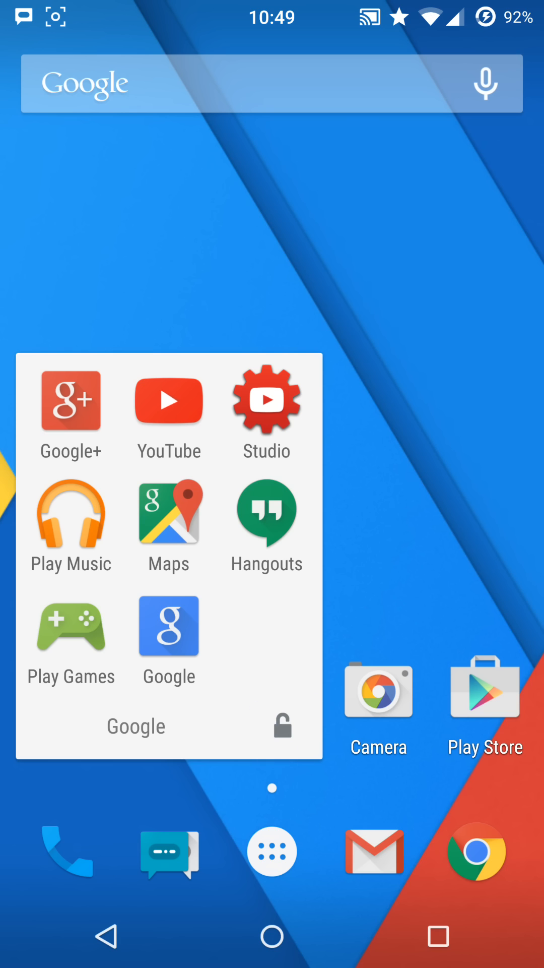
click(281, 741)
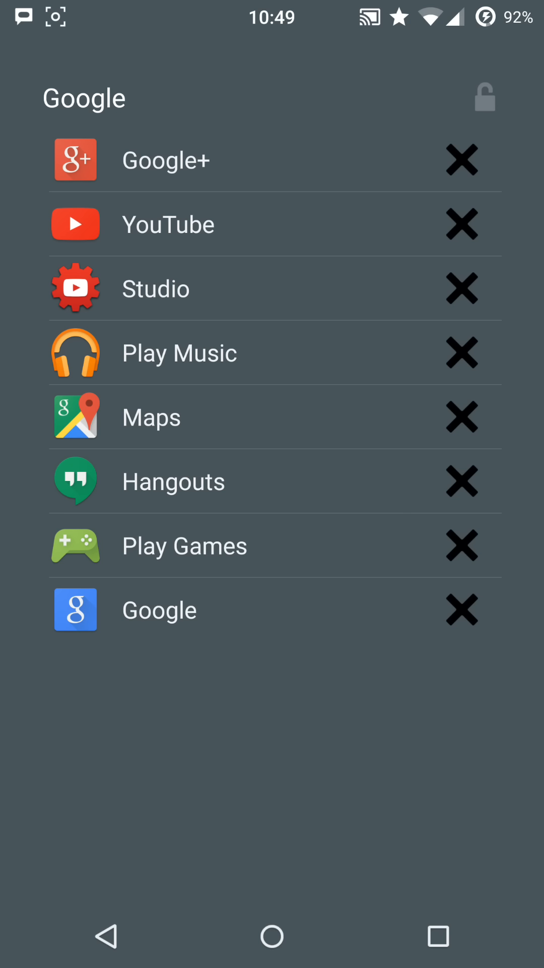
Step: Lock the Google folder as a protected folder and return to the Settings list
click(398, 413)
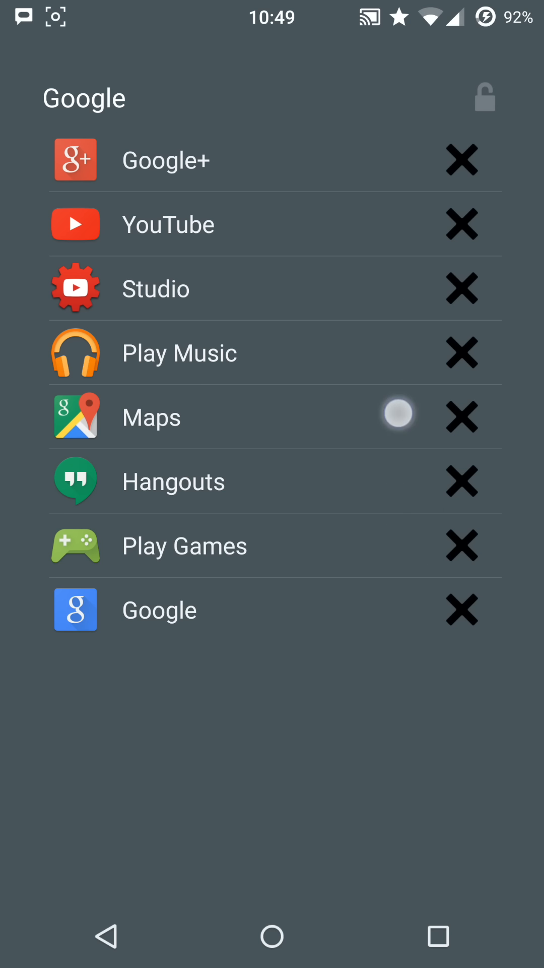
click(399, 414)
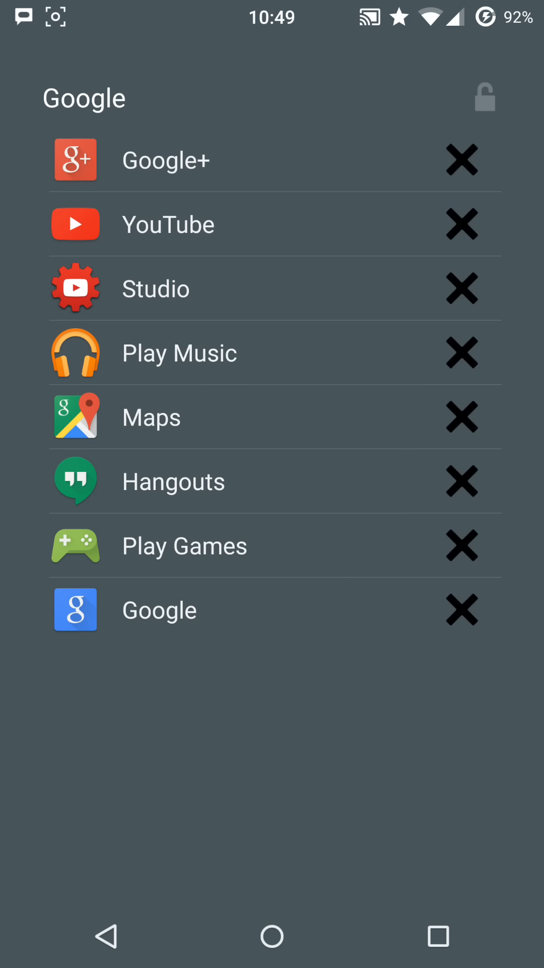
click(454, 116)
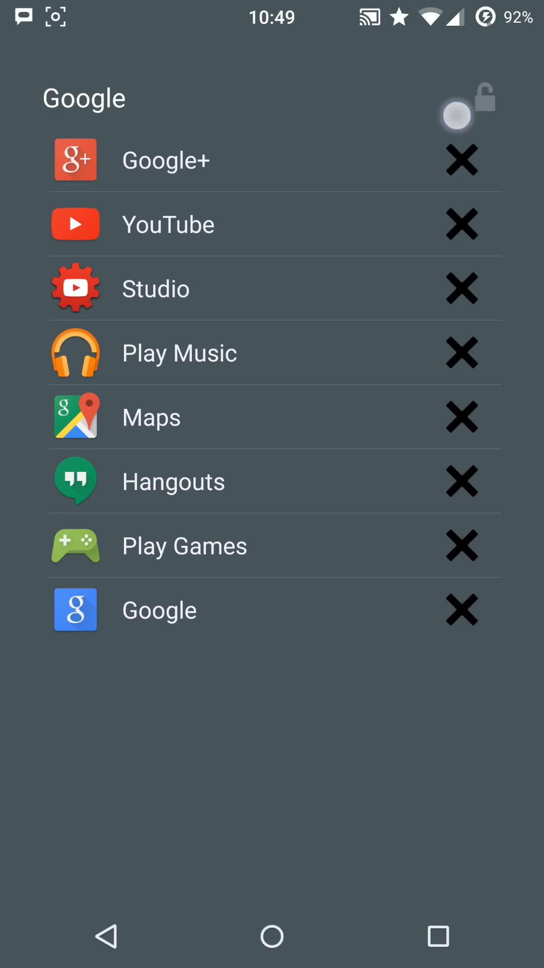
click(455, 115)
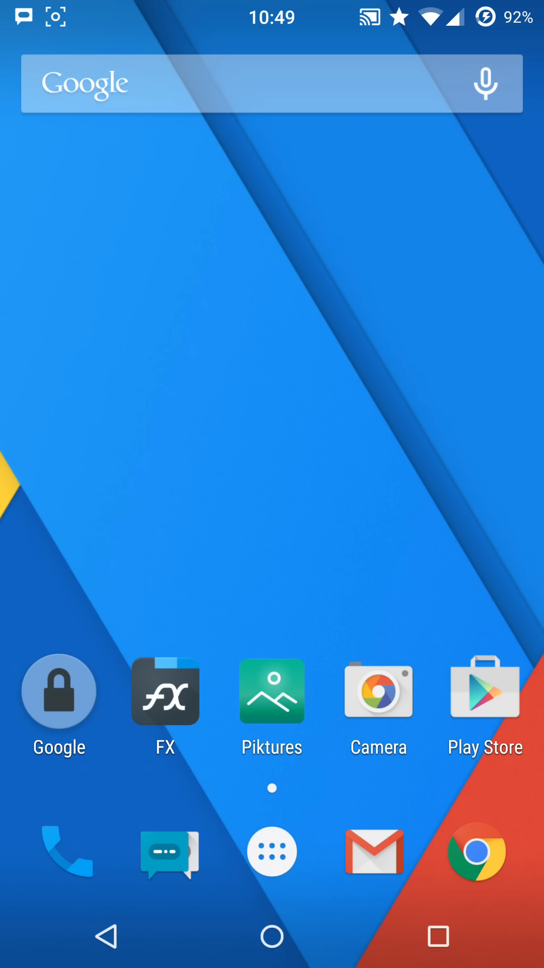
click(272, 852)
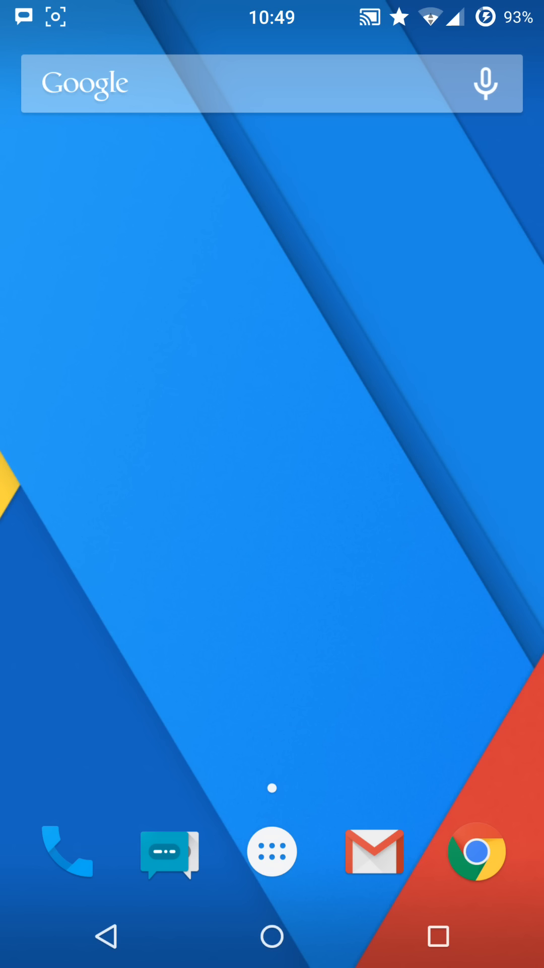
click(272, 852)
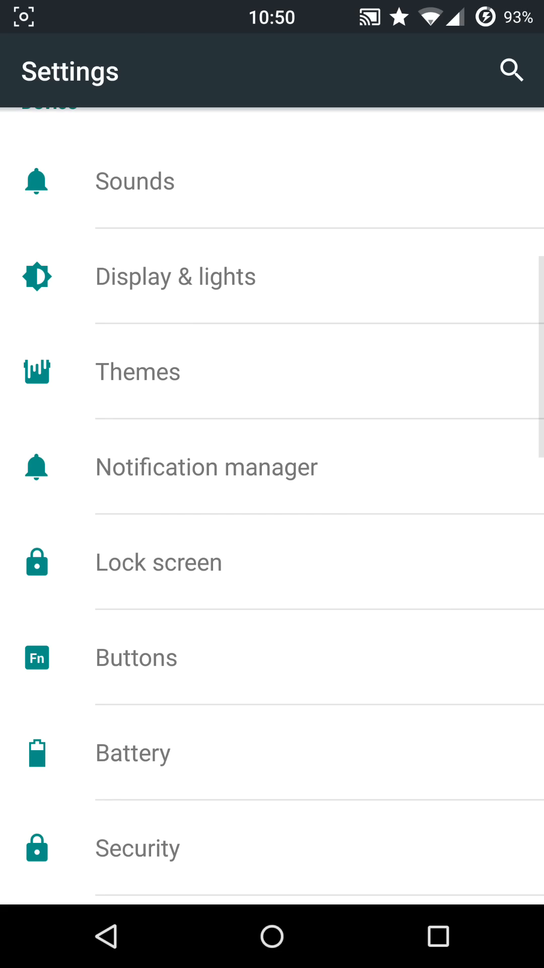
Step: In Sounds, unlink then relink ringtone and notification volumes, and reach the full sound settings
scroll(down, 3)
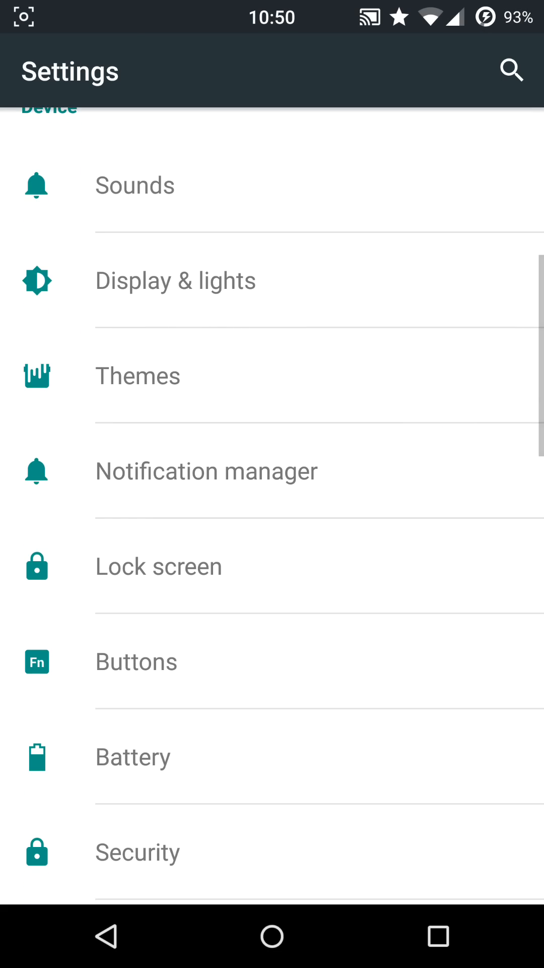
click(135, 185)
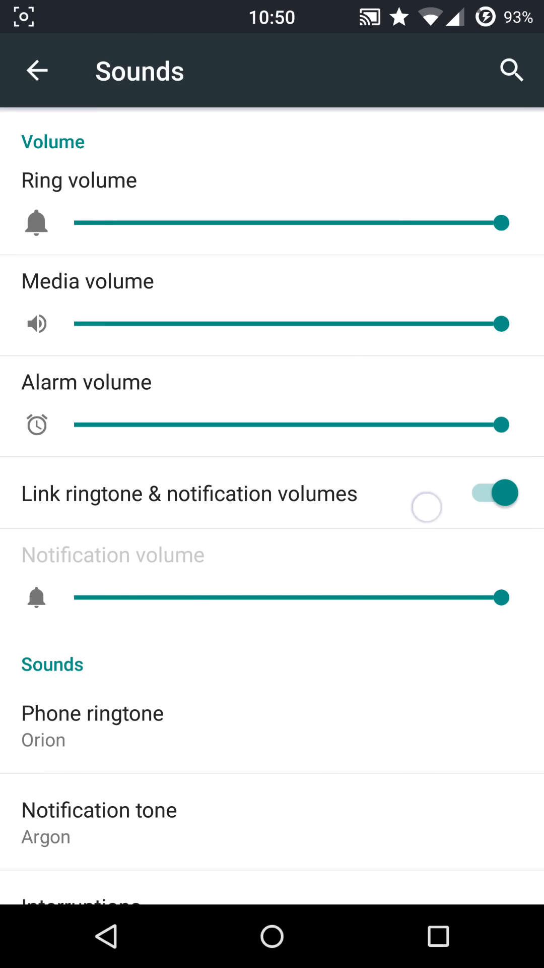
click(487, 493)
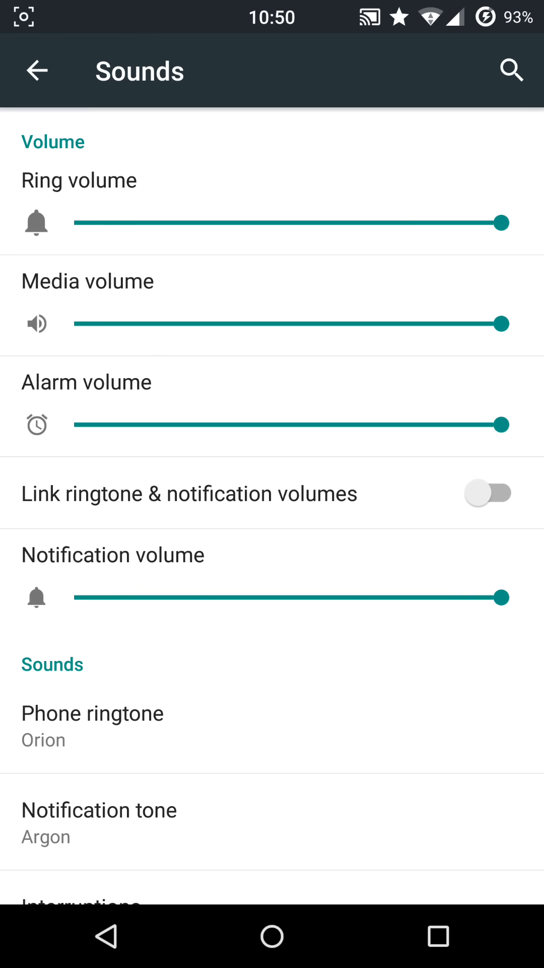
click(487, 492)
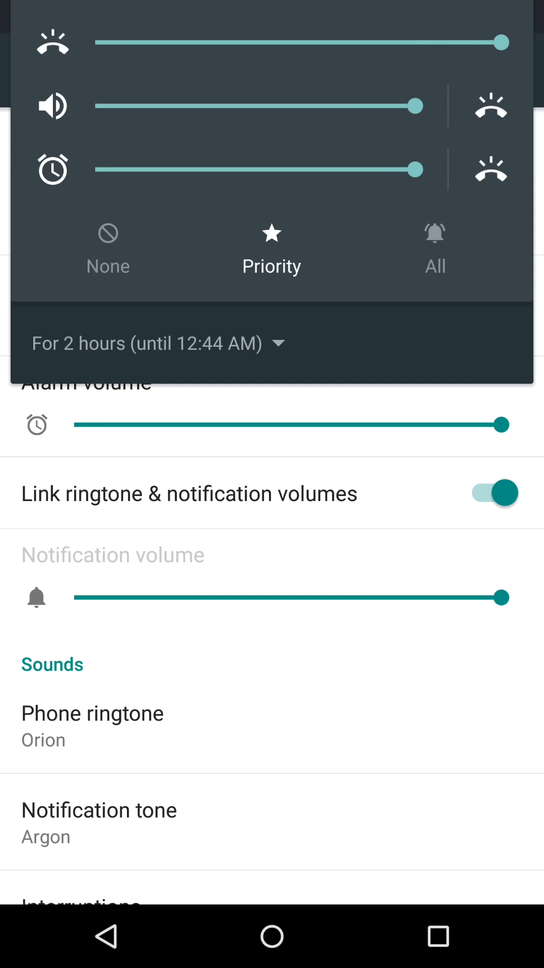
click(491, 170)
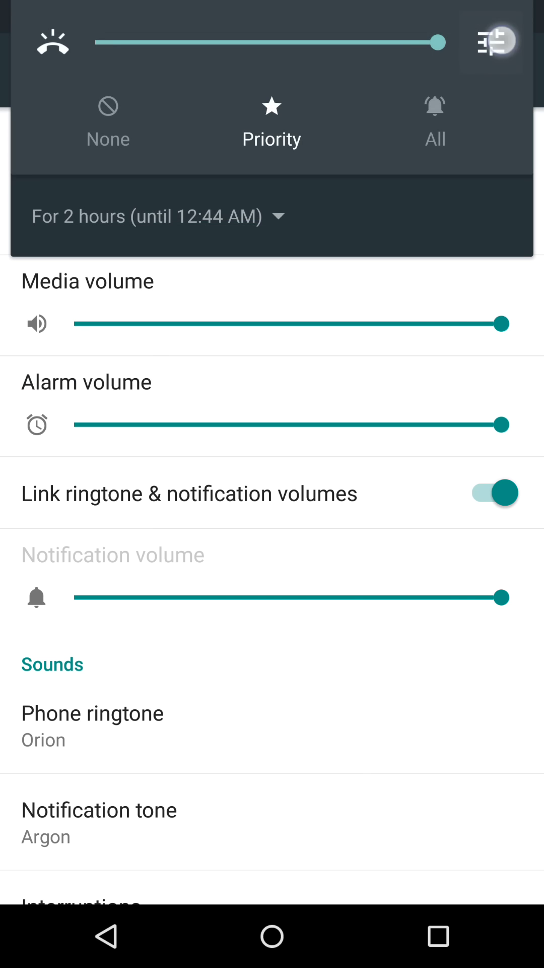
click(492, 42)
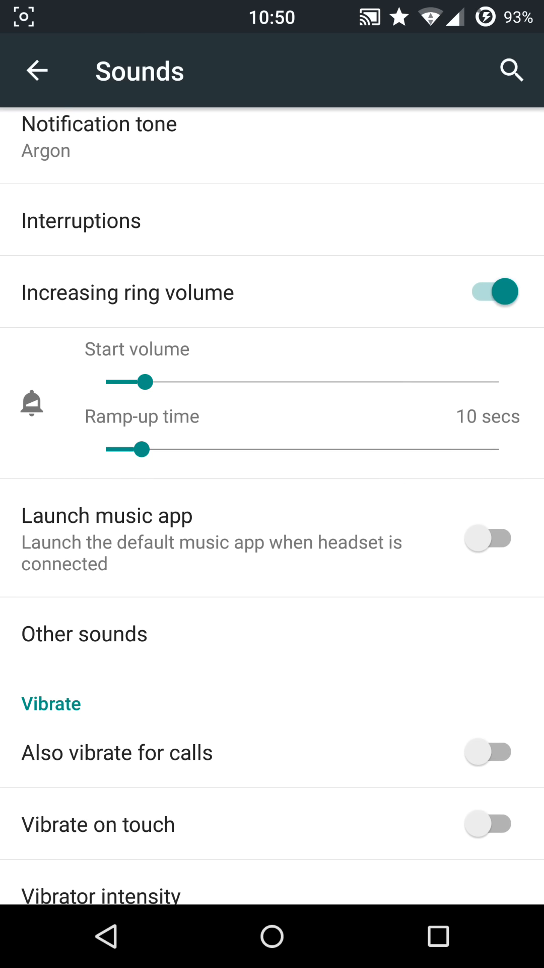
Step: Set ramp-up time to 25 seconds, turn off increasing ring volume, and leave headset music launch off
drag(142, 449, 249, 448)
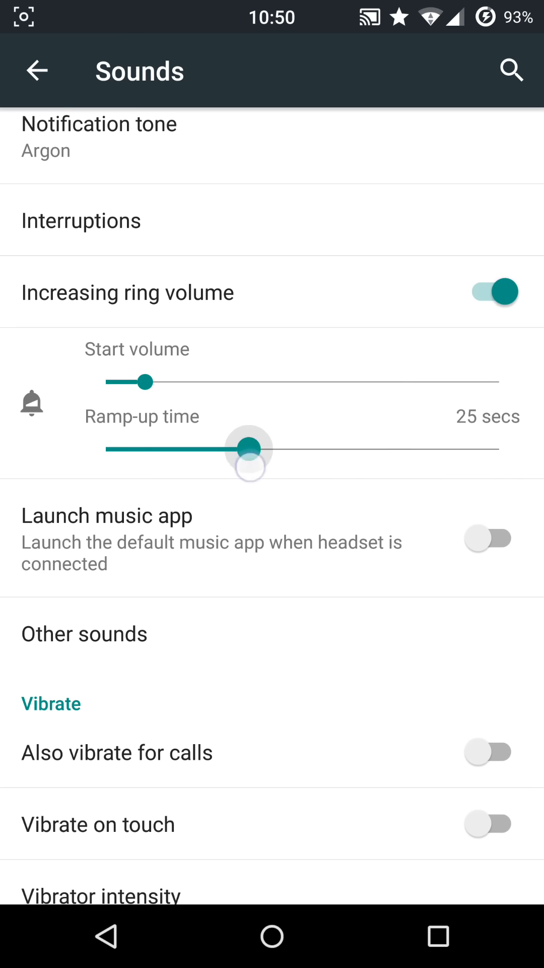
click(487, 292)
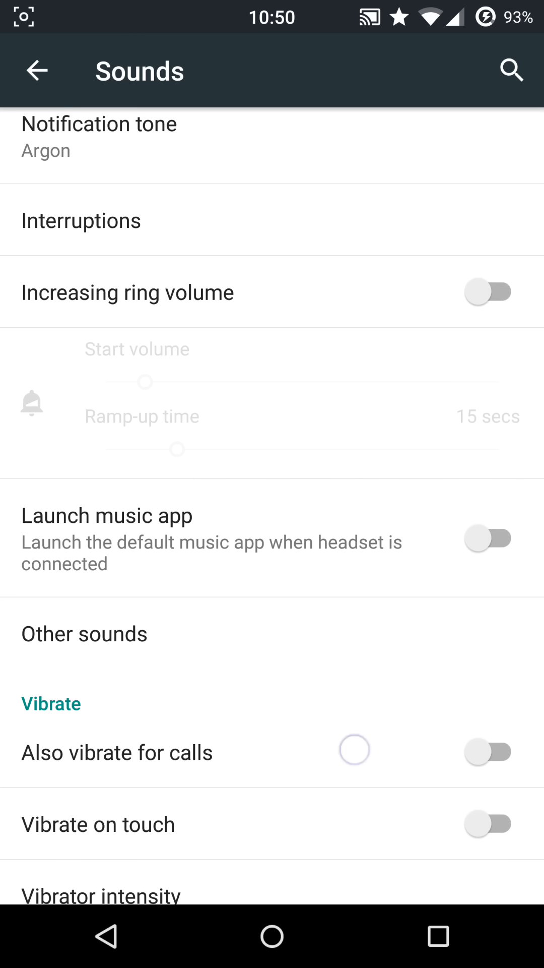
click(487, 537)
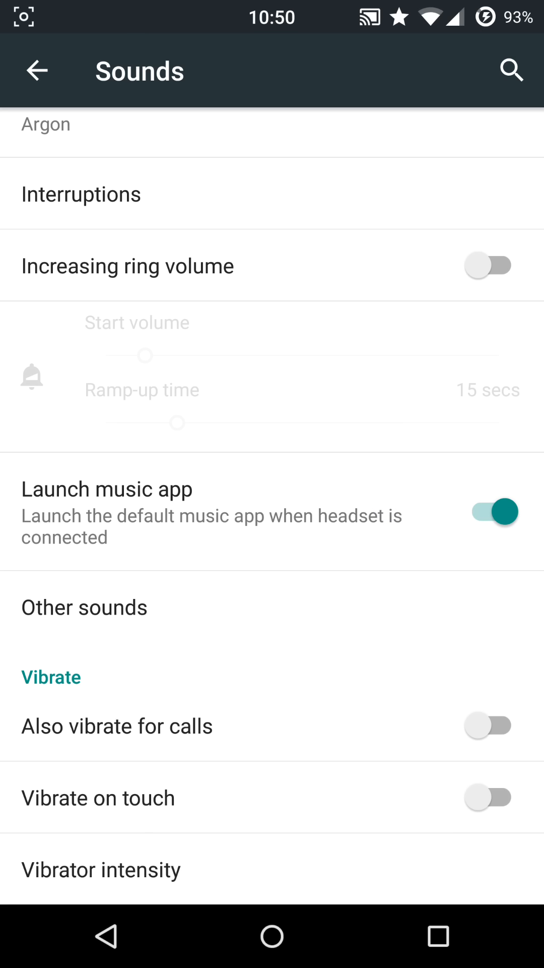
click(488, 511)
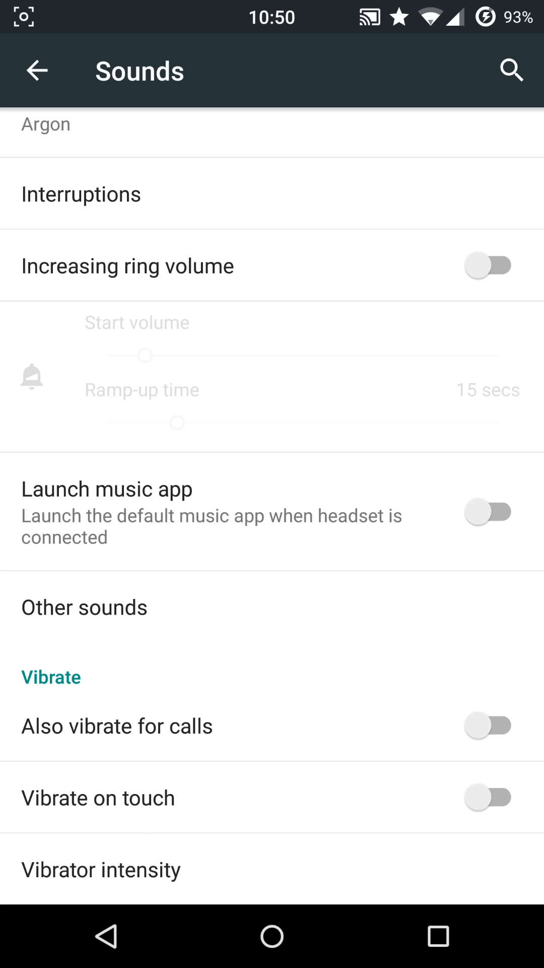
Step: Confirm vibrator intensity at 60%
click(101, 869)
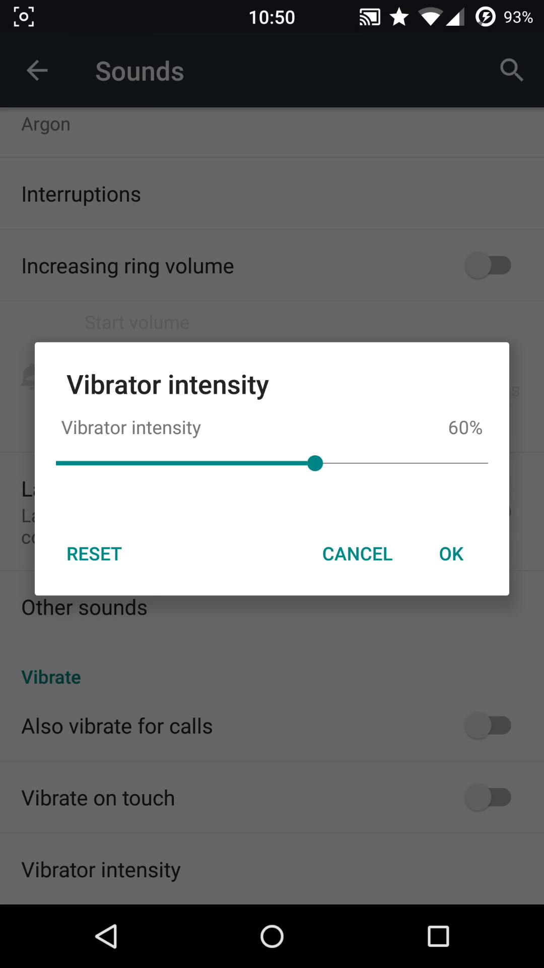
click(450, 553)
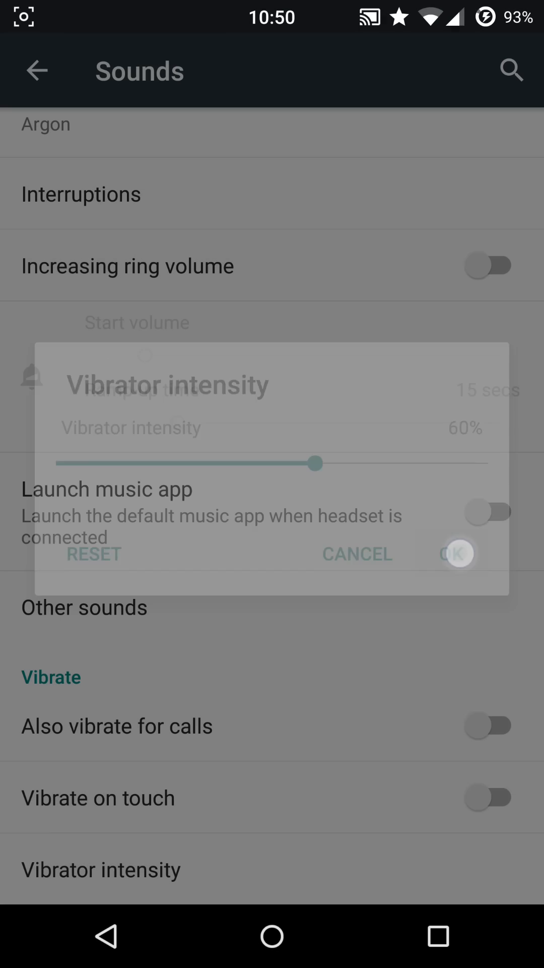
click(460, 553)
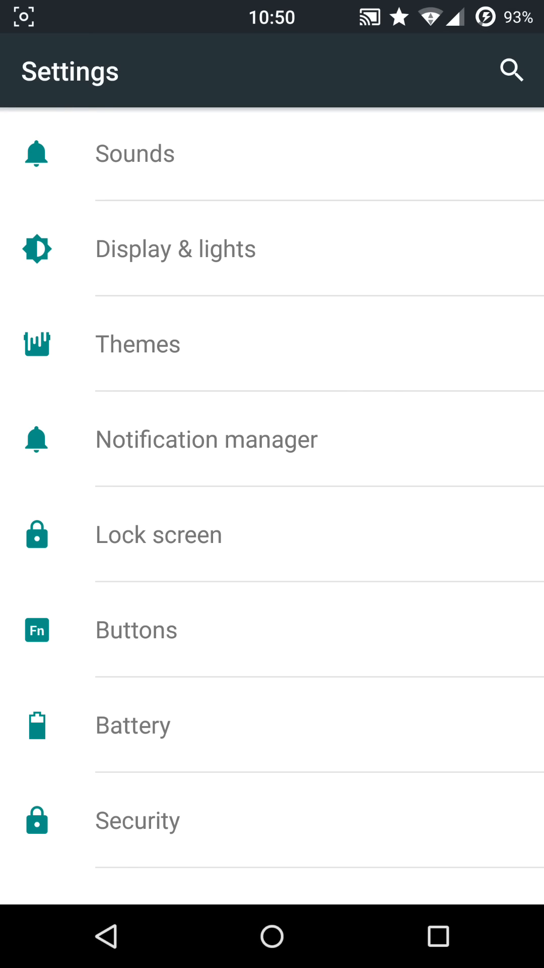
Step: Open Display & lights and scroll down its options
click(175, 248)
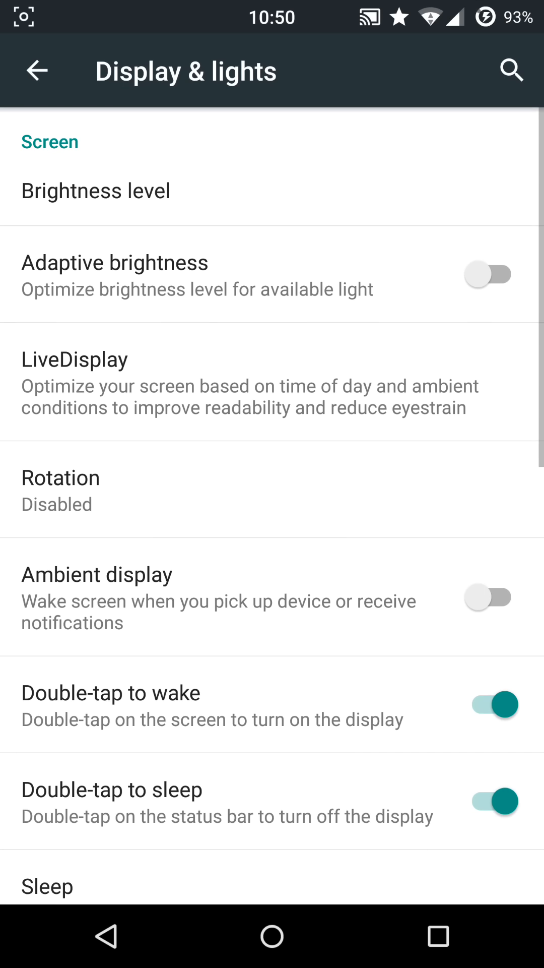
scroll(down, 3)
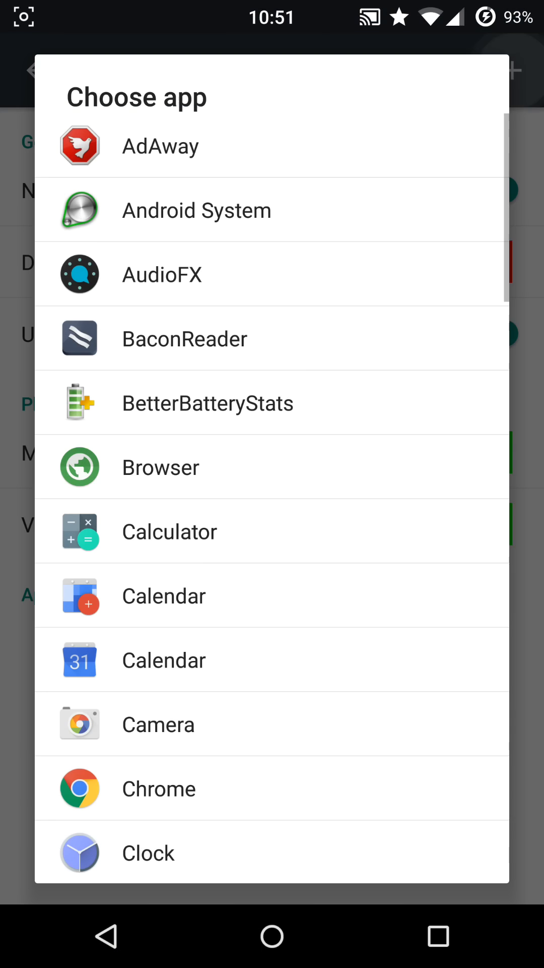
scroll(down, 3)
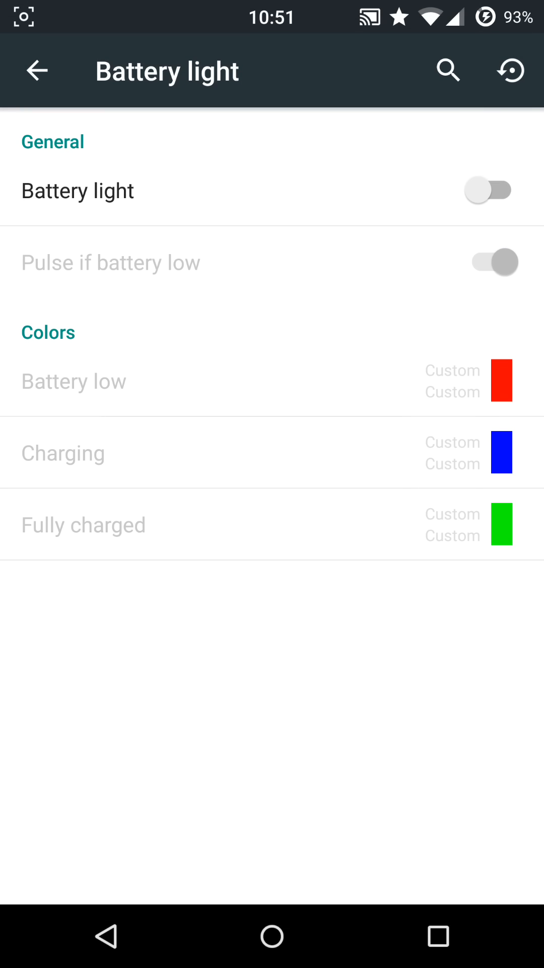
Step: Switch the battery light off and back on, then return to Display & lights
click(490, 190)
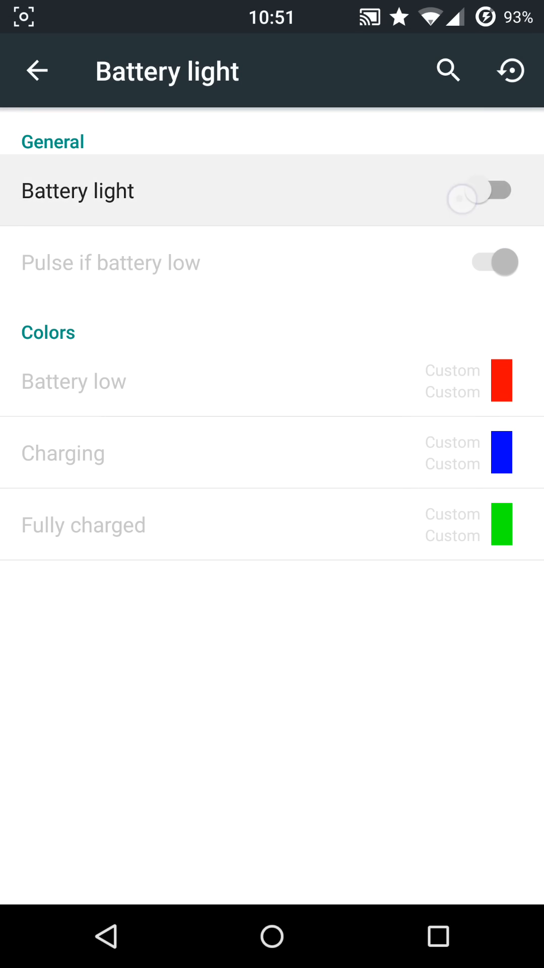
click(492, 190)
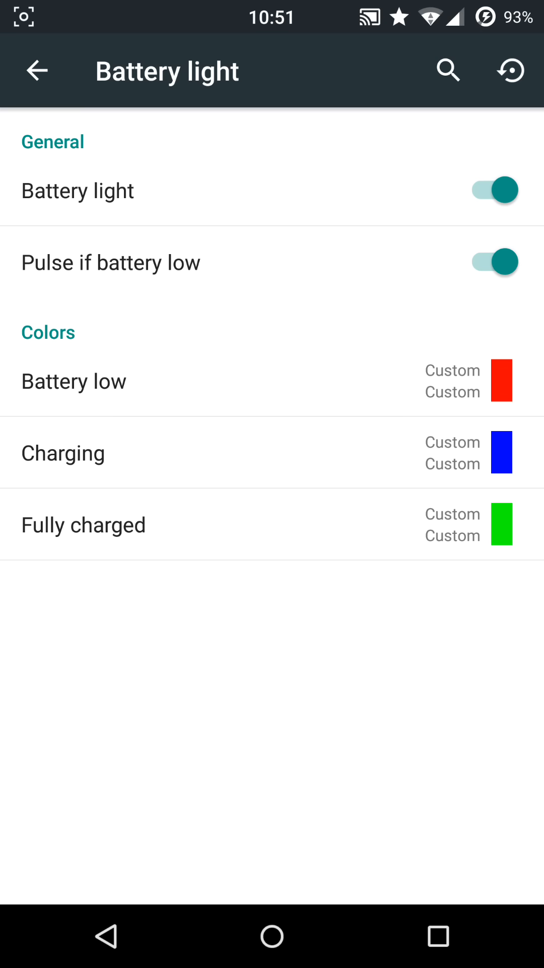
click(494, 189)
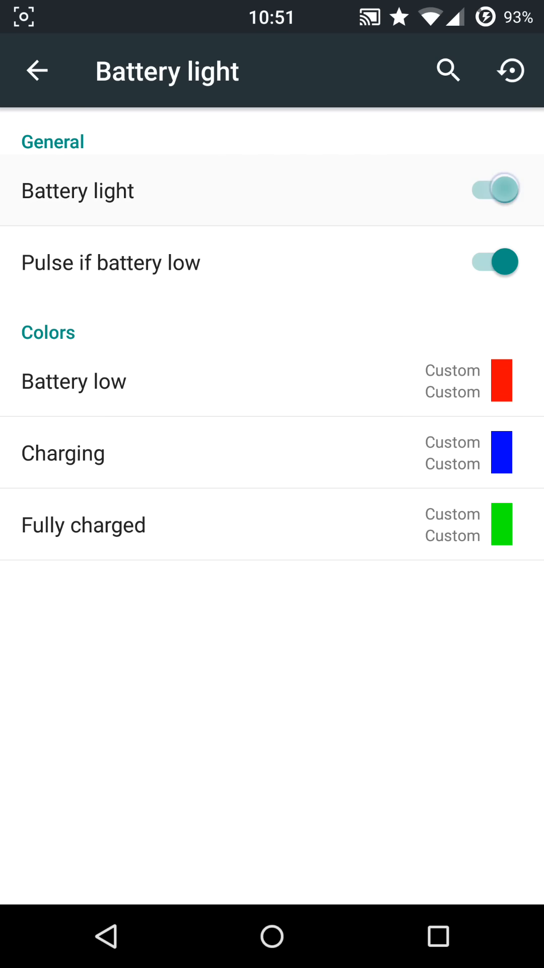
click(37, 70)
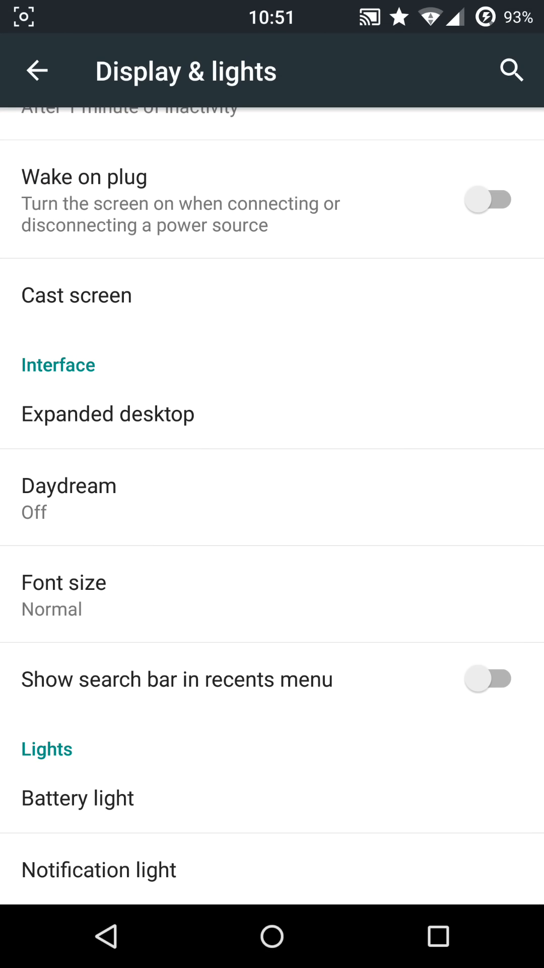
Step: Turn the recents search bar on and then off again
click(488, 678)
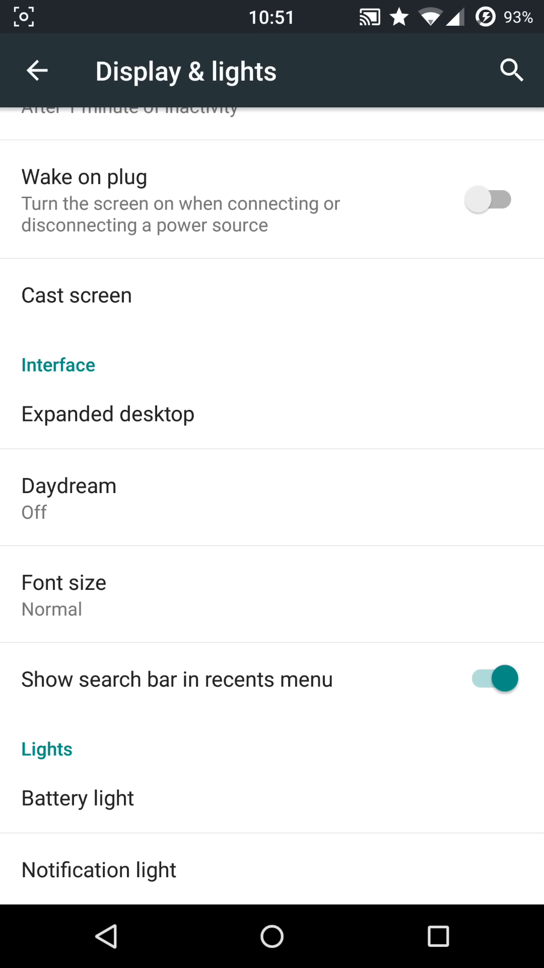
click(487, 679)
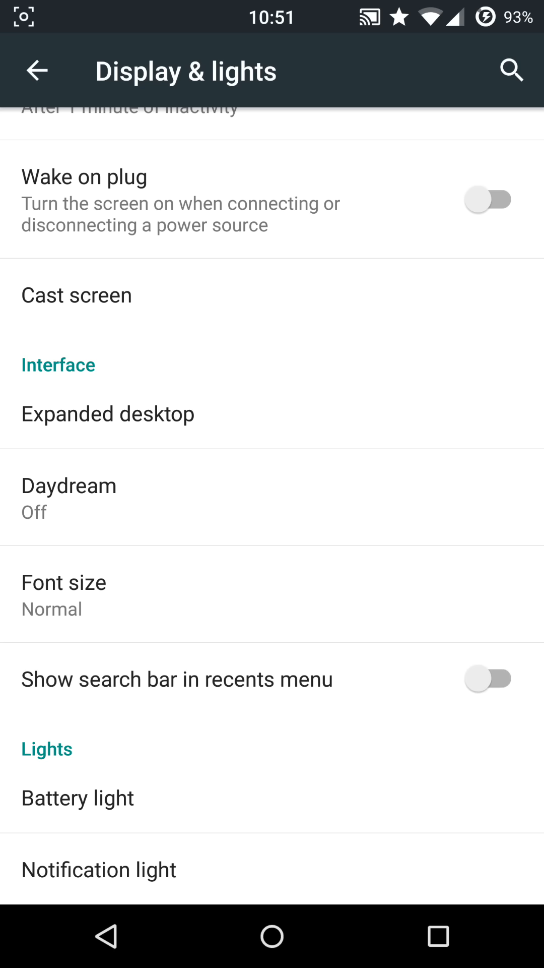
click(437, 937)
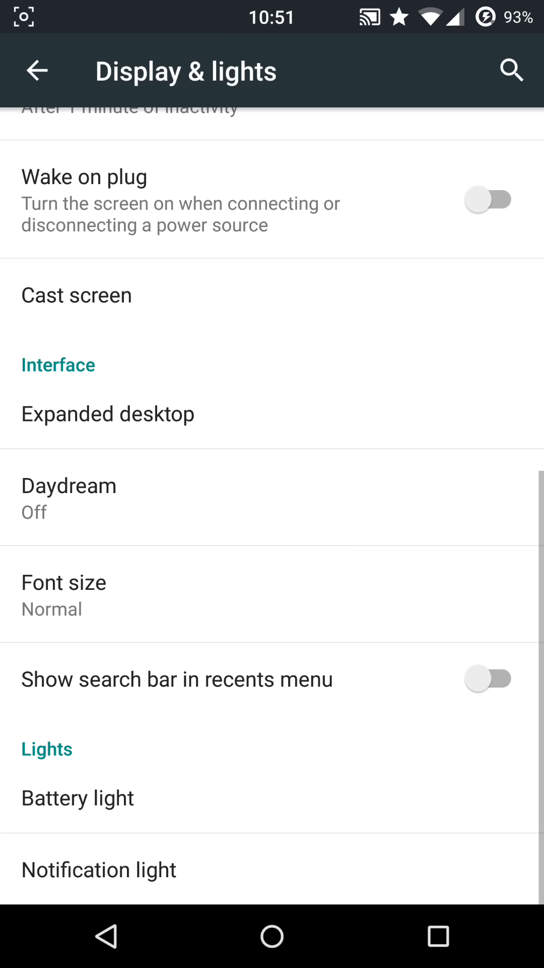
click(107, 413)
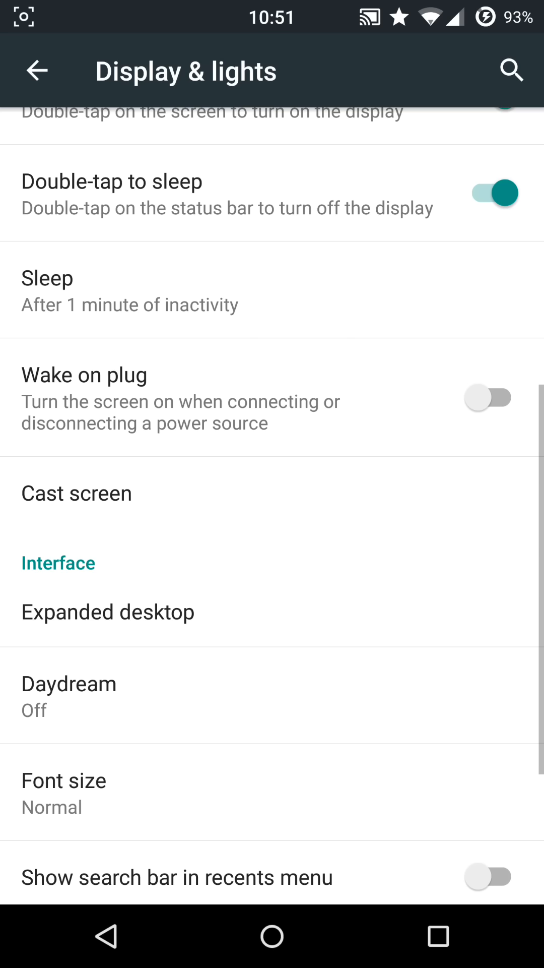
Step: Leave Wake on plug switched off and scroll to the LiveDisplay settings
scroll(down, 3)
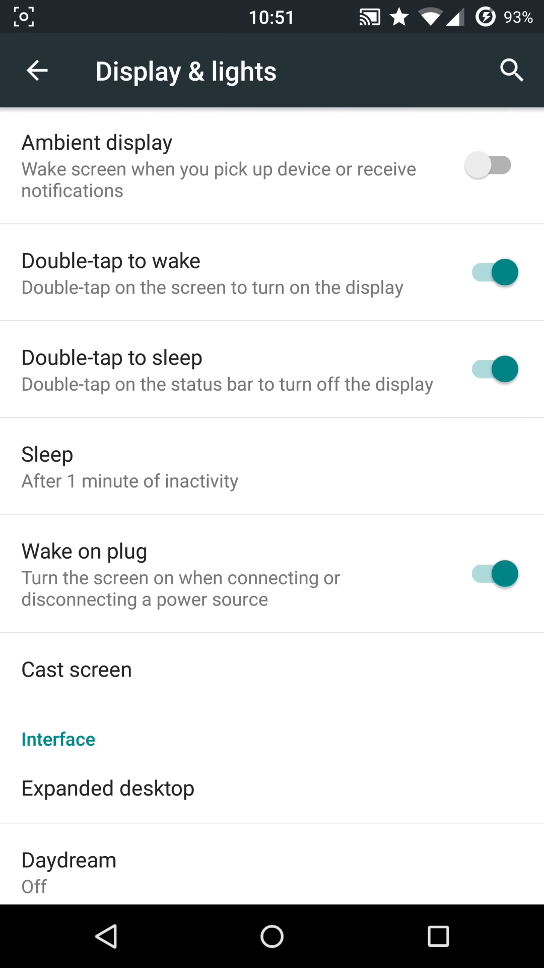
click(489, 573)
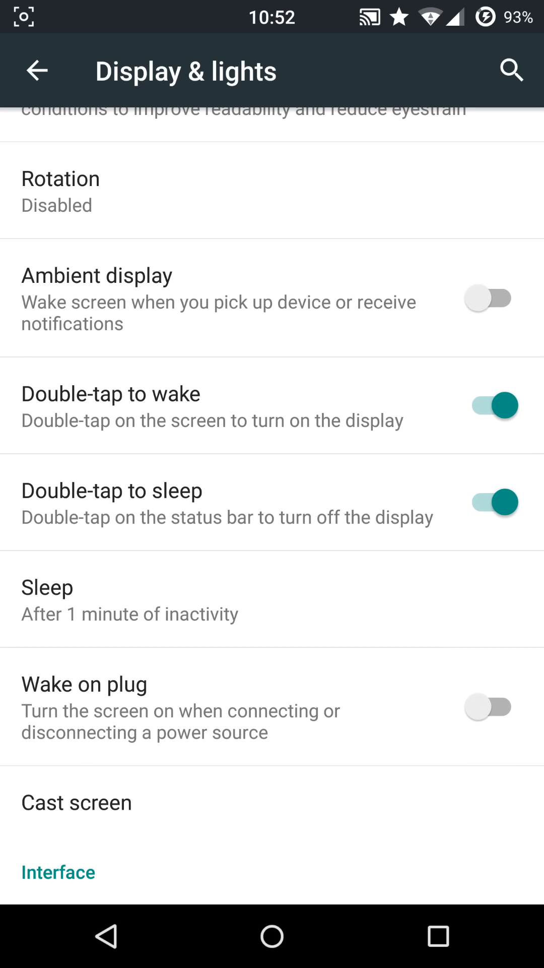
click(492, 502)
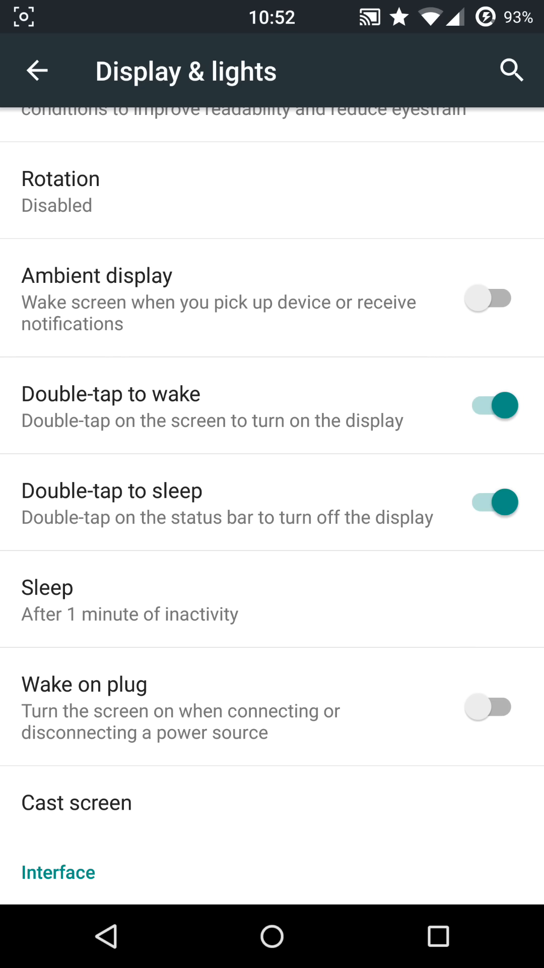
scroll(down, 3)
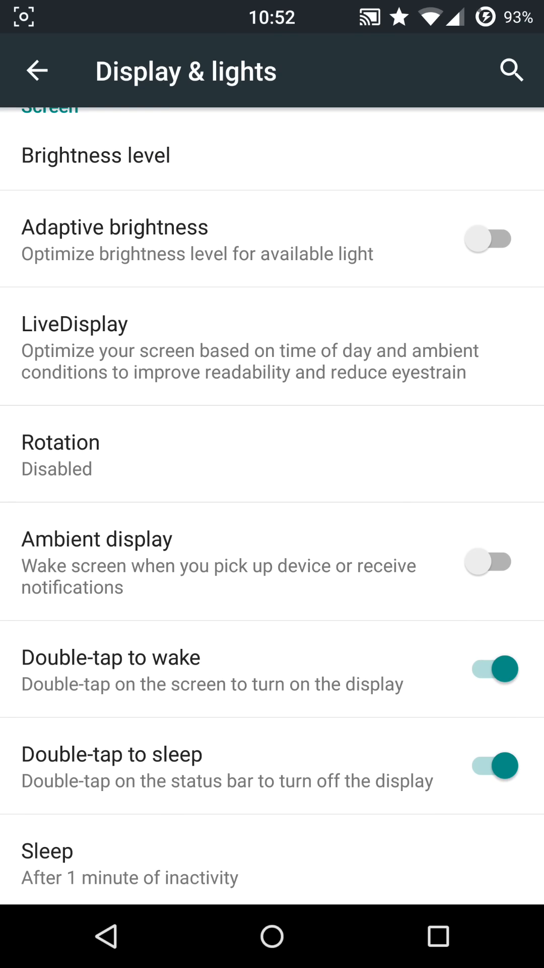
scroll(down, 3)
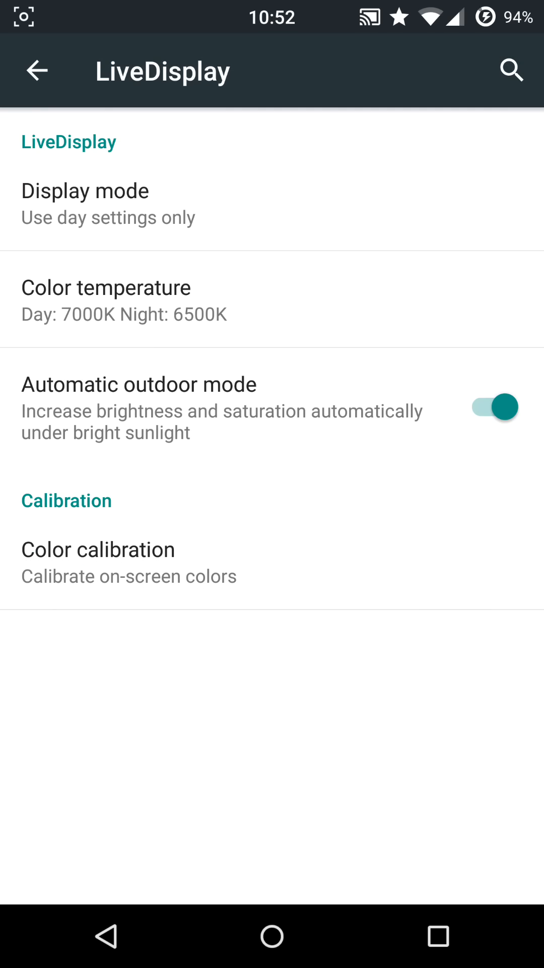
Step: Keep Day display mode, cancel the 7000K/6500K colour temperature dialog, and go back to main settings
click(85, 203)
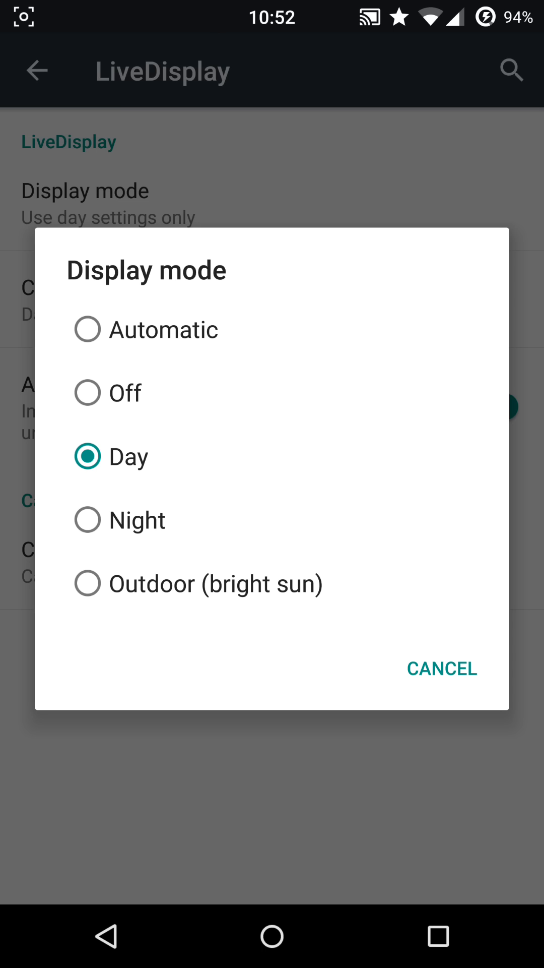
click(335, 800)
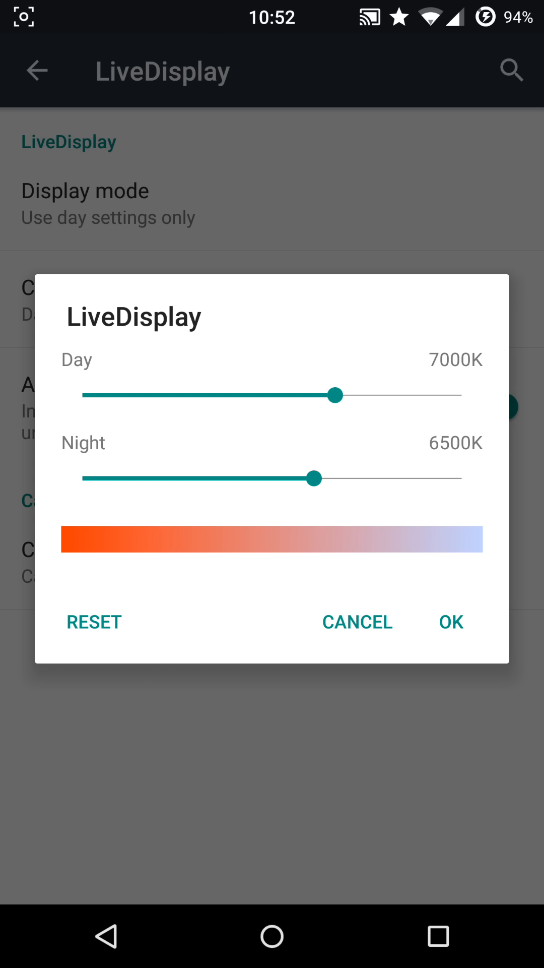
click(357, 622)
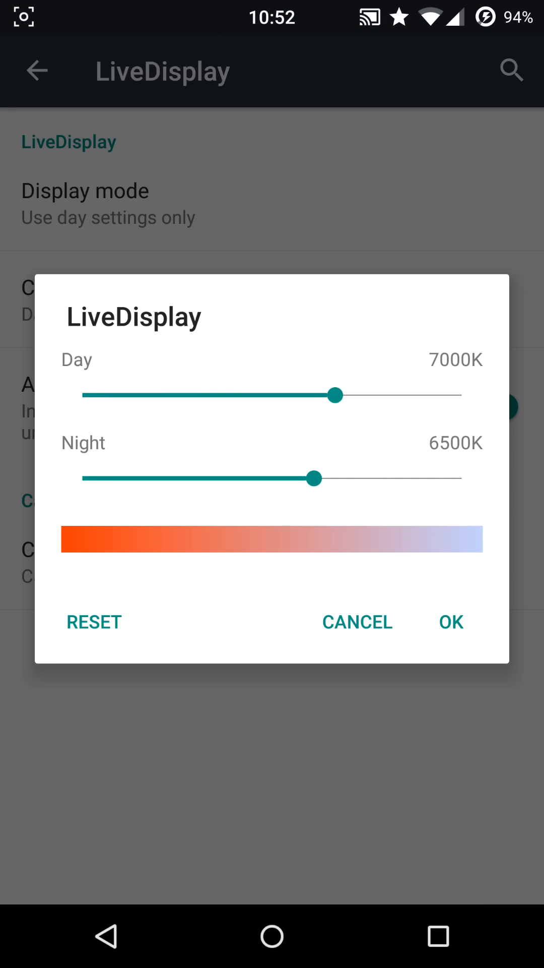
click(450, 621)
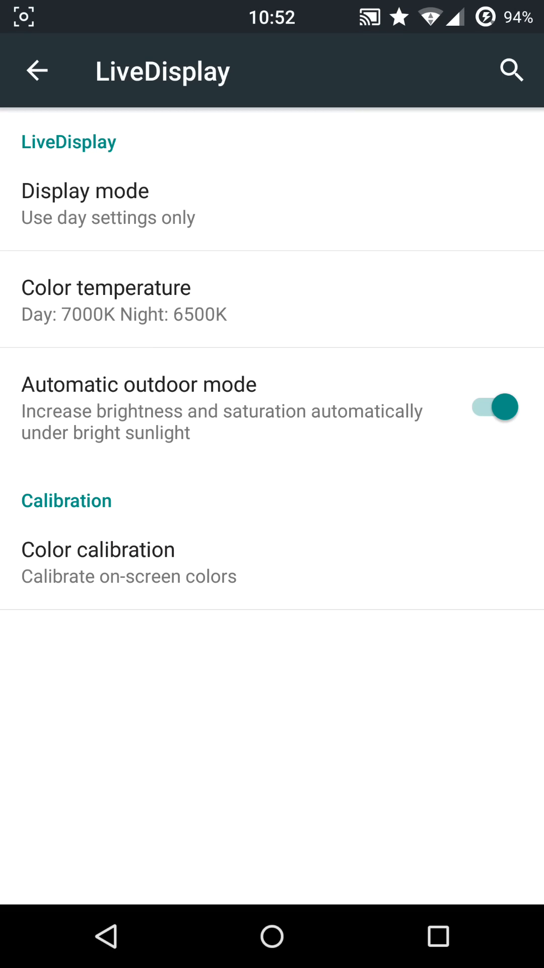
click(38, 71)
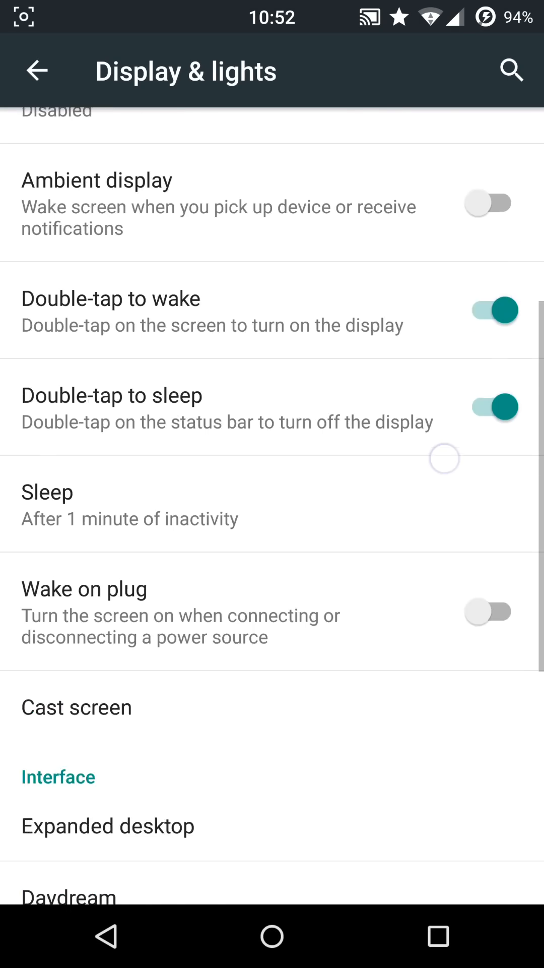
click(36, 71)
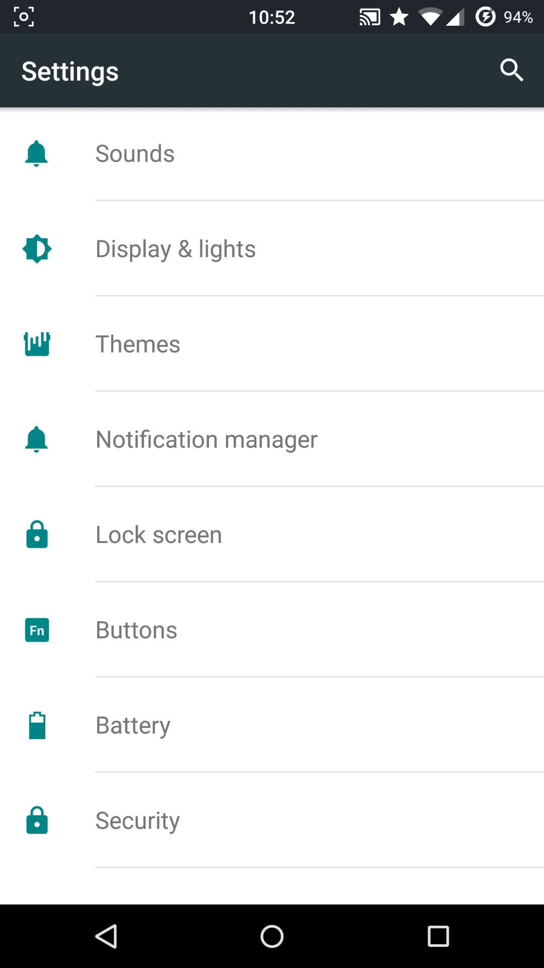
scroll(down, 3)
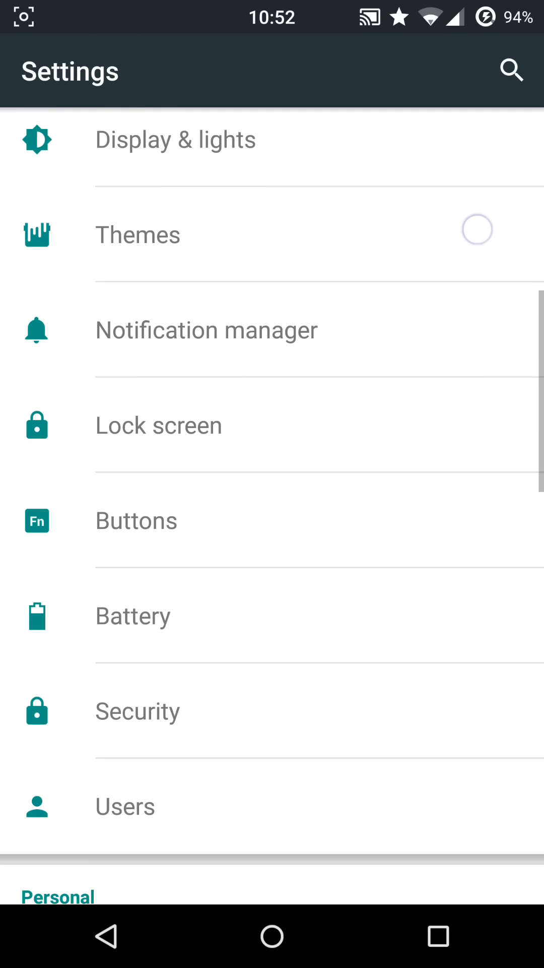
click(207, 329)
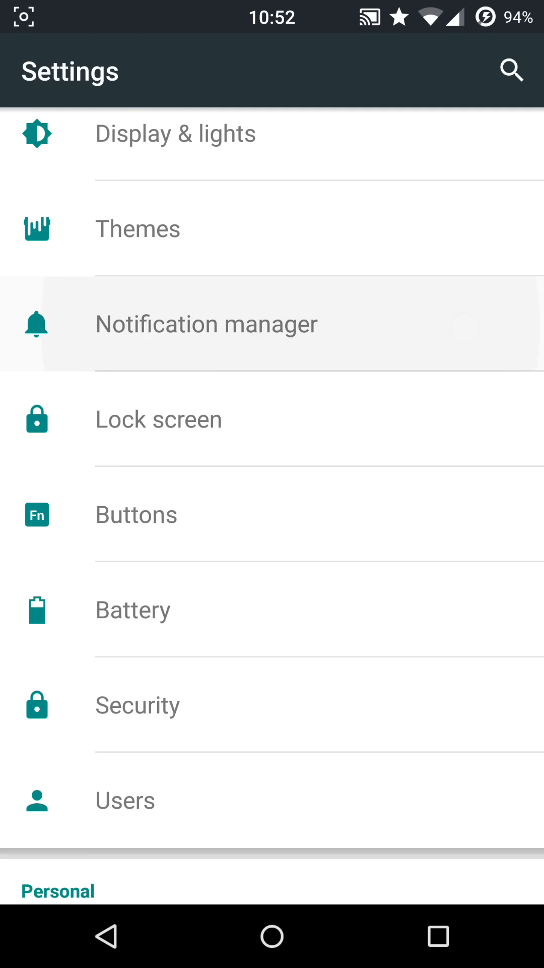
click(207, 324)
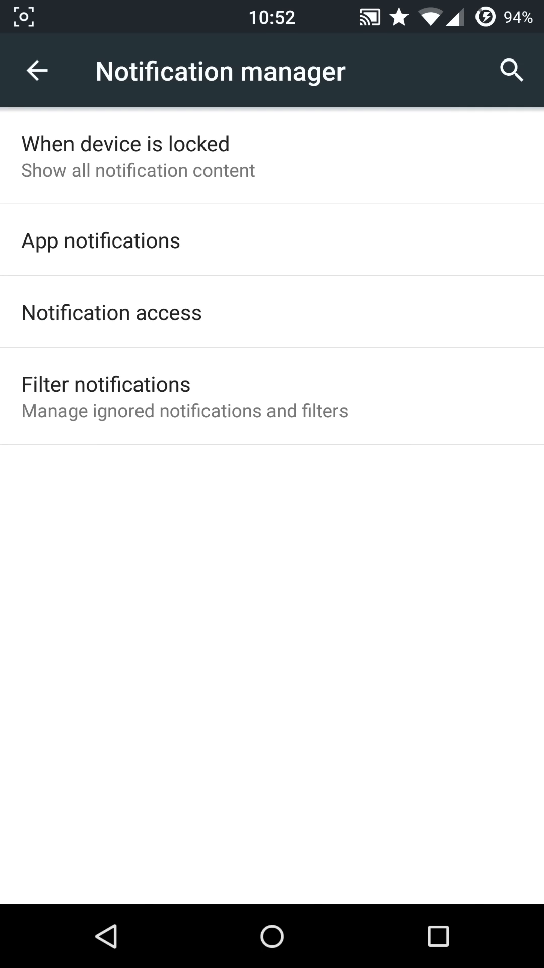
click(36, 70)
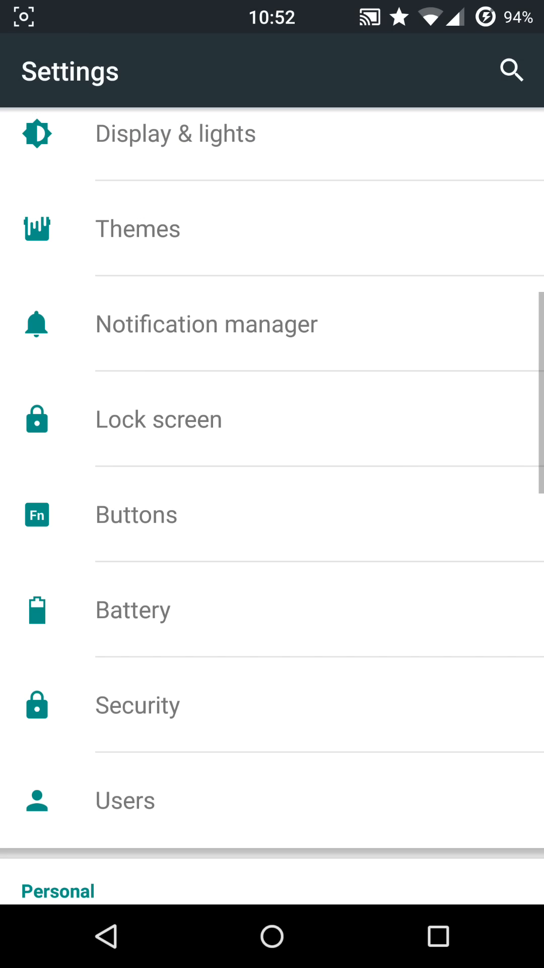
Step: Open the lock screen shortcuts editor from the lock screen settings
click(159, 419)
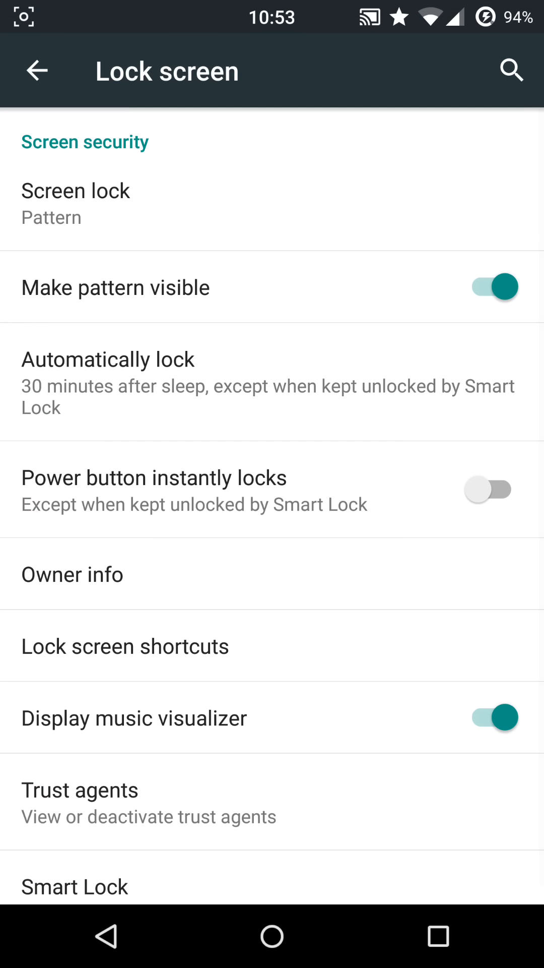
scroll(down, 3)
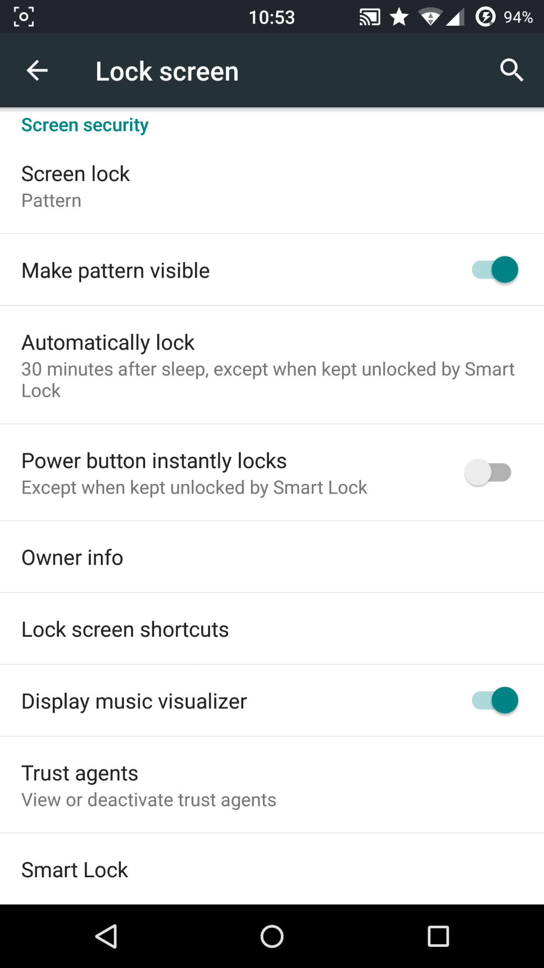
click(126, 629)
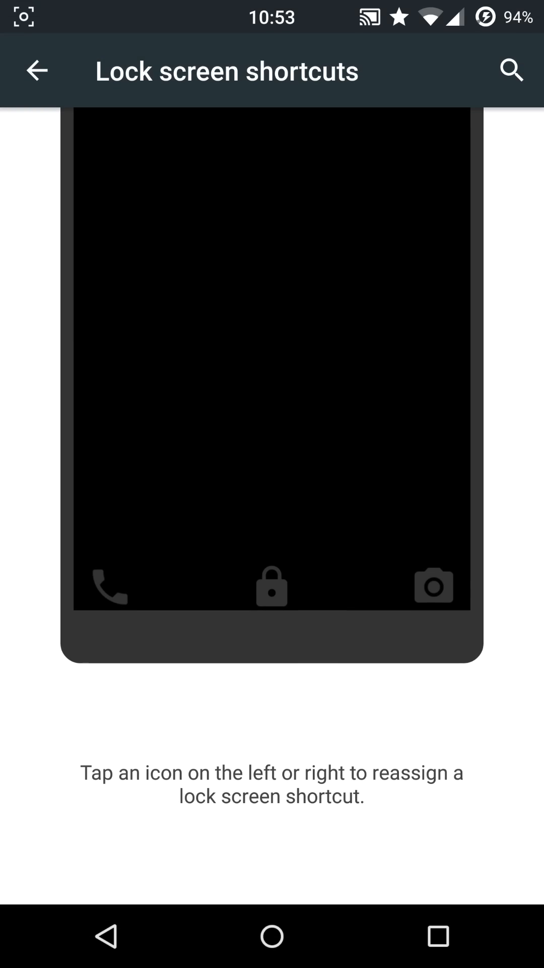
Step: Try setting a lock screen shortcut to no action, then dismiss the action choices
click(109, 585)
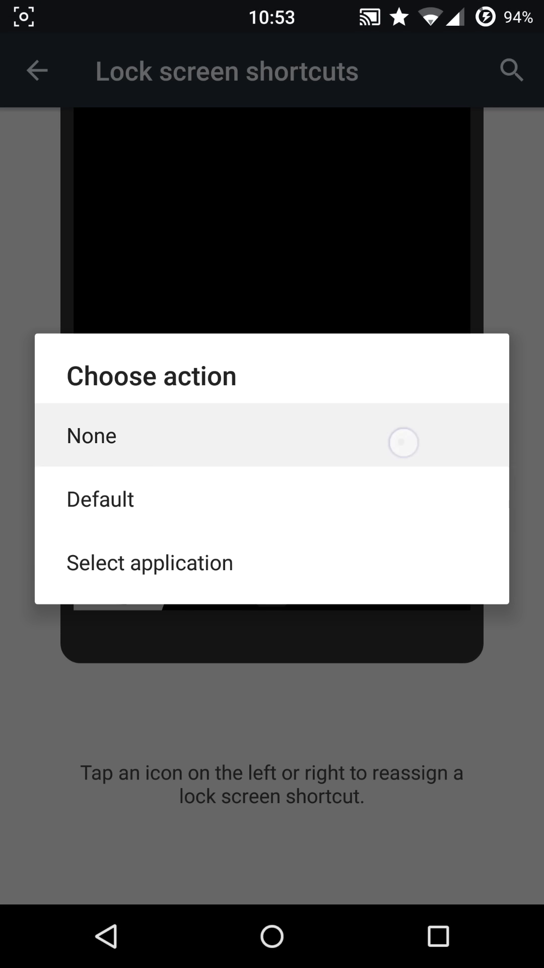
click(91, 435)
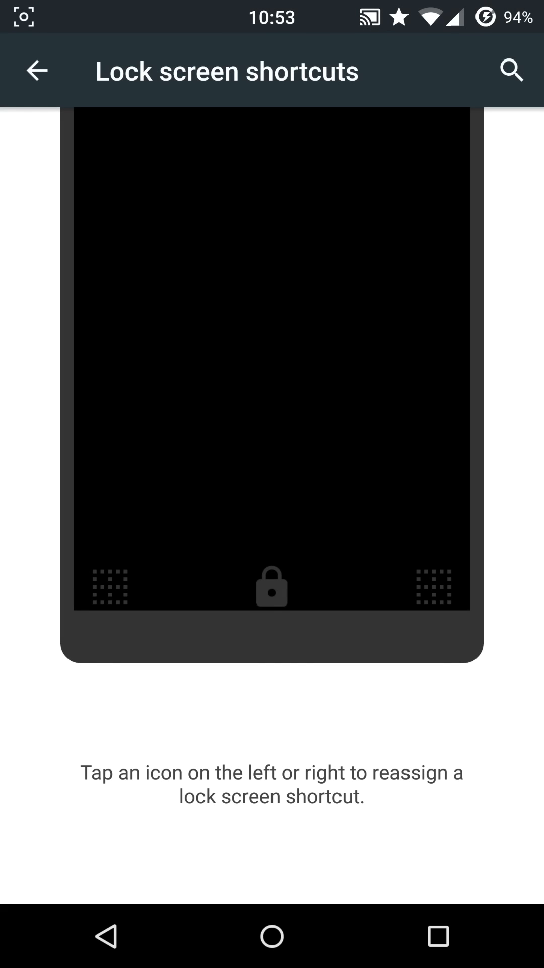
click(107, 587)
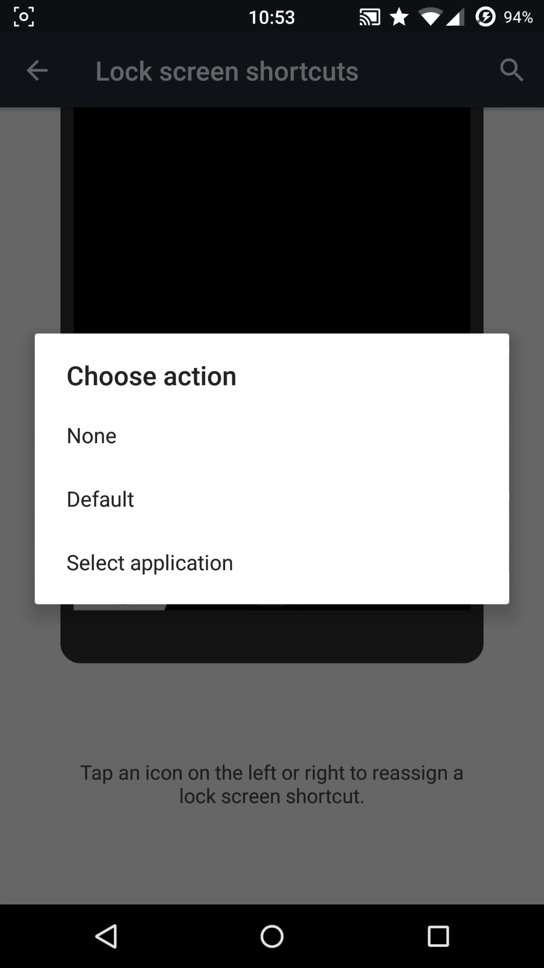
click(149, 563)
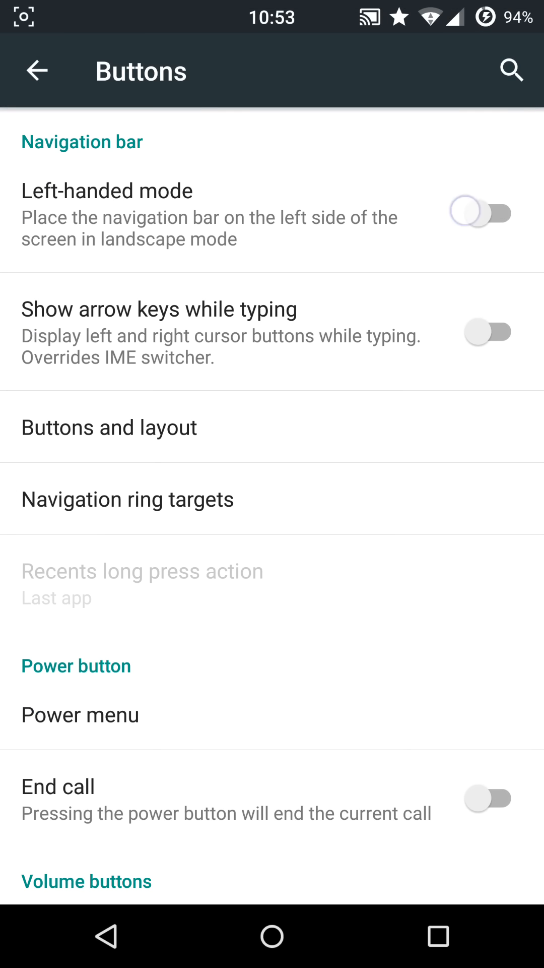
click(479, 213)
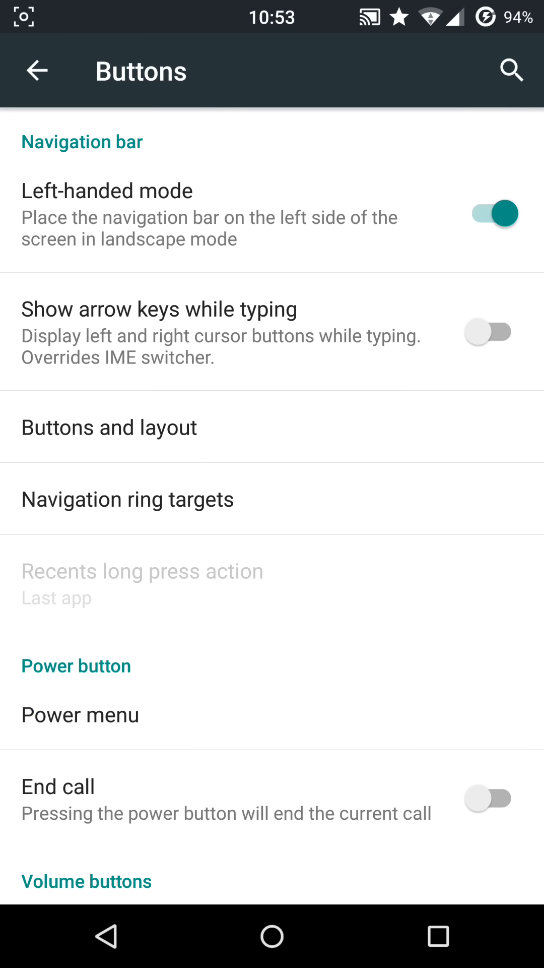
click(488, 213)
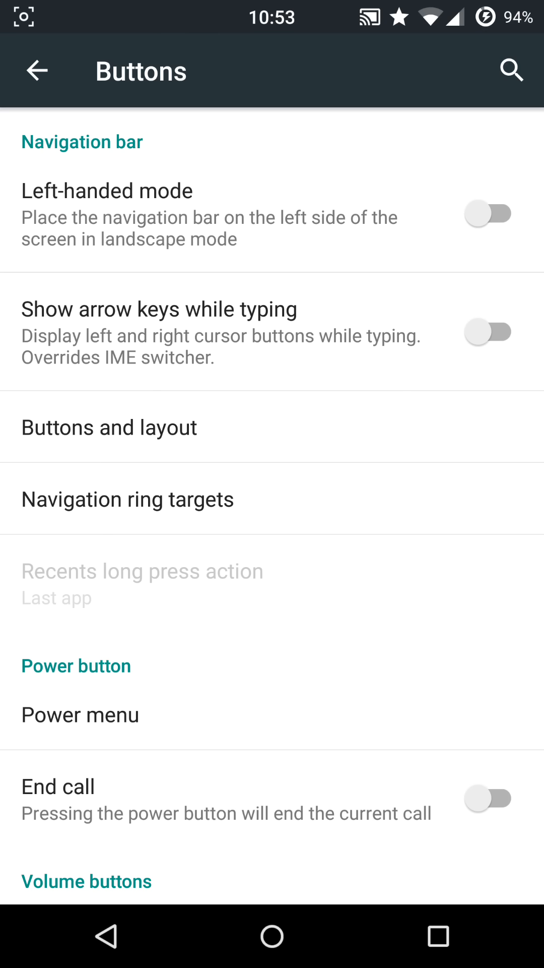
click(109, 427)
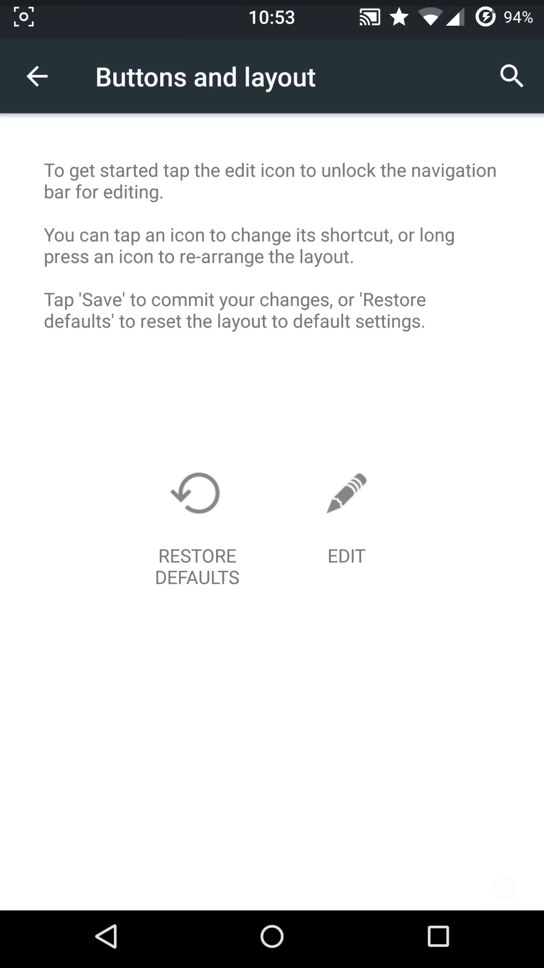
click(346, 492)
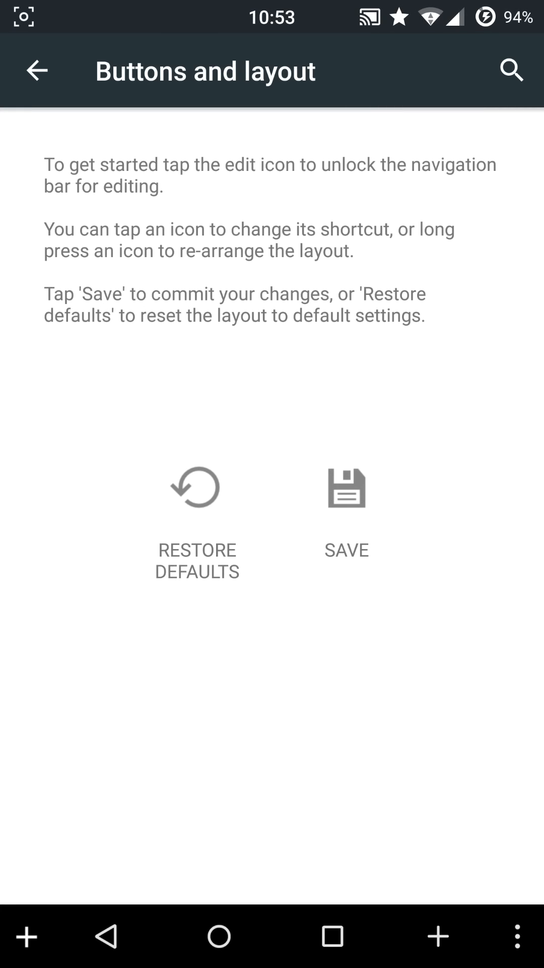
click(196, 487)
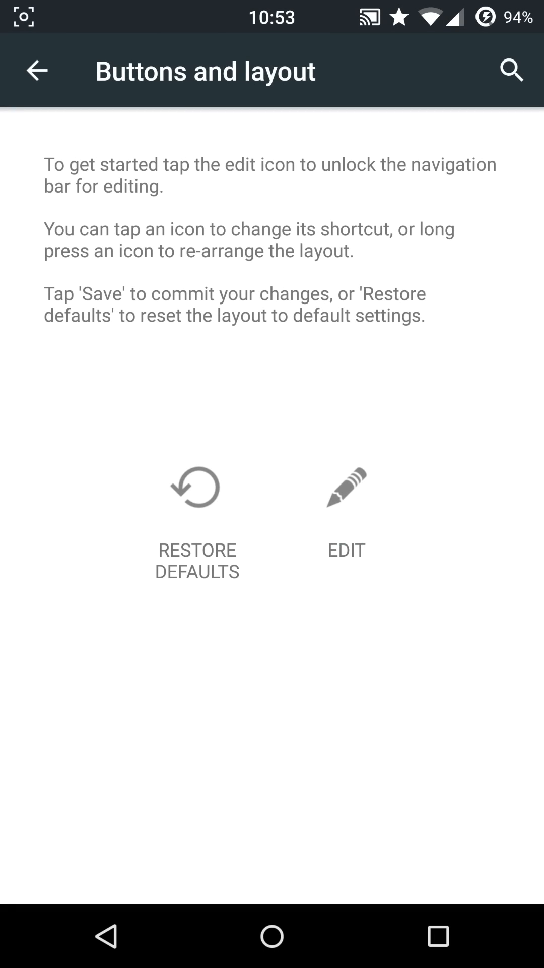
click(37, 70)
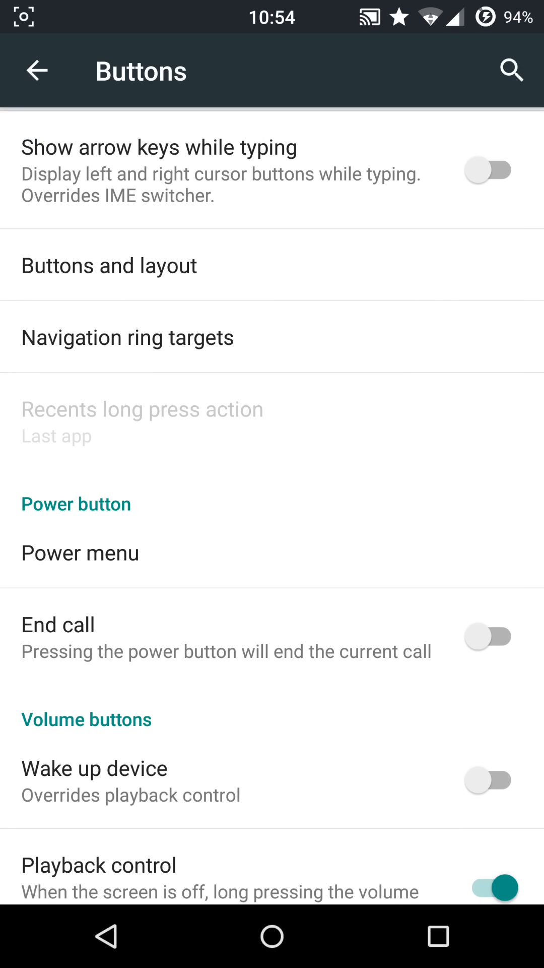
click(127, 338)
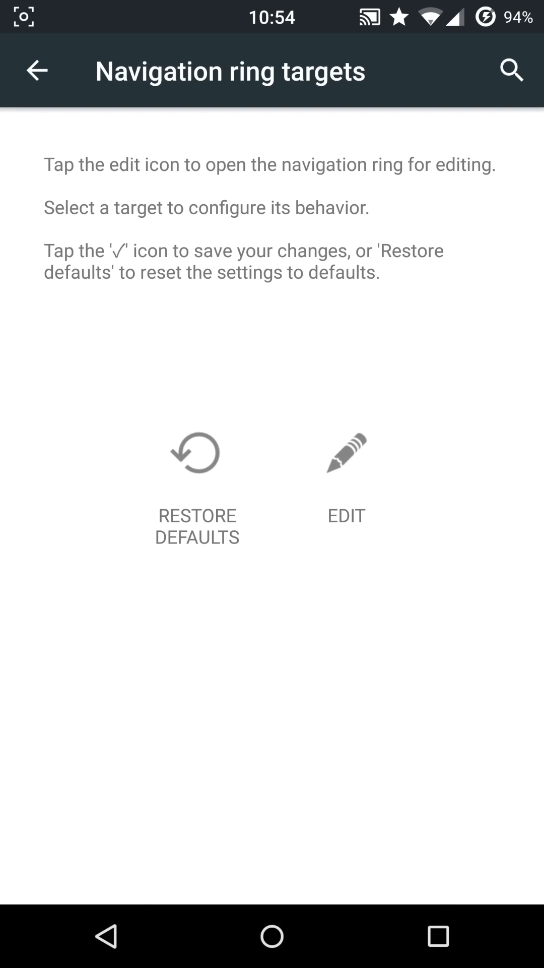
click(347, 462)
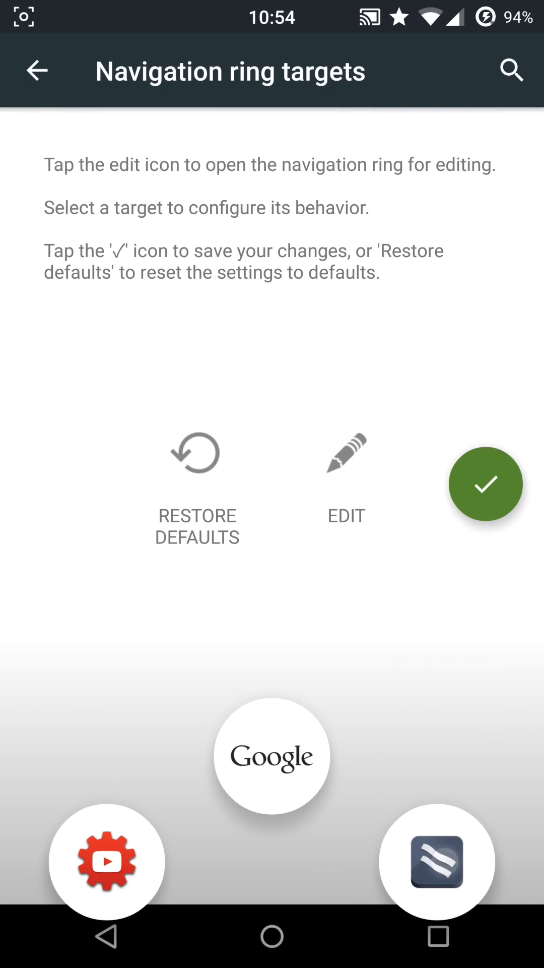
click(271, 756)
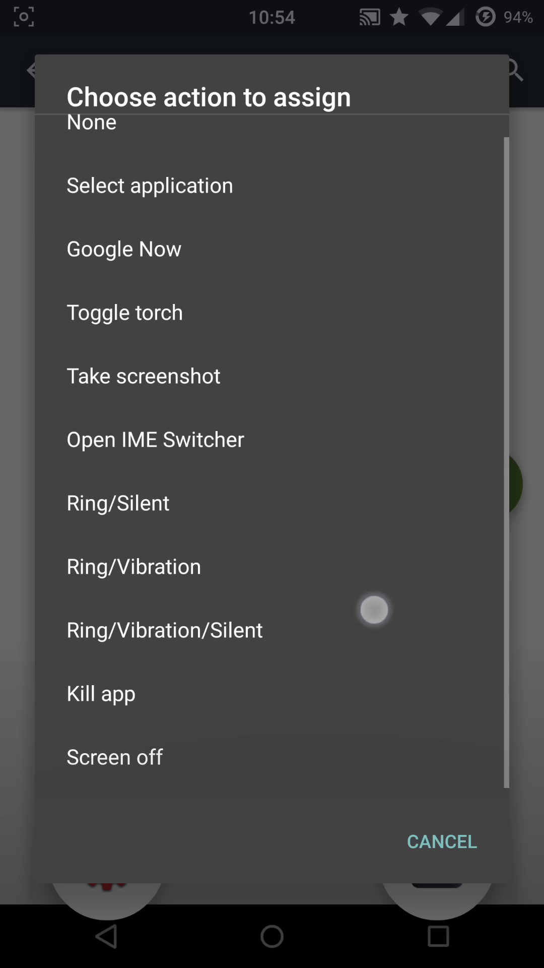
click(150, 185)
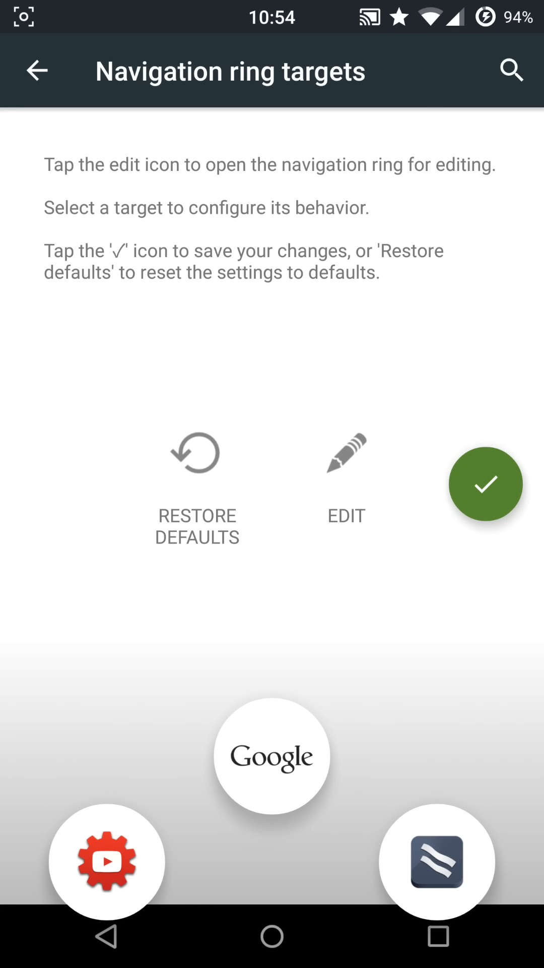
click(485, 483)
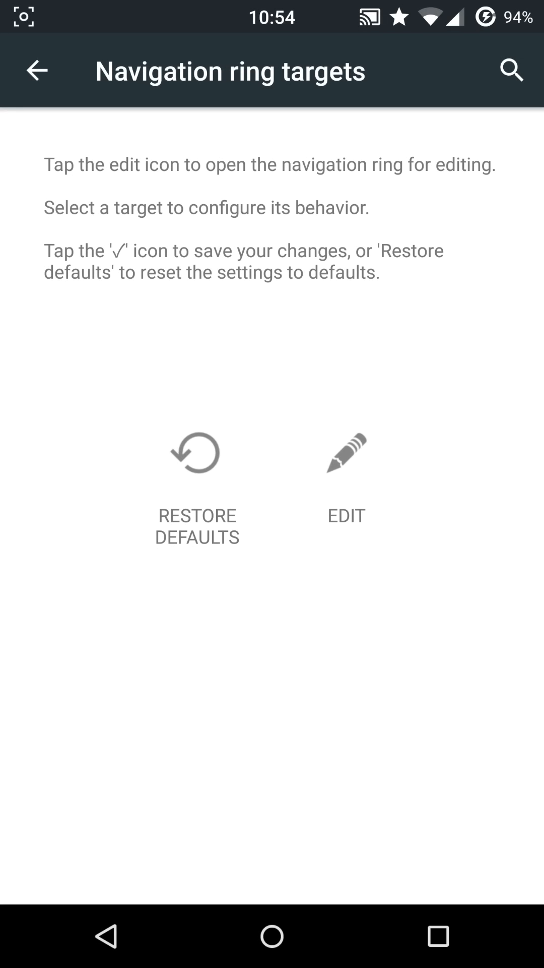
click(197, 454)
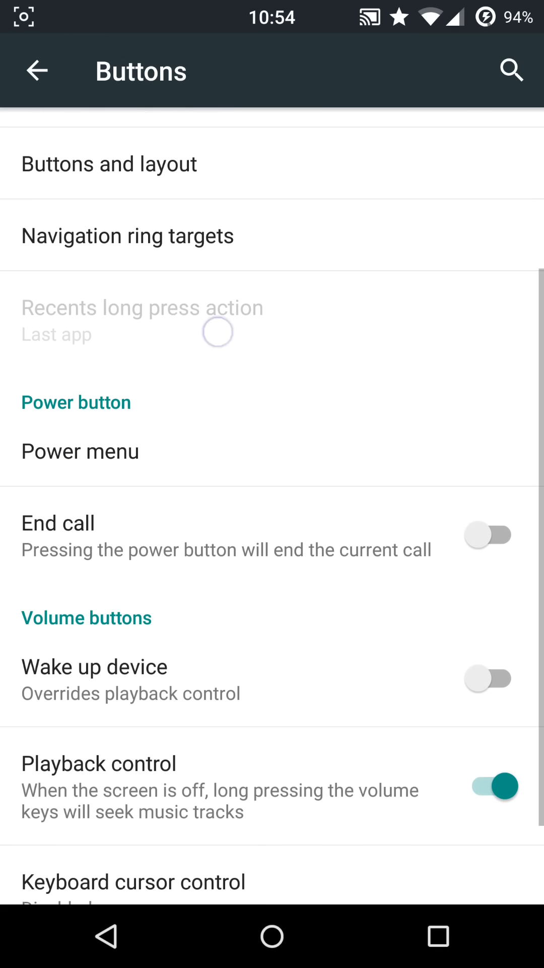
Step: Uncheck Screenshot in the power menu options
scroll(down, 3)
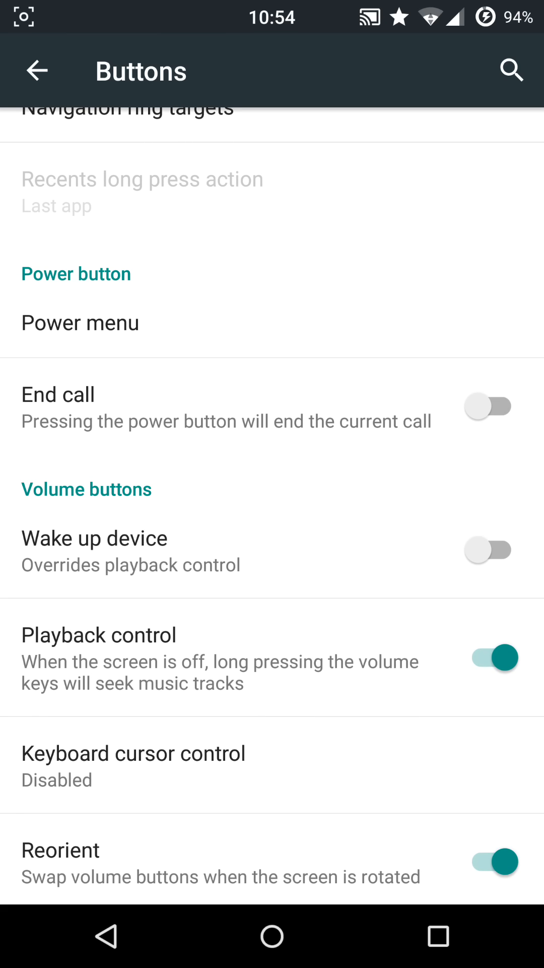
click(80, 322)
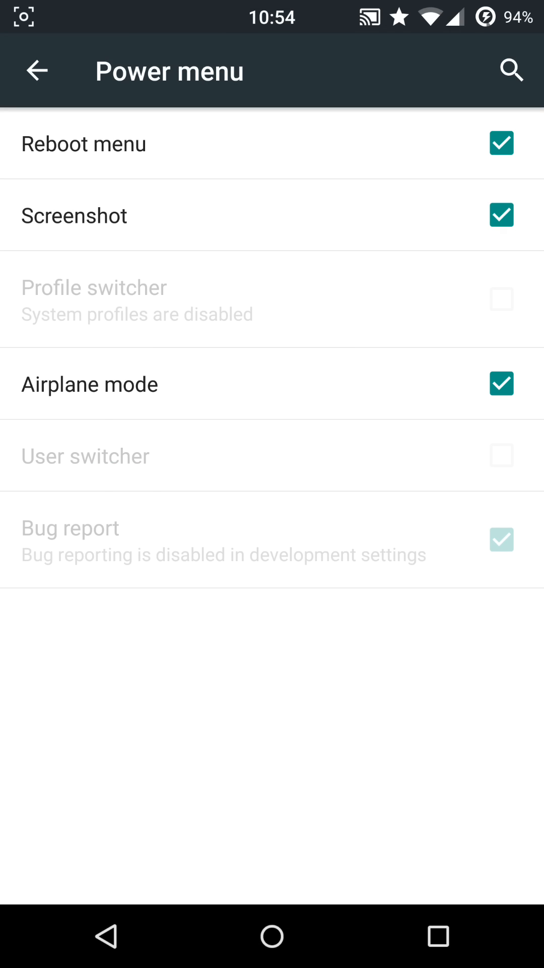
click(502, 215)
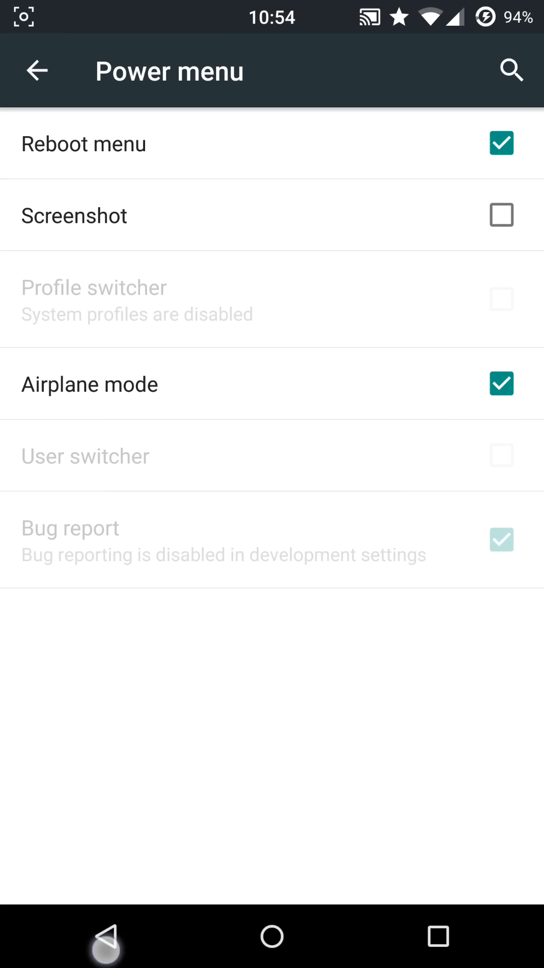
Step: Go back to the main settings list and scroll through it
click(37, 70)
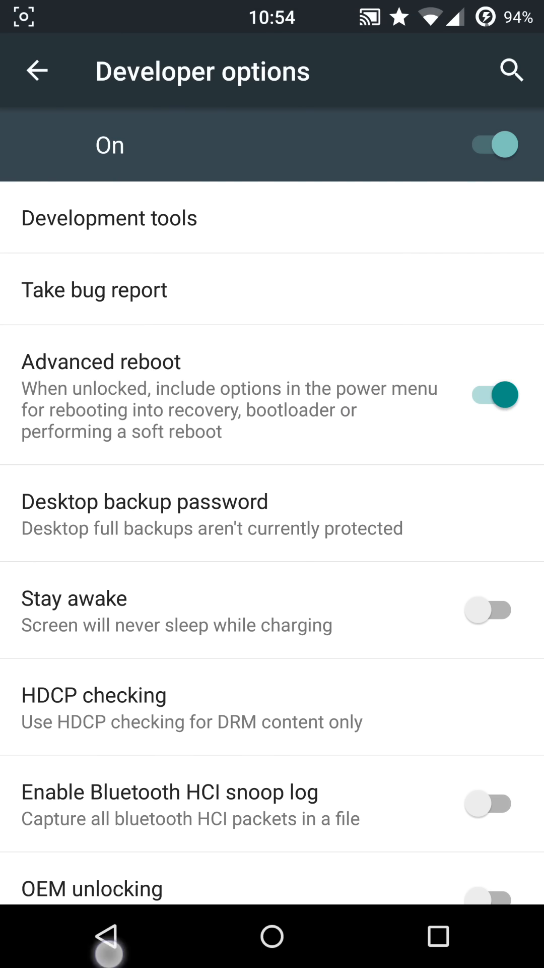
click(37, 70)
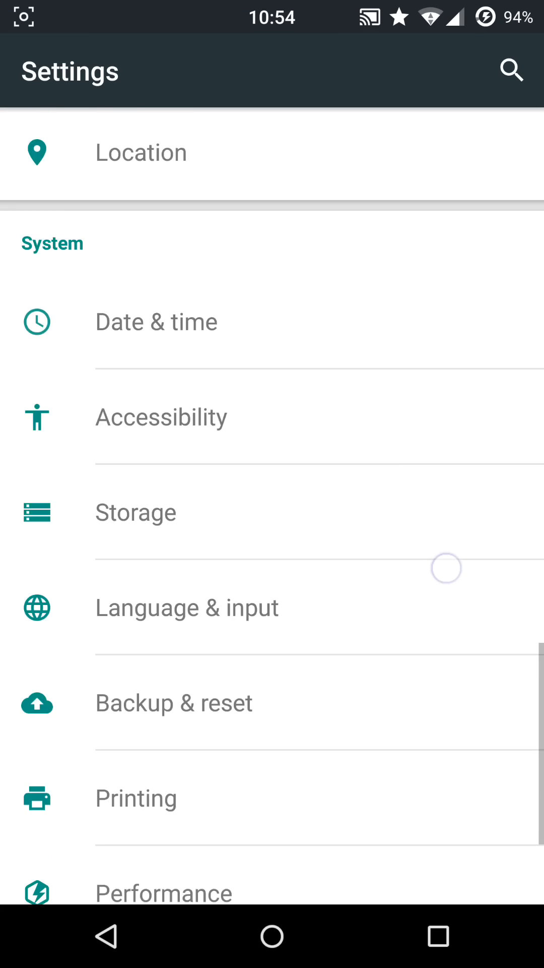
scroll(down, 3)
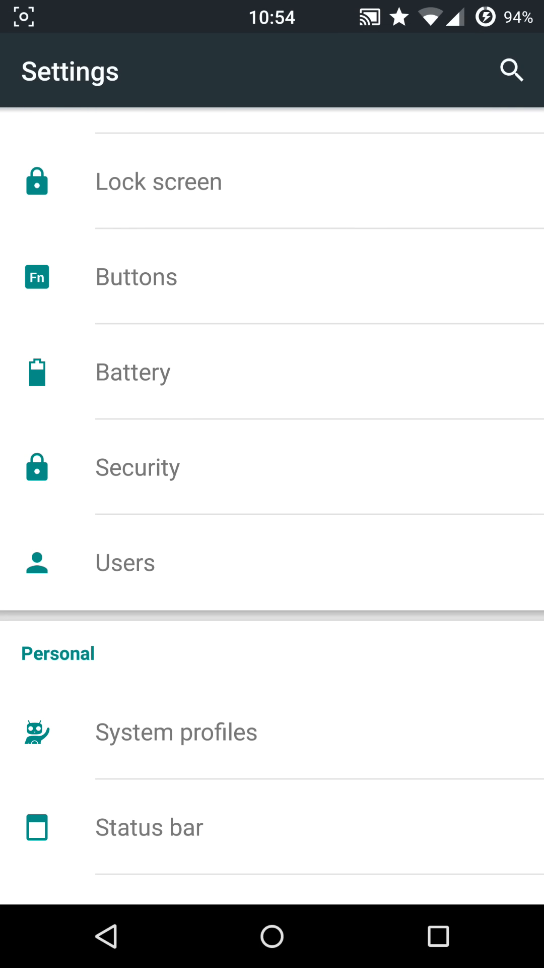
scroll(down, 3)
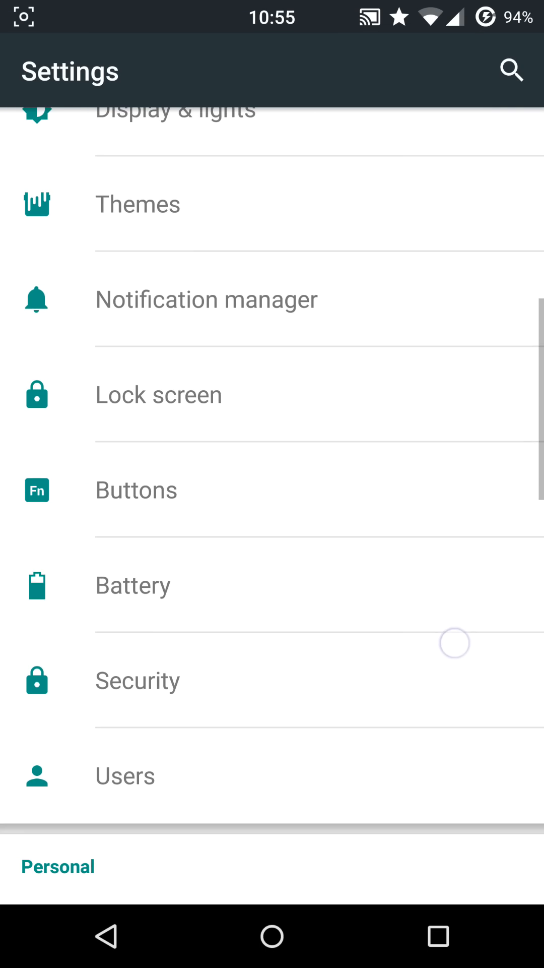
click(136, 489)
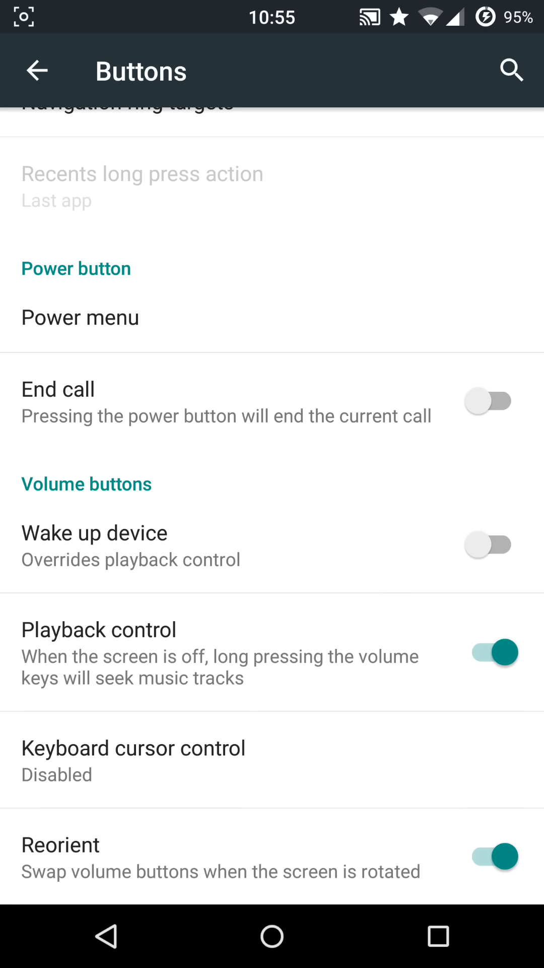
click(488, 545)
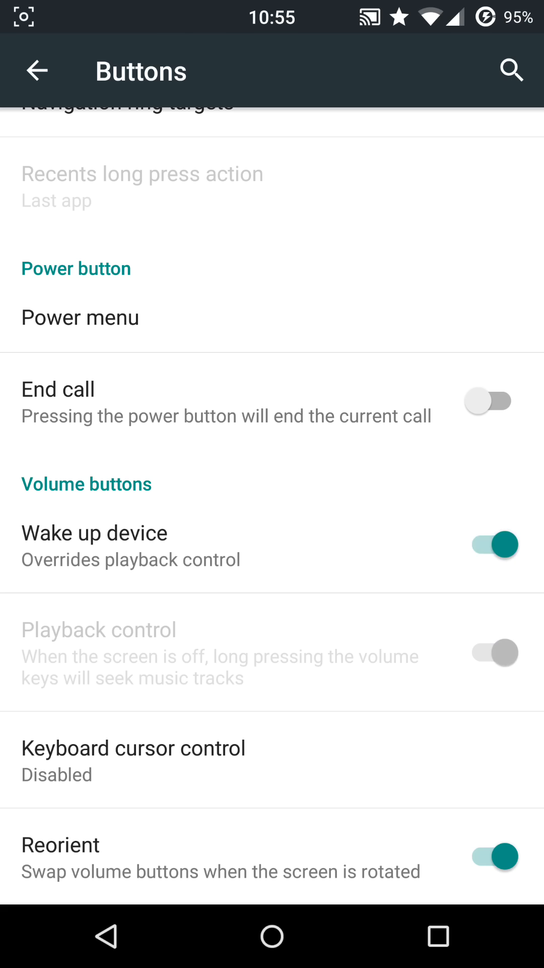
click(488, 544)
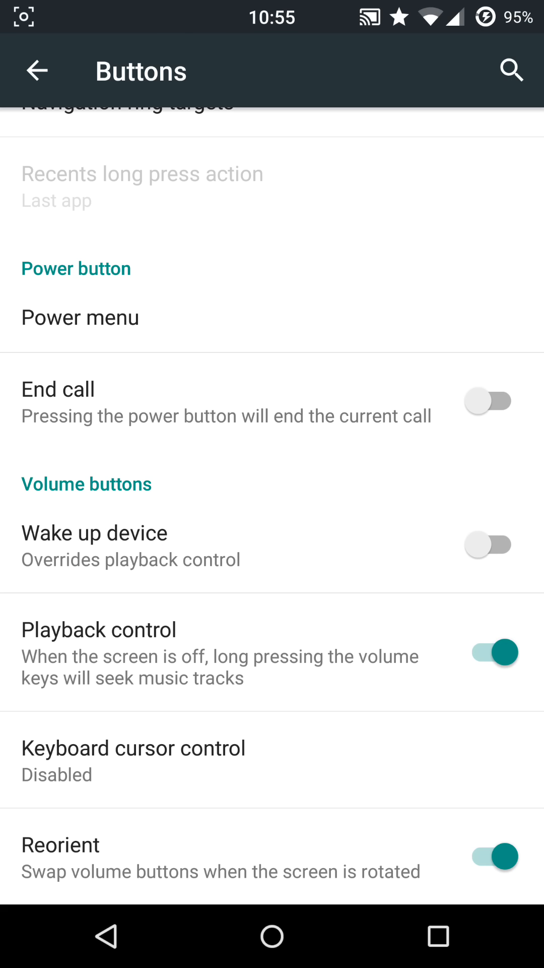
click(488, 857)
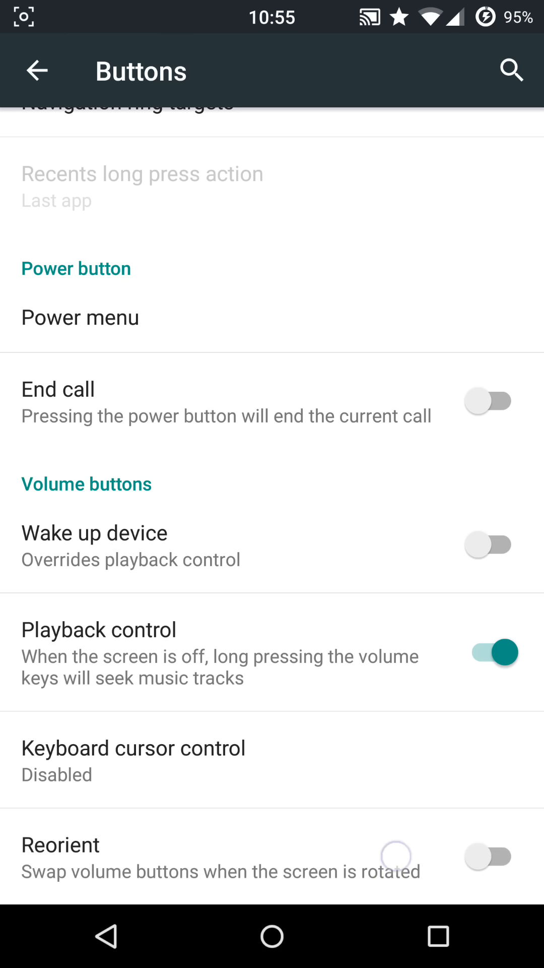
click(490, 856)
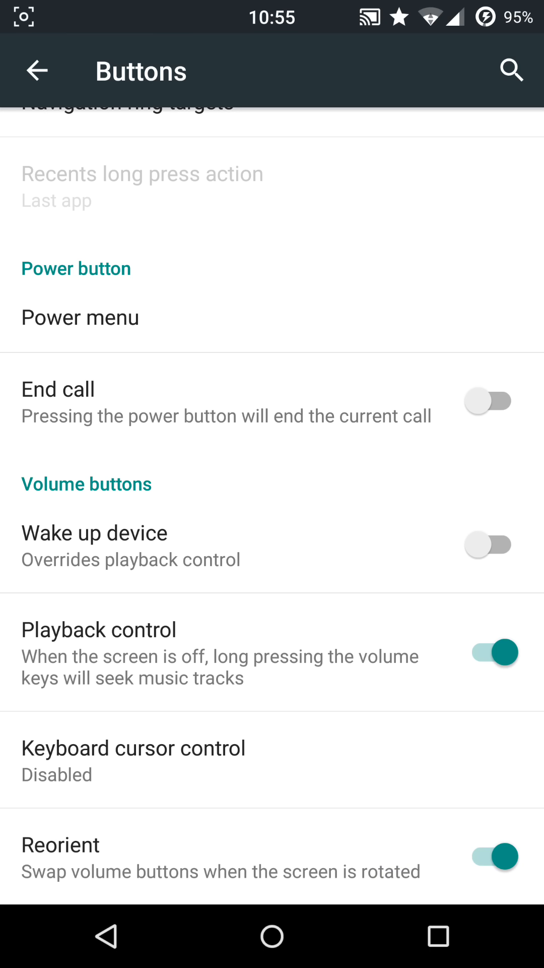
click(38, 70)
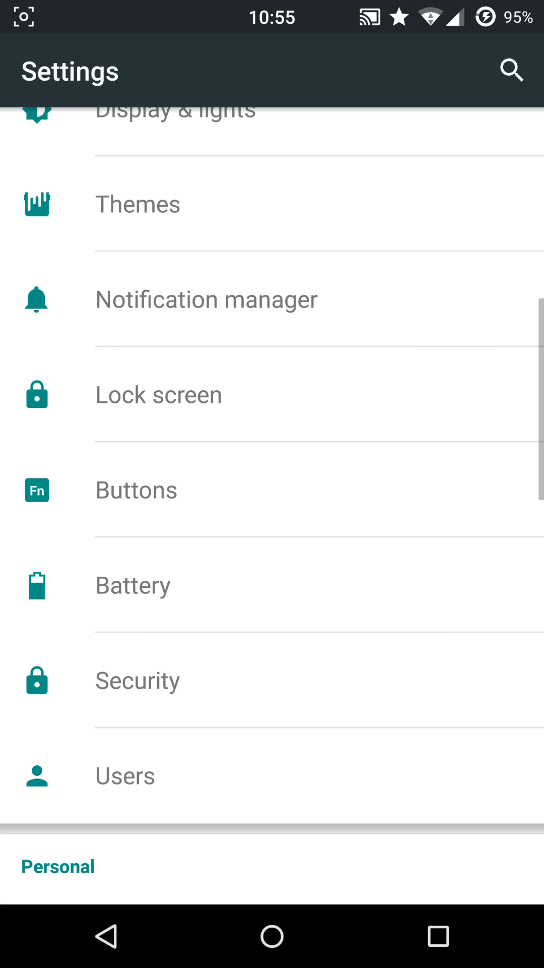
Step: Turn System profiles on (Automobile, Default, Silent), off again, and return to Settings
scroll(down, 3)
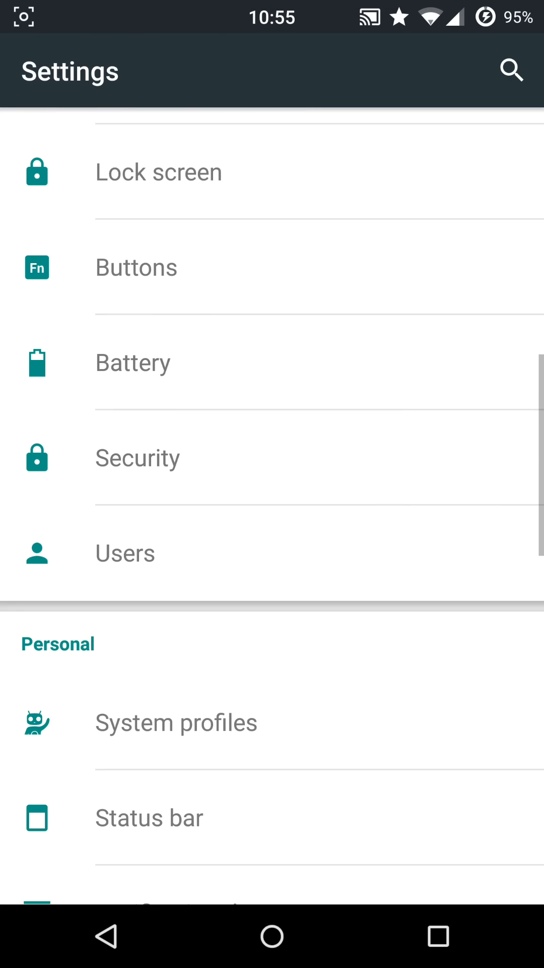
click(137, 458)
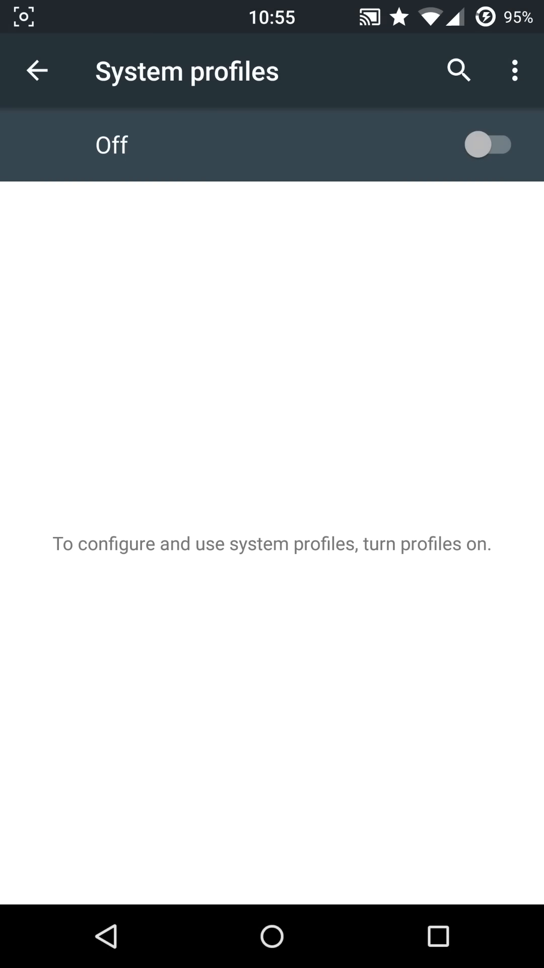
click(488, 143)
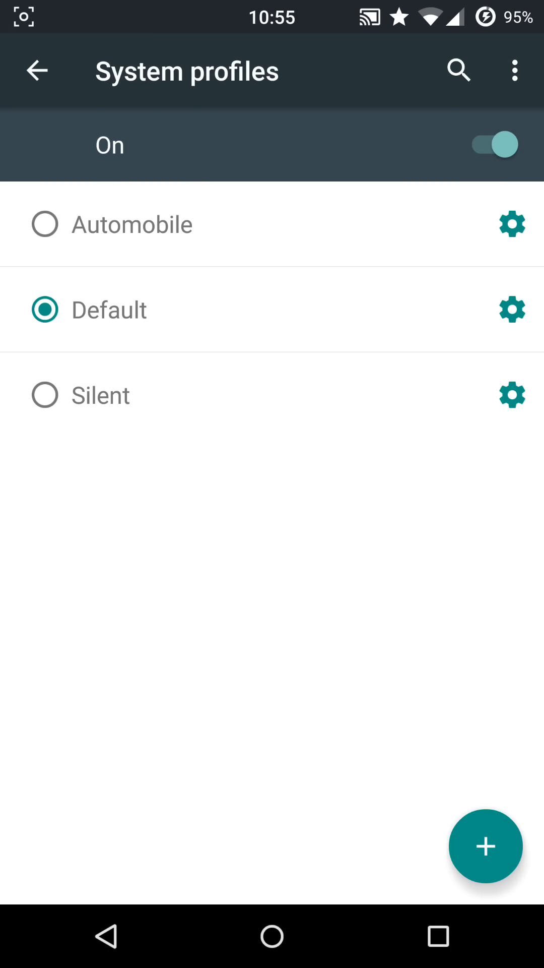
click(493, 144)
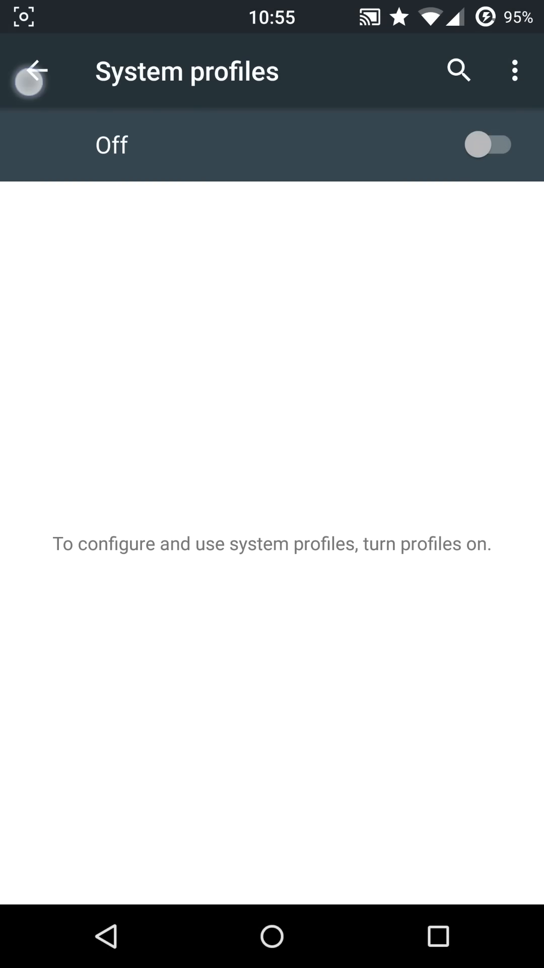
click(30, 70)
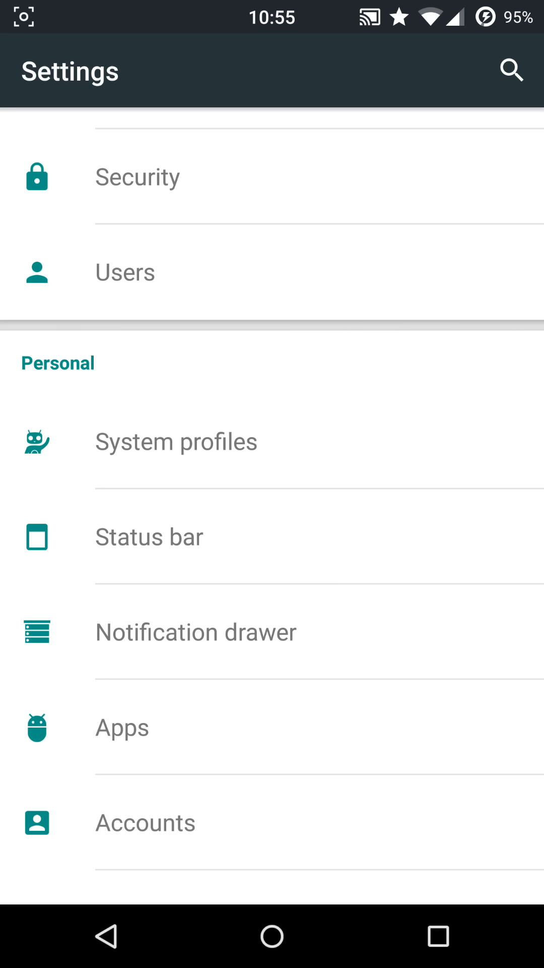
Step: In Status bar settings, view AM/PM style choices and cancel, leaving AM/PM hidden
click(148, 536)
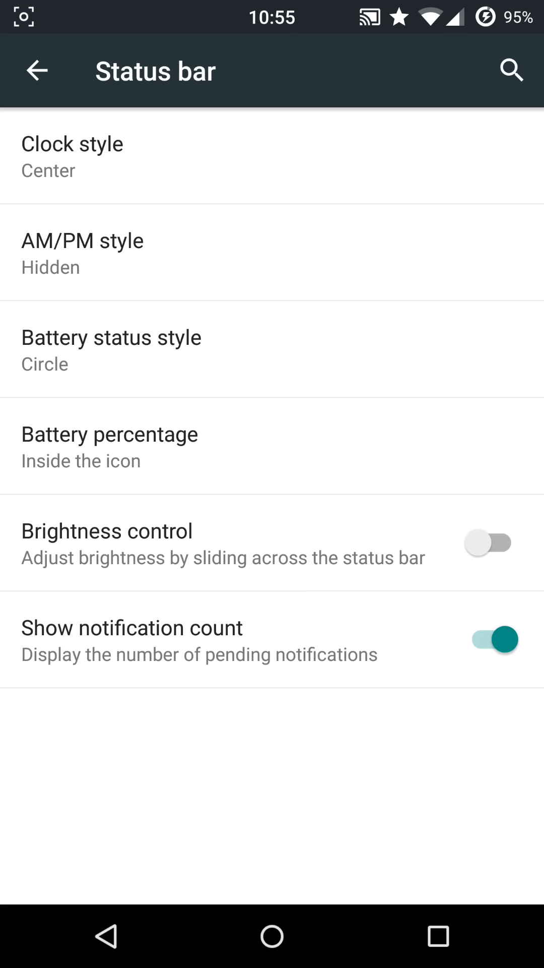
click(72, 157)
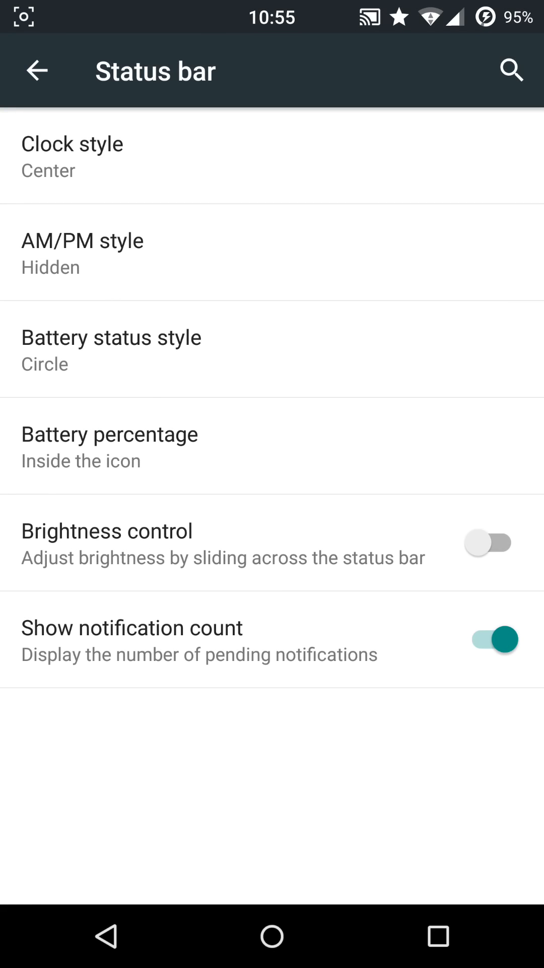
click(82, 253)
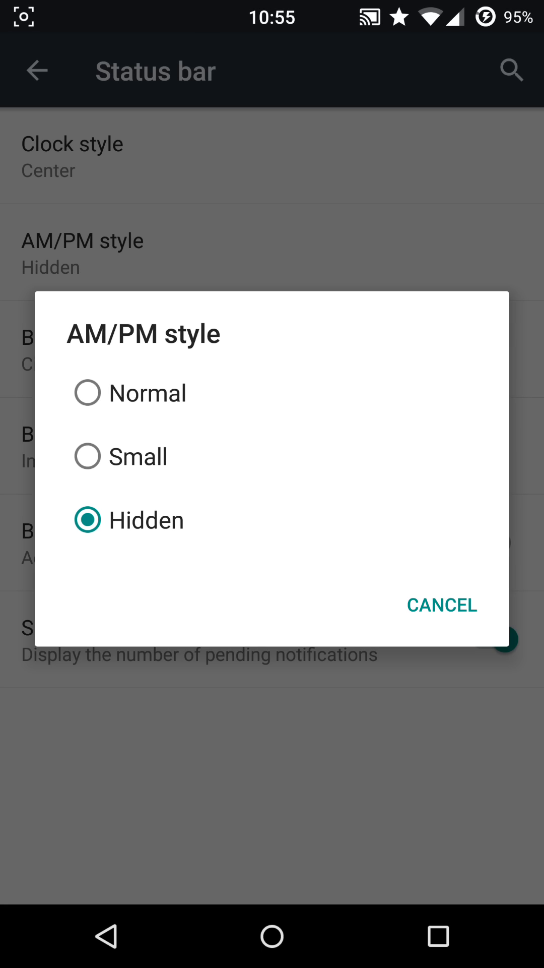
click(441, 604)
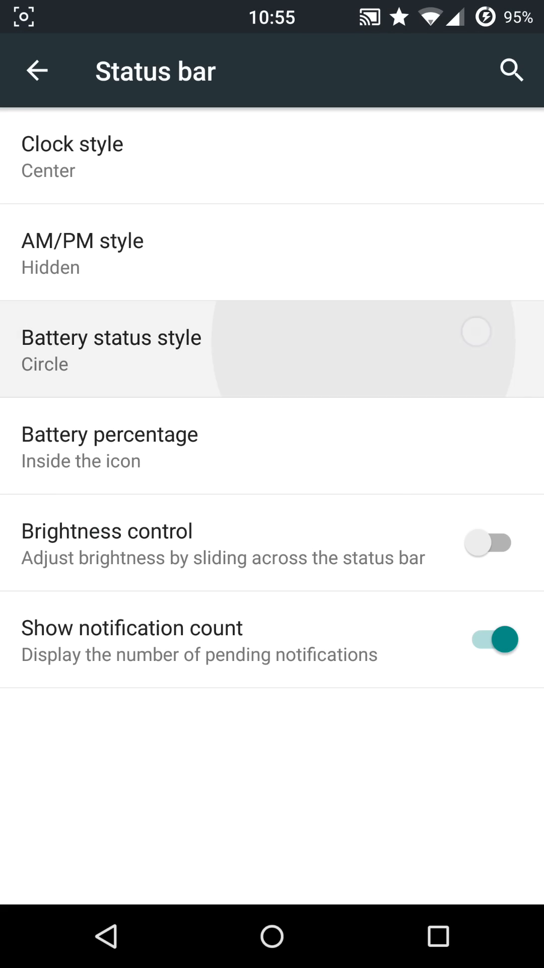
Step: Toggle Show notification count and reach the Notification drawer page with six tiles
click(111, 337)
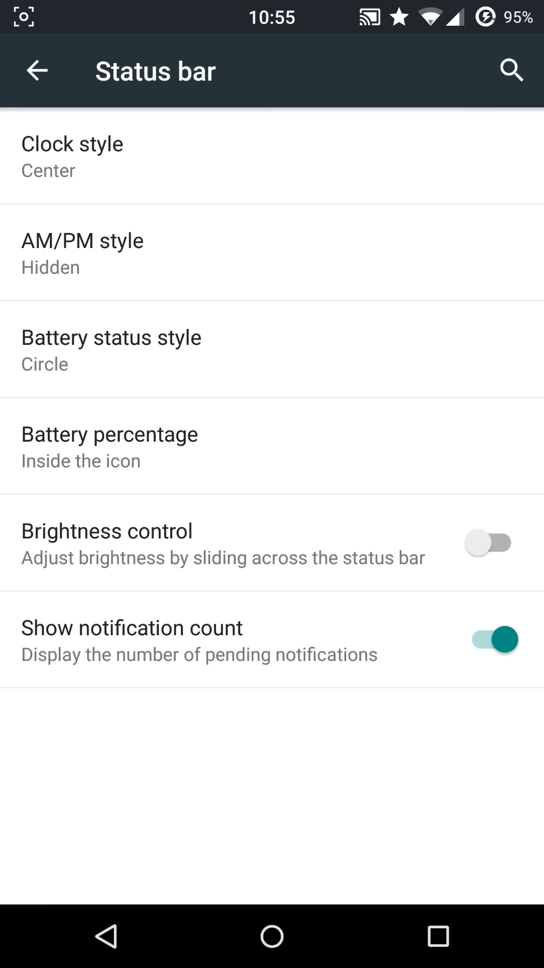
click(487, 638)
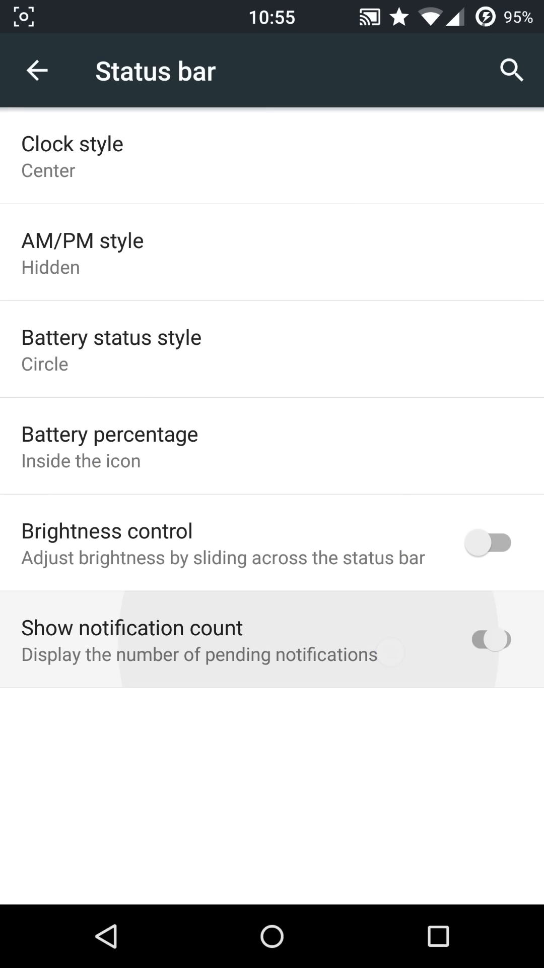
click(487, 639)
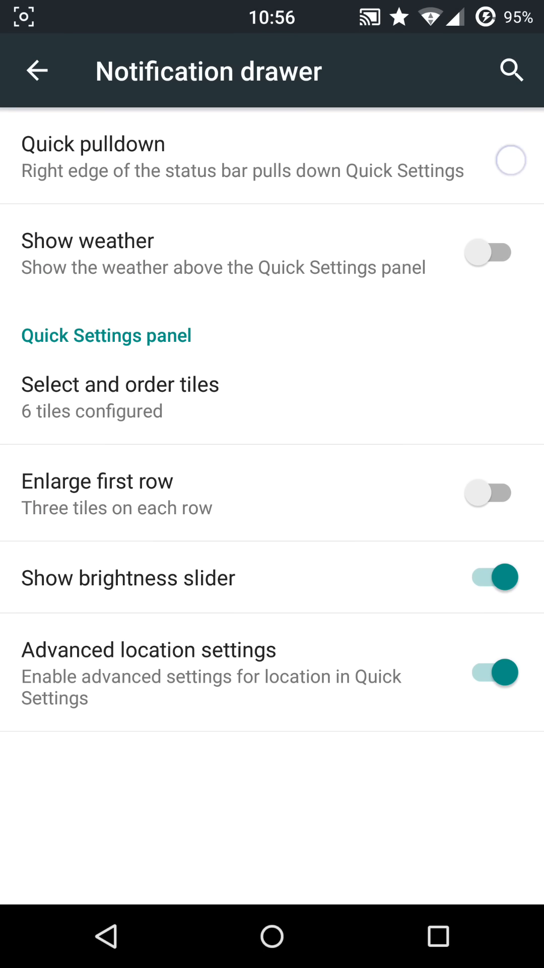
Step: Keep Quick pulldown on Right, toggle weather on then off, and open tile selection
click(93, 157)
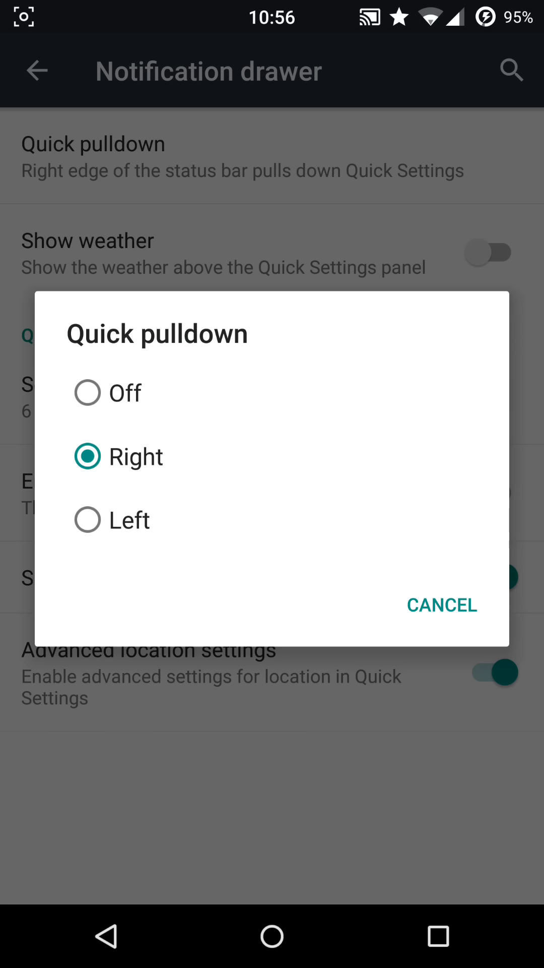
click(441, 605)
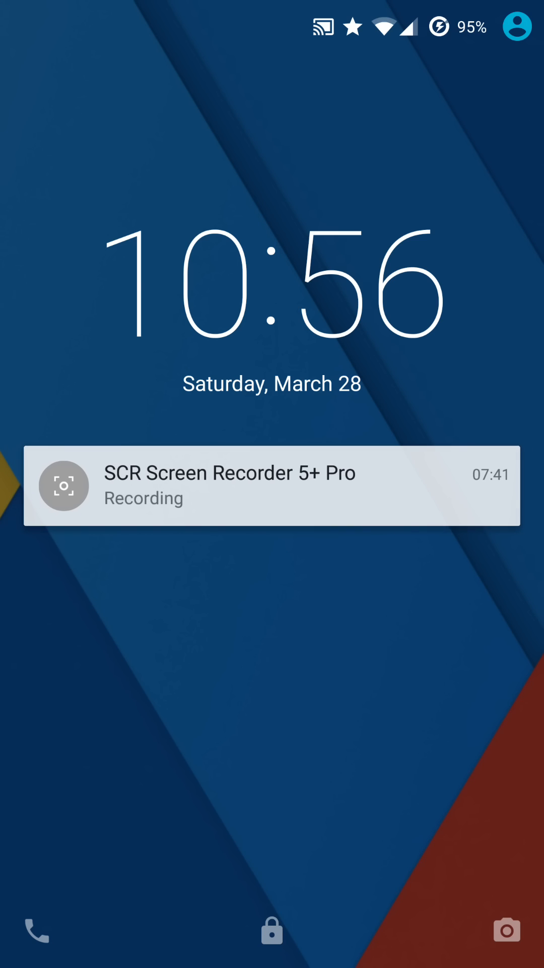
scroll(down, 3)
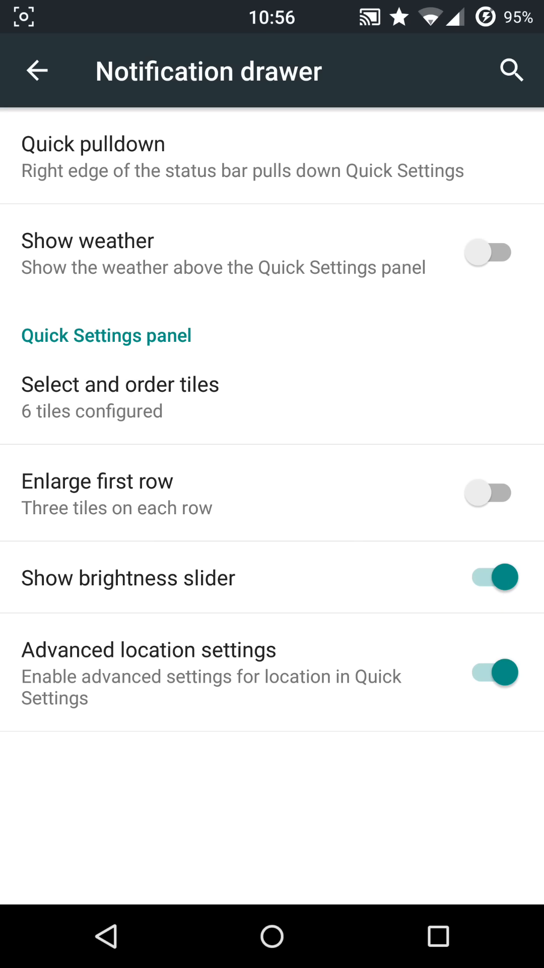
click(487, 254)
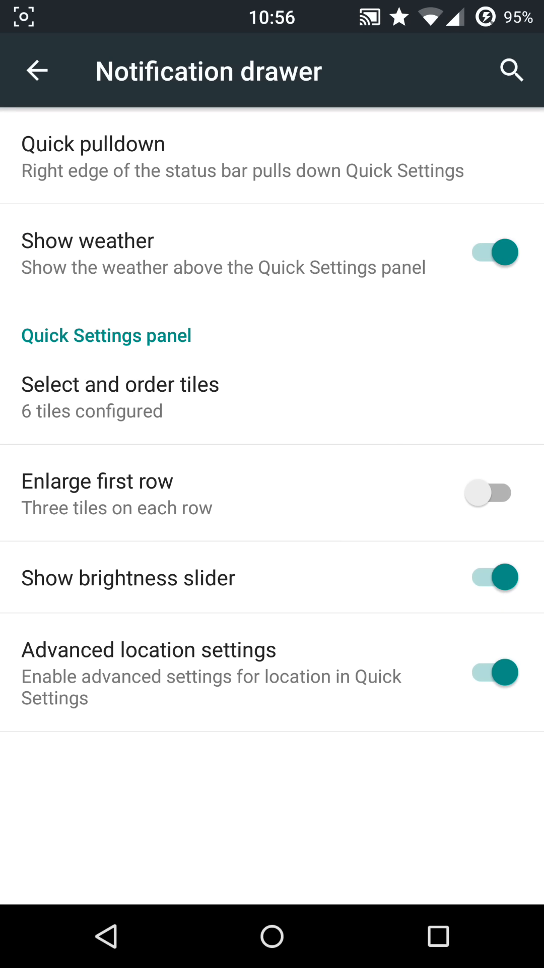
scroll(down, 3)
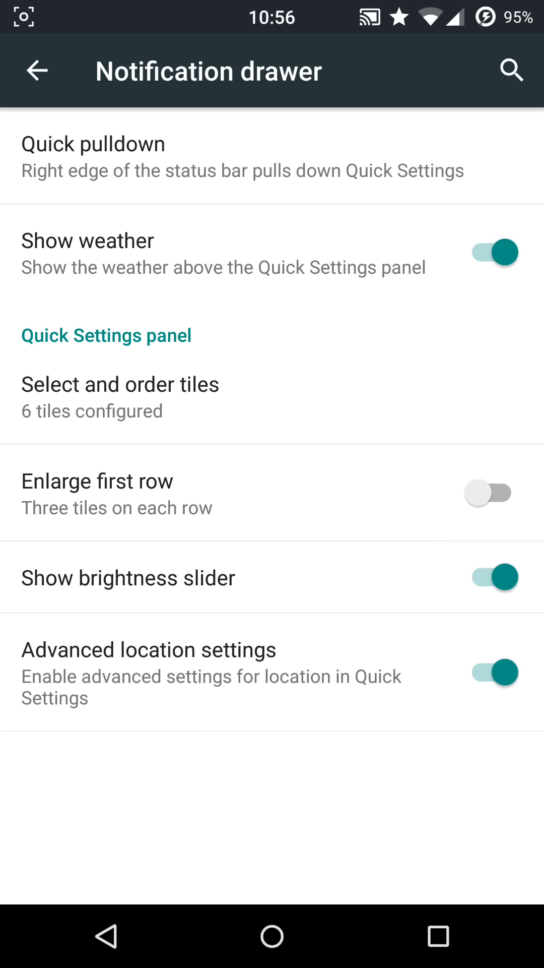
click(490, 252)
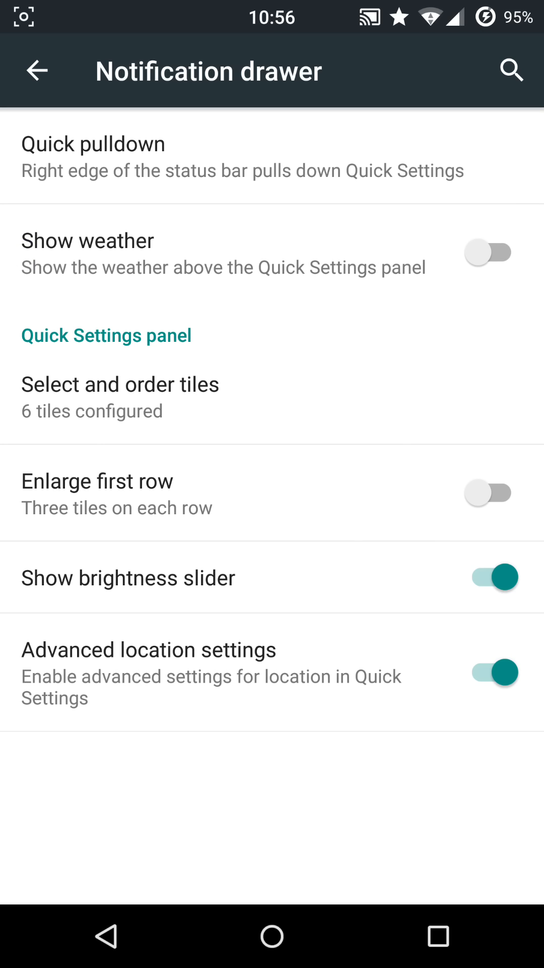
click(120, 397)
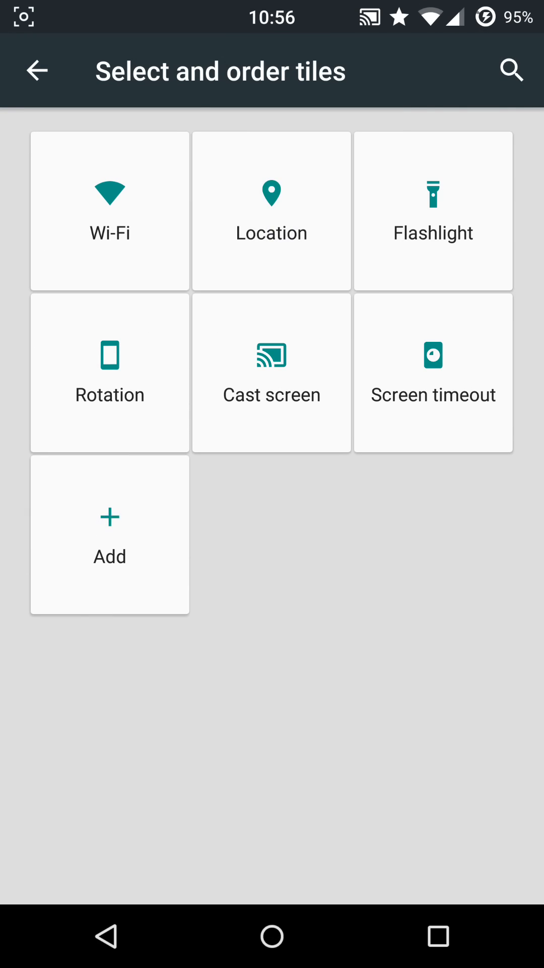
Step: Browse the list of addable Quick Settings tiles and close it without adding any
click(109, 534)
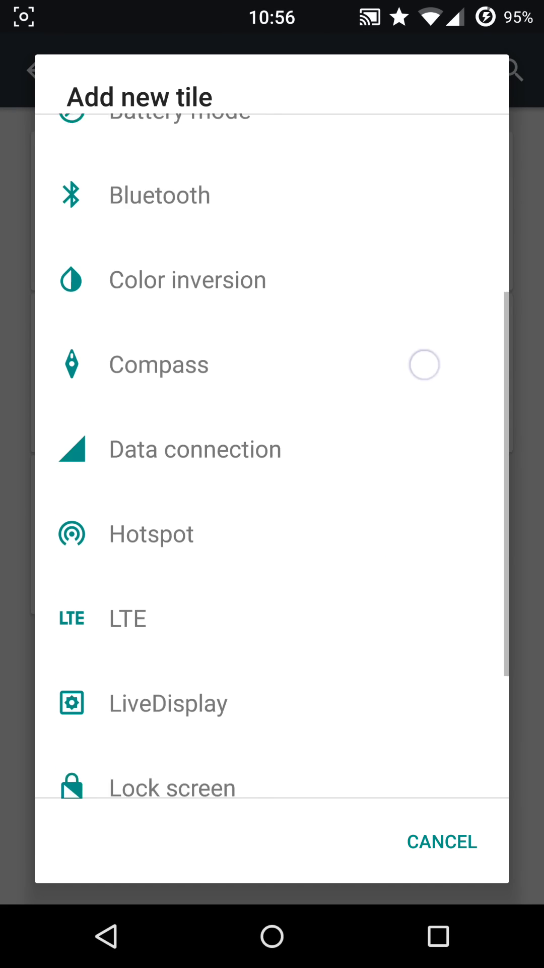
scroll(down, 3)
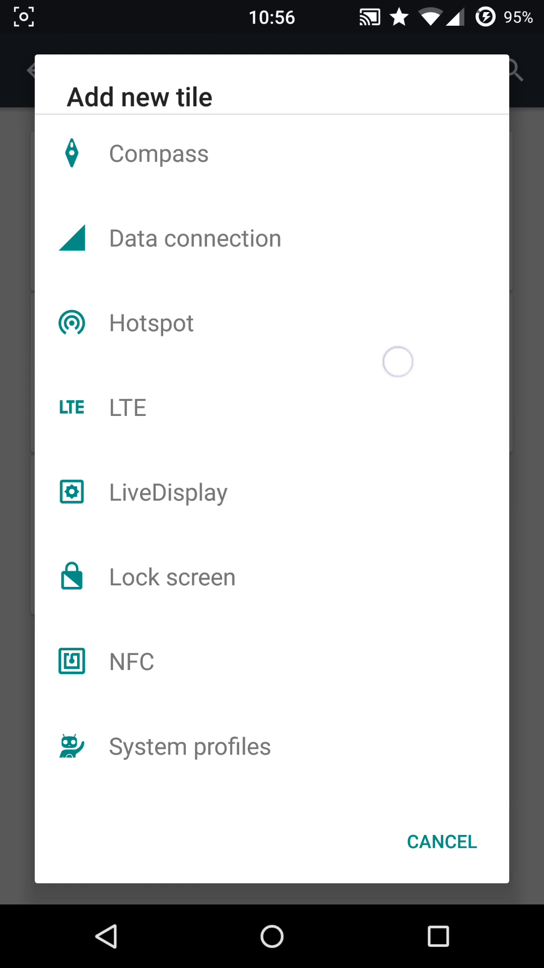
scroll(down, 3)
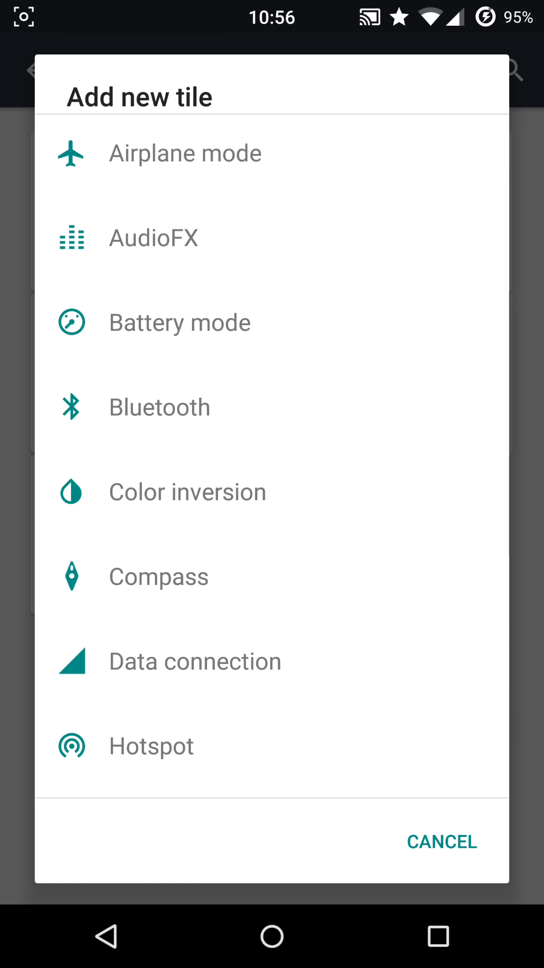
click(442, 841)
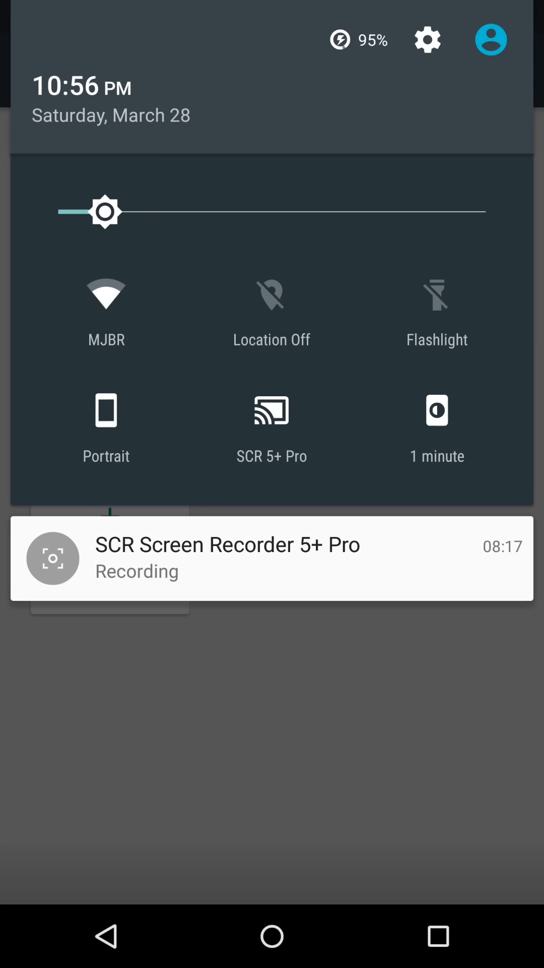
Step: View Location tile details, agree to the accuracy prompt, and return to Notification drawer
click(437, 410)
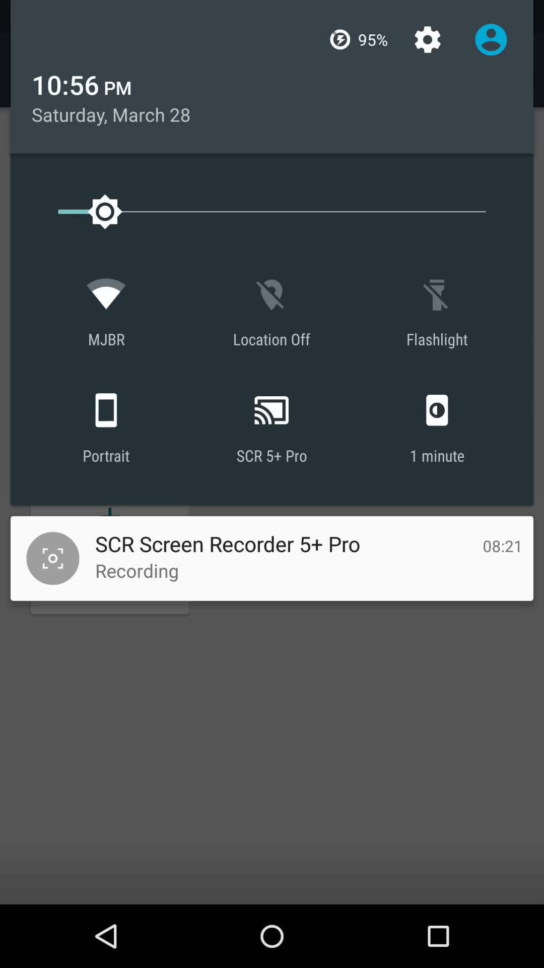
click(272, 306)
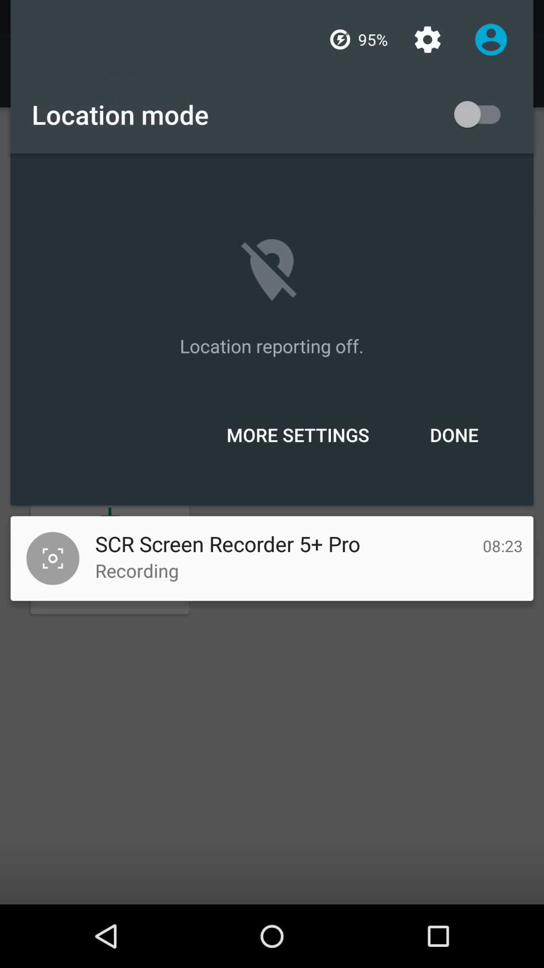
click(480, 115)
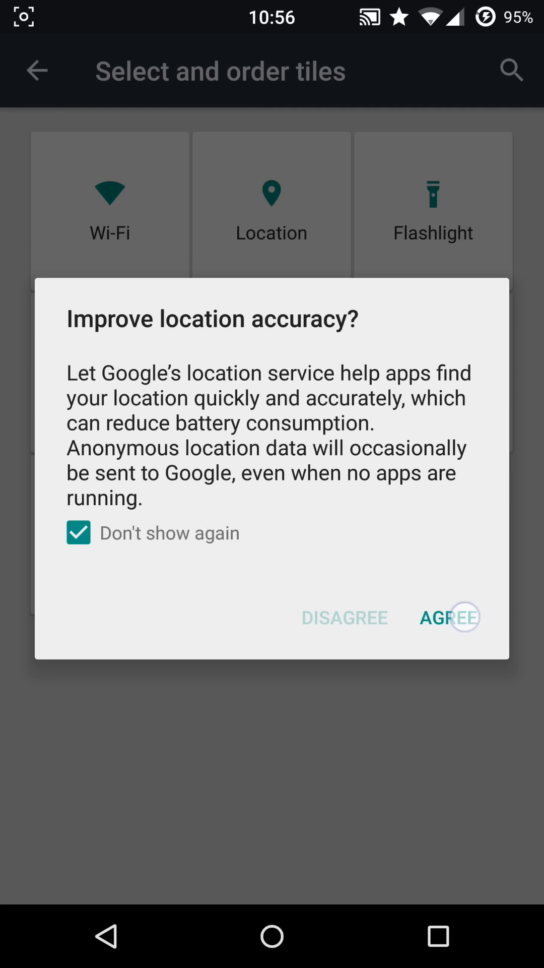
click(450, 617)
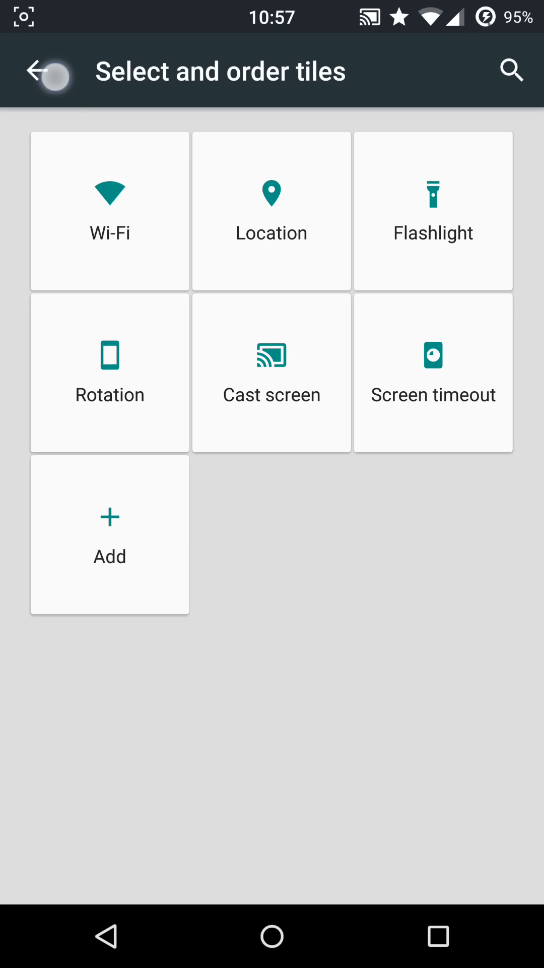
click(40, 70)
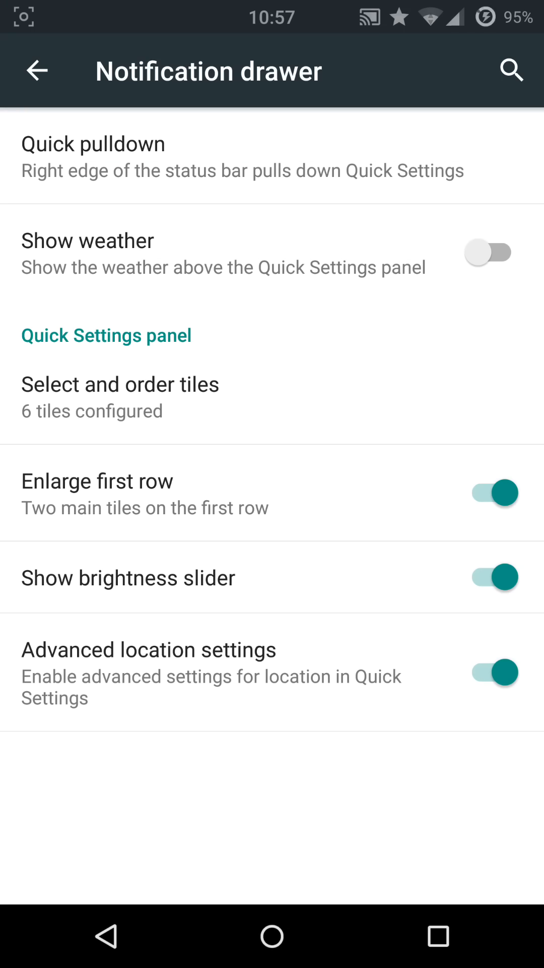
Step: Turn off Enlarge first row for three tiles per row and enable the brightness slider
click(489, 492)
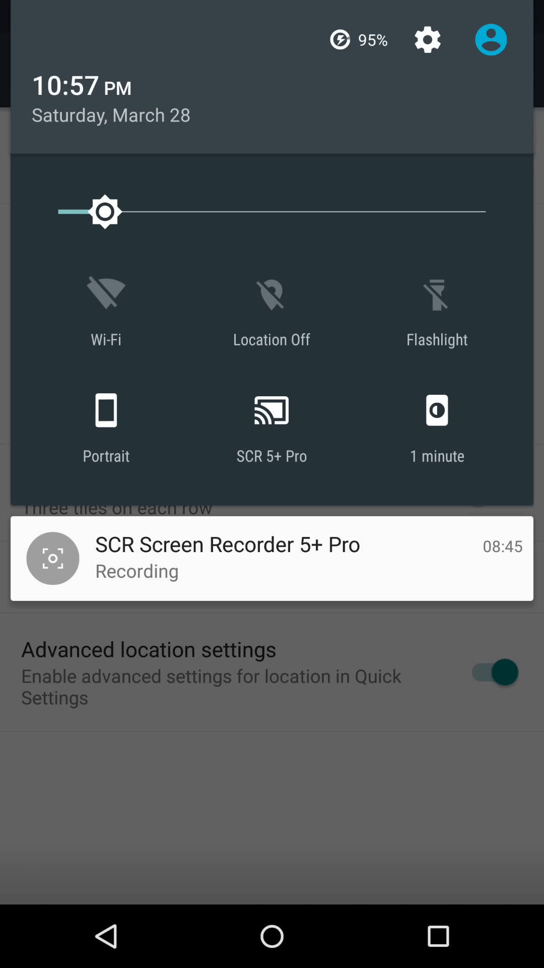
click(271, 294)
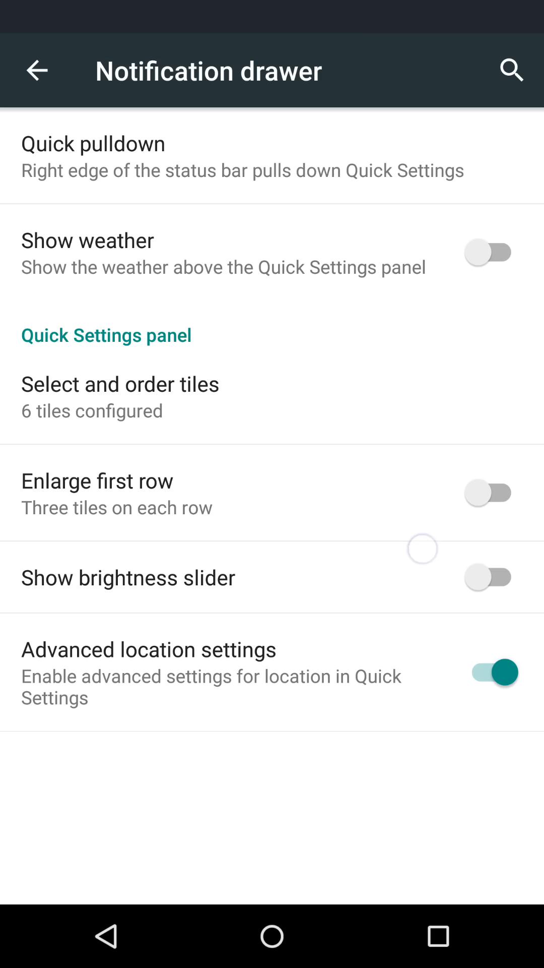
click(487, 577)
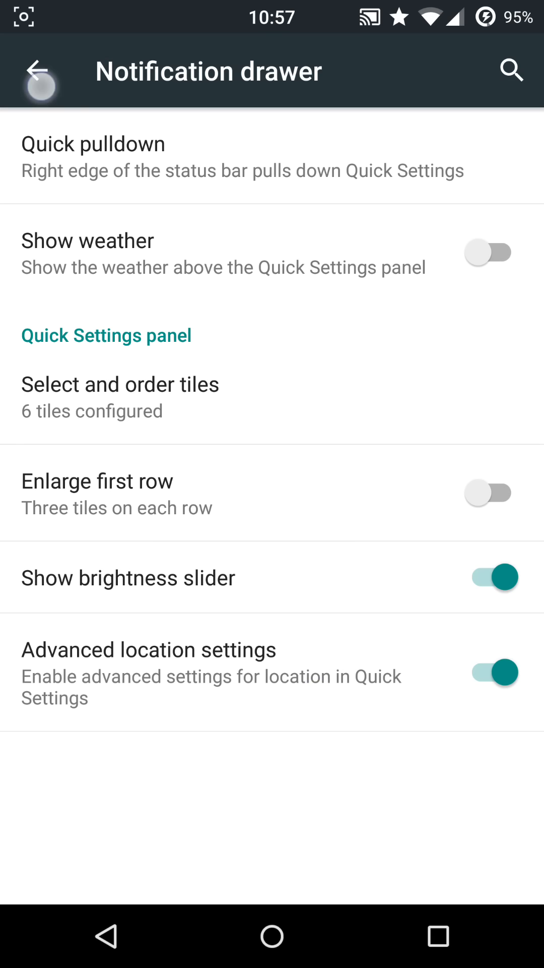
Step: Open Privacy from Settings and view the disabled Blacklist page
click(39, 69)
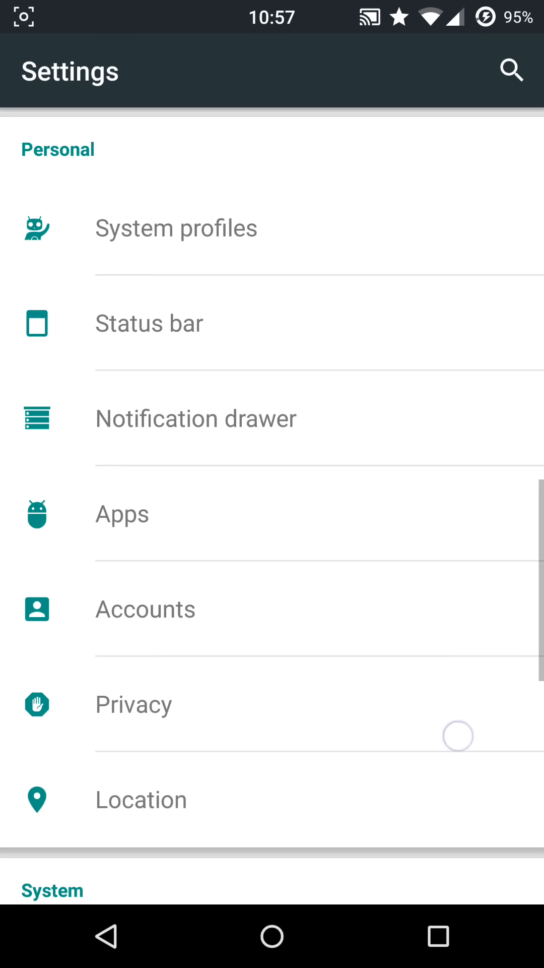
scroll(down, 3)
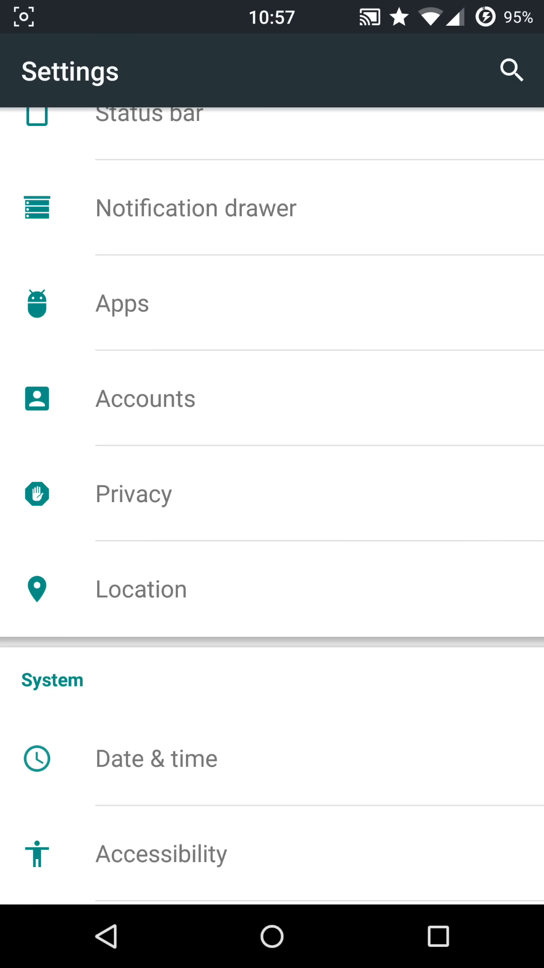
click(133, 493)
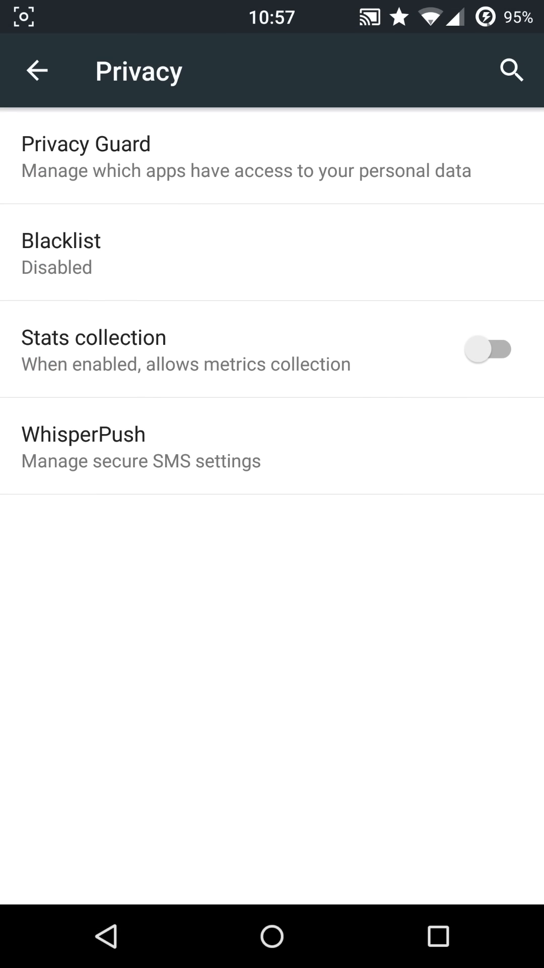
click(61, 252)
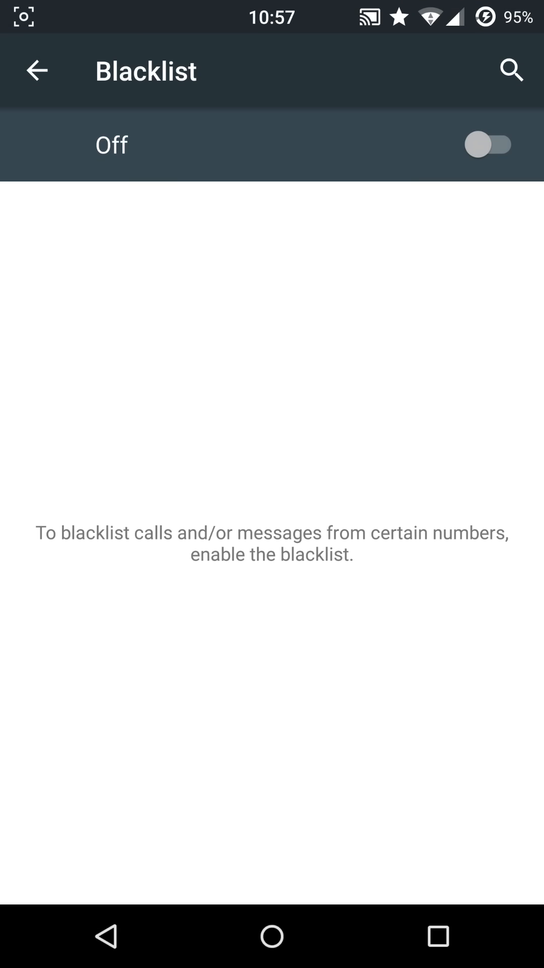
click(37, 69)
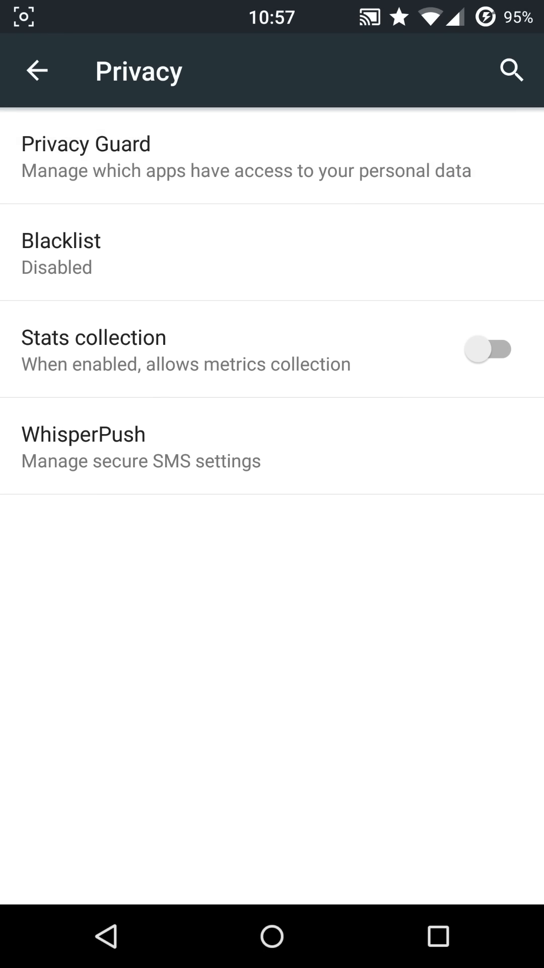
Step: View Privacy Guard's app list, then go back to the main settings list
click(85, 156)
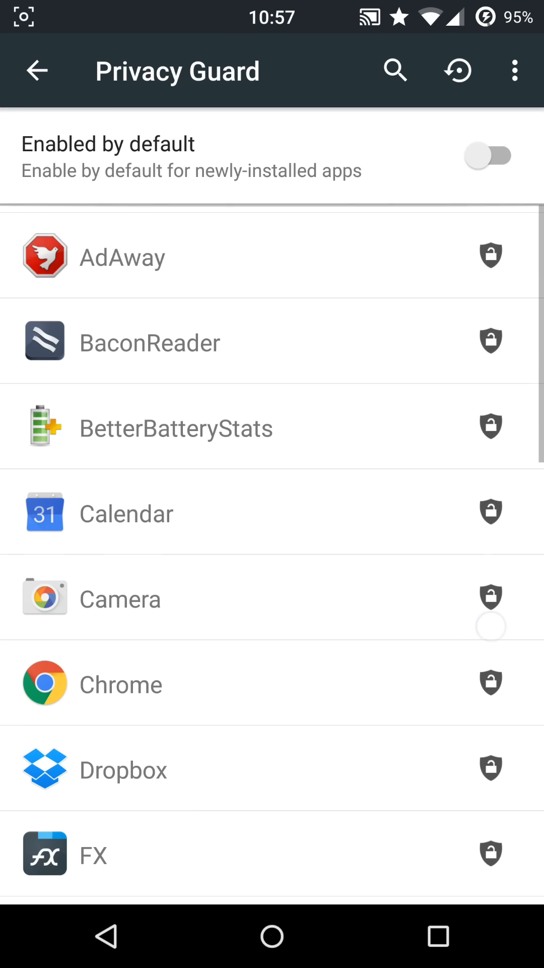
click(38, 70)
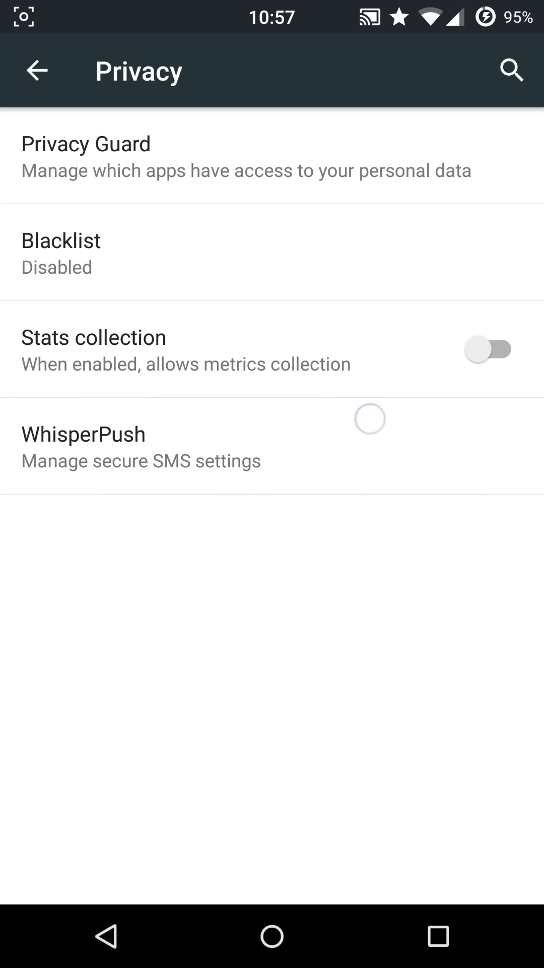
click(38, 70)
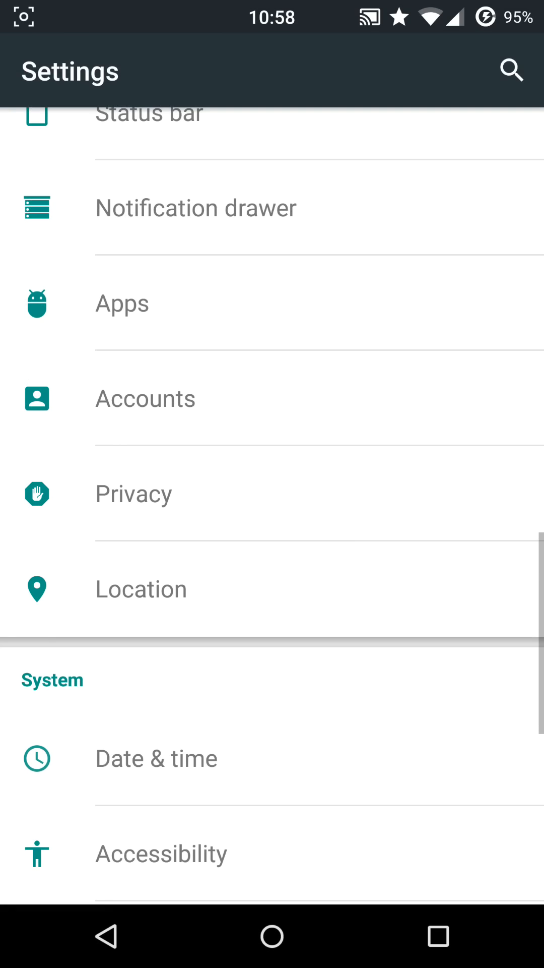
scroll(down, 3)
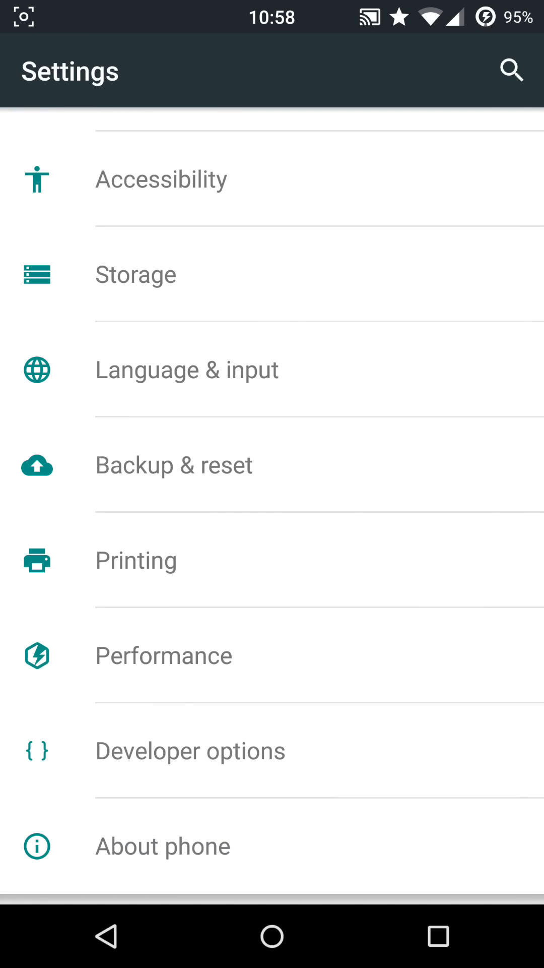
click(164, 655)
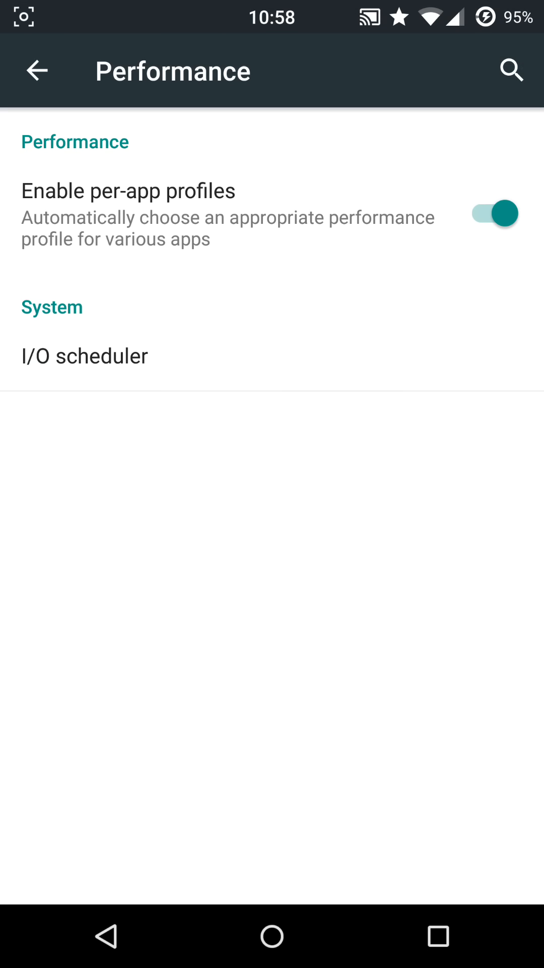
click(36, 70)
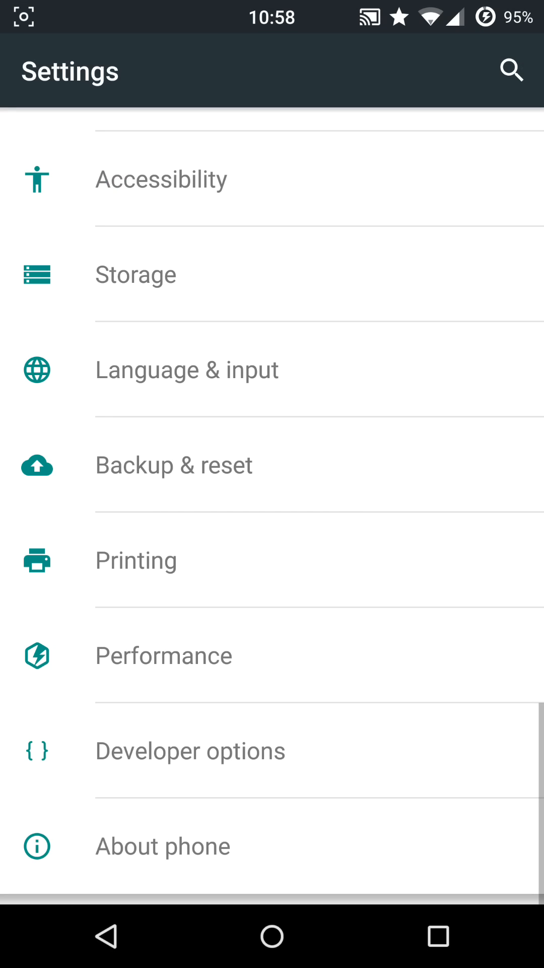
click(190, 751)
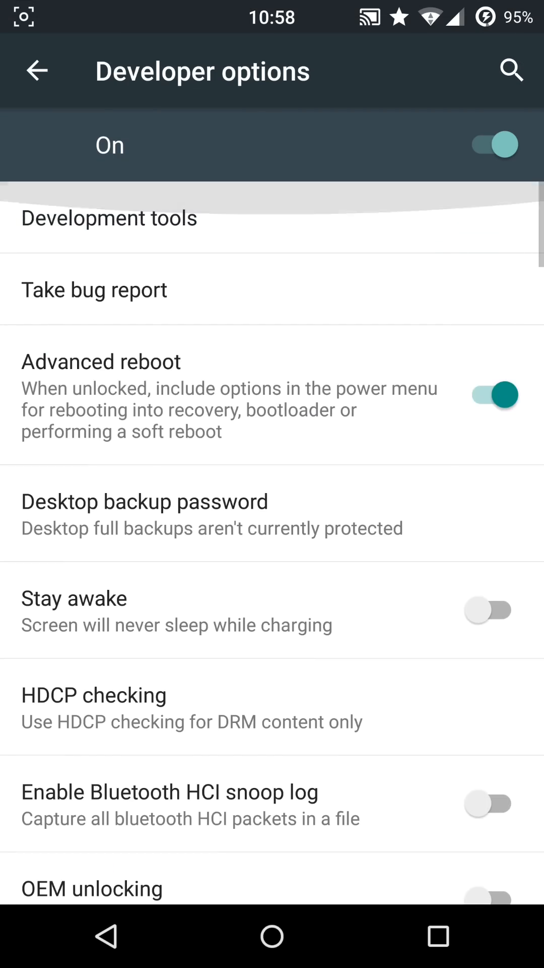
scroll(down, 3)
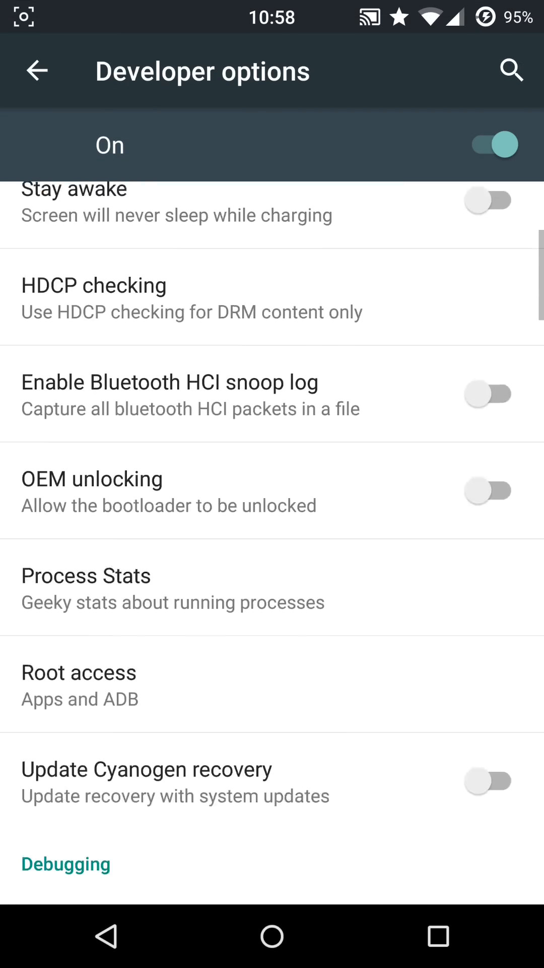
scroll(down, 3)
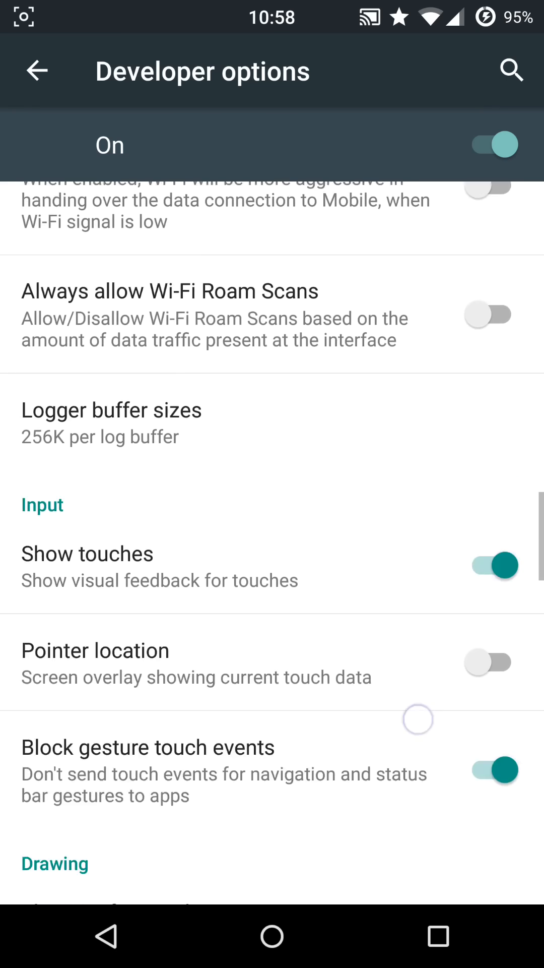
scroll(down, 3)
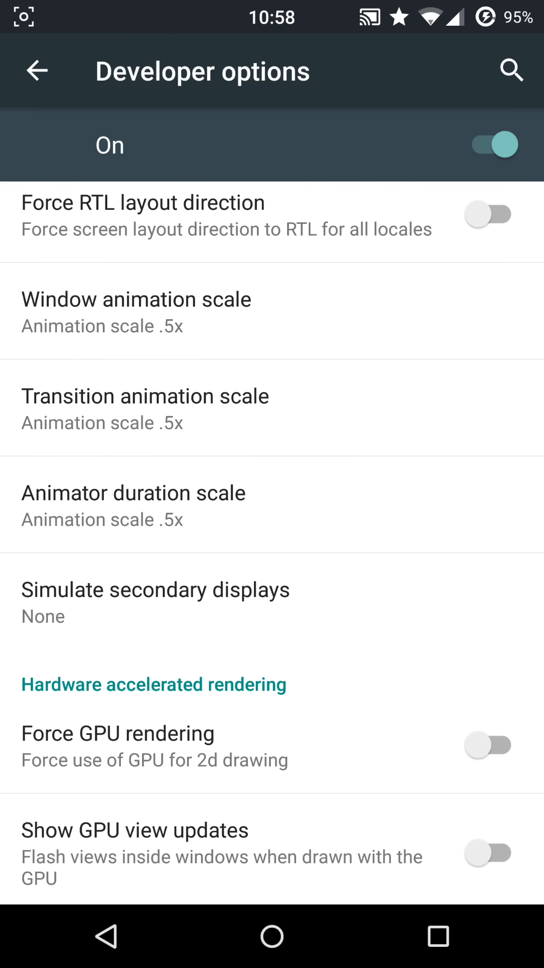
click(36, 71)
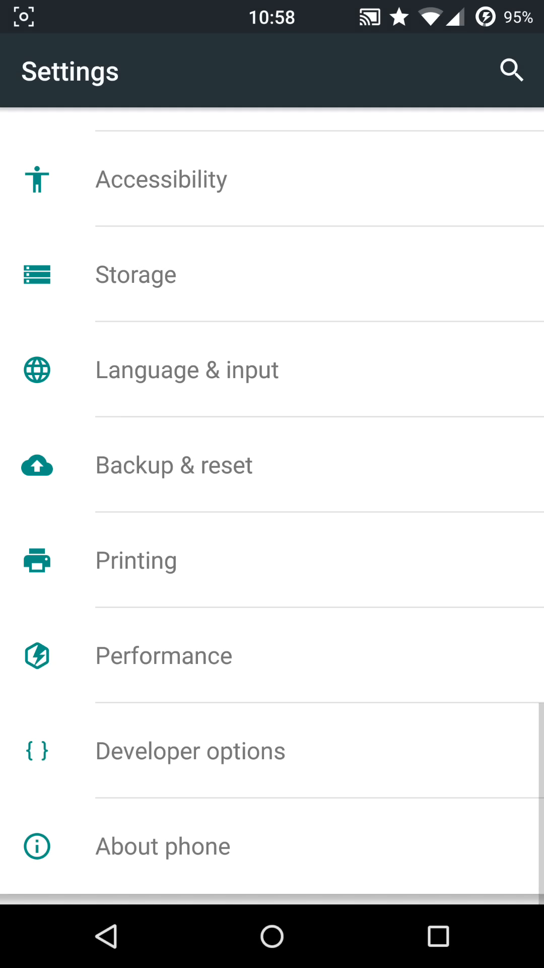
Step: Scroll About phone for Nexus 6 model, CyanogenMod 12.1, Android version, kernel and build number
click(163, 847)
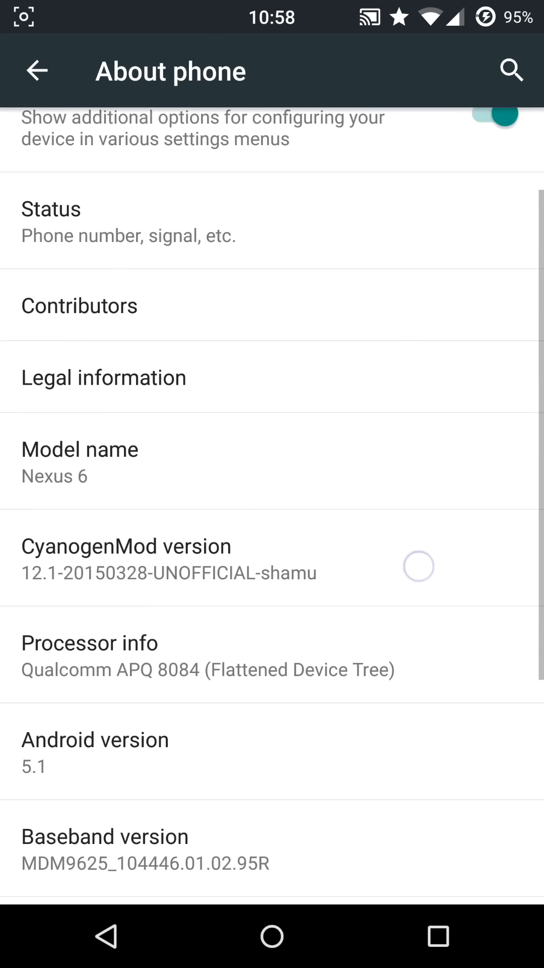
scroll(down, 3)
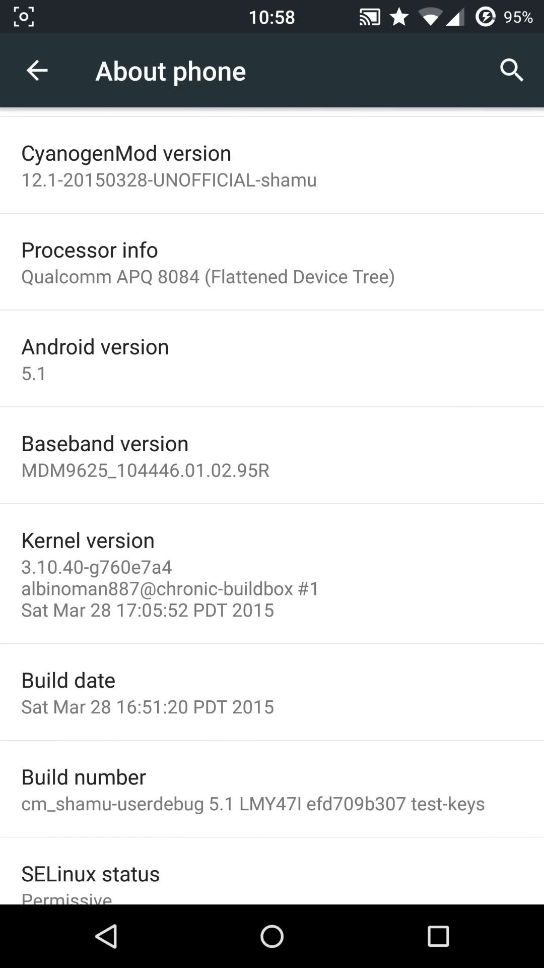
scroll(down, 3)
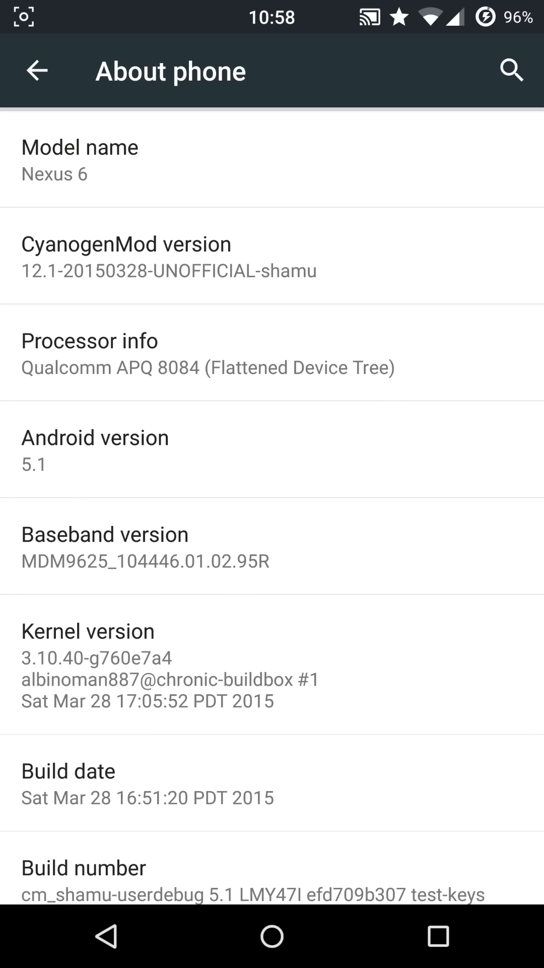
scroll(down, 3)
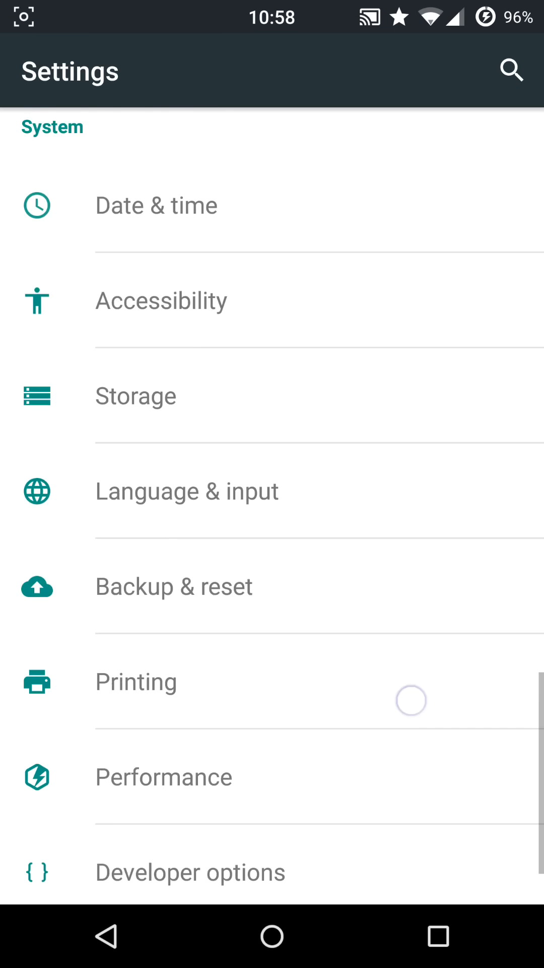
scroll(down, 3)
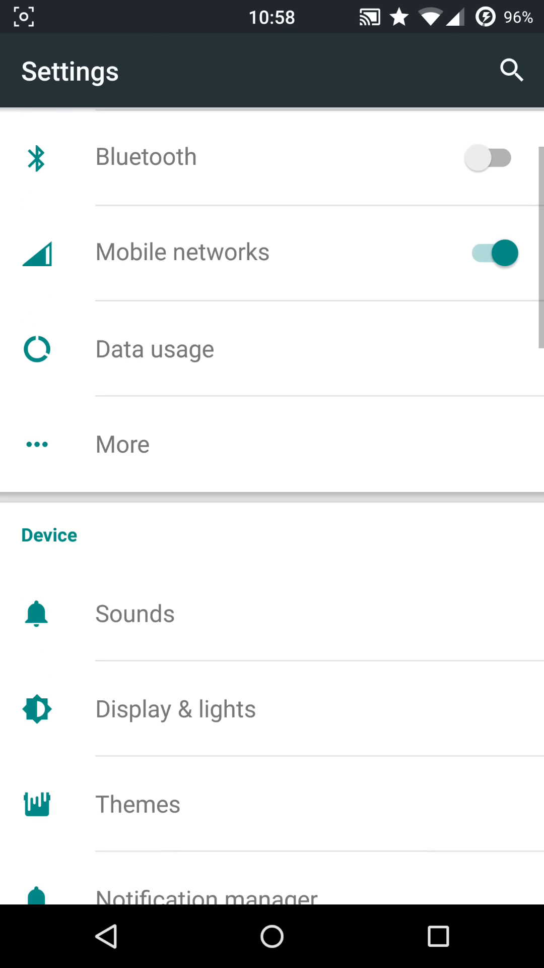
scroll(down, 3)
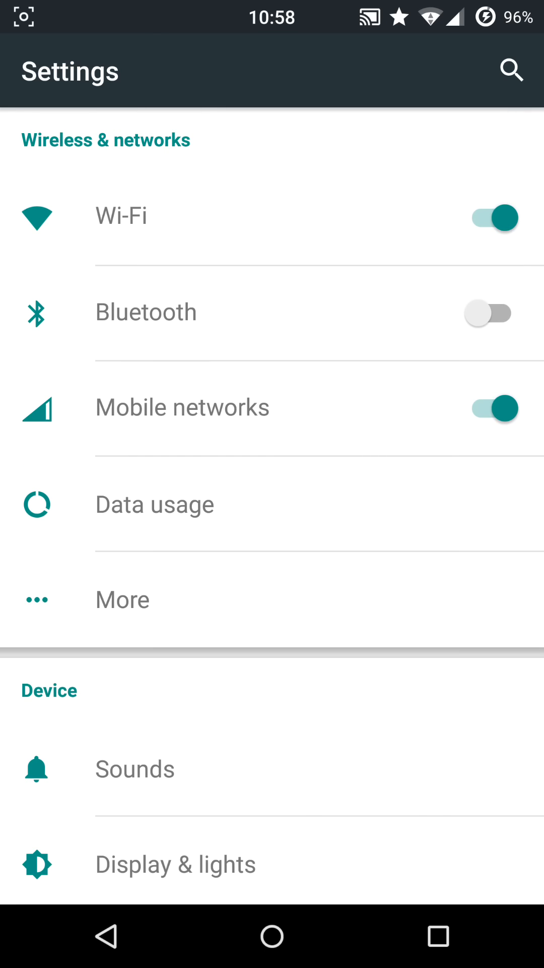
scroll(down, 3)
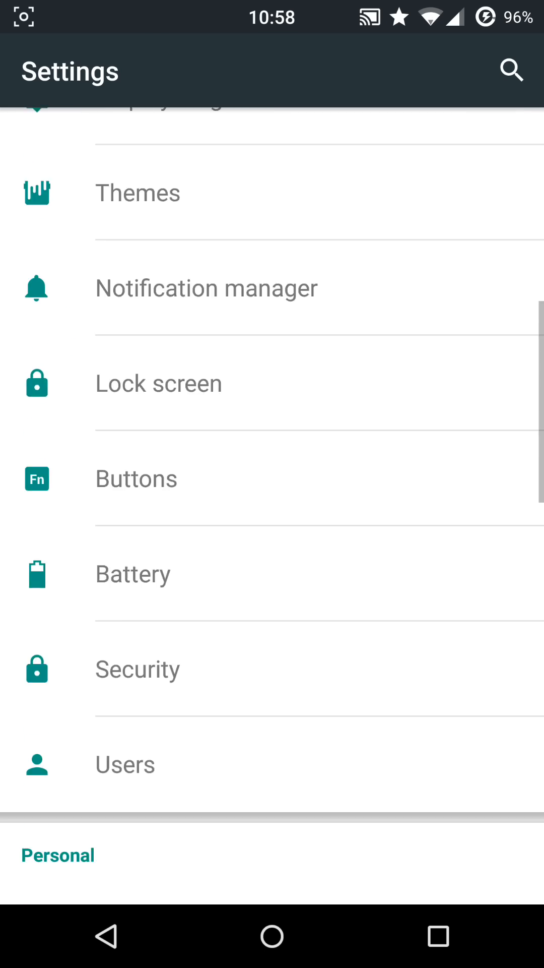
scroll(down, 3)
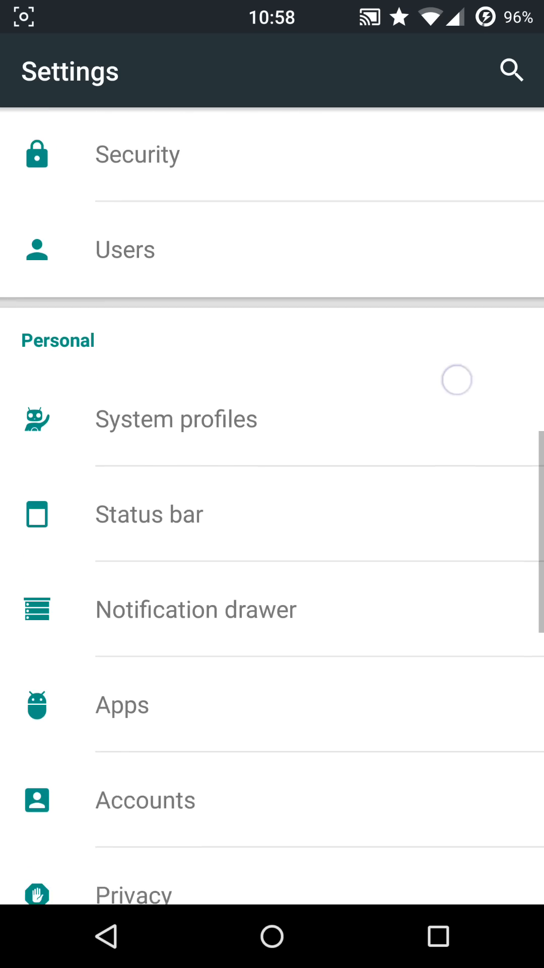